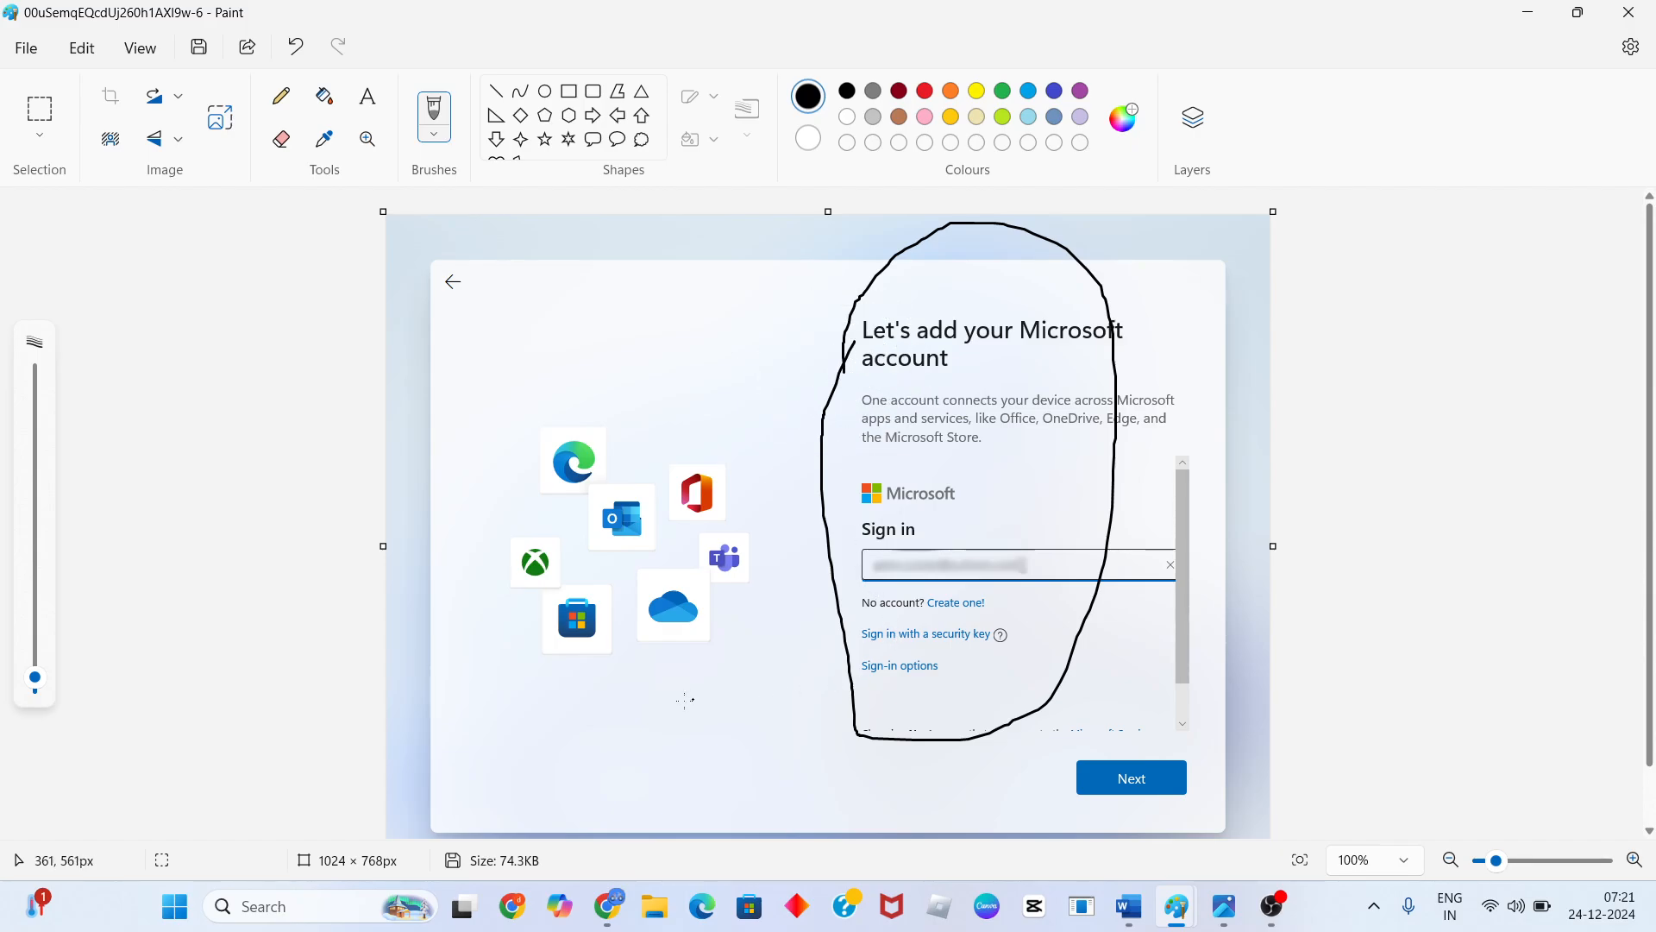
Search for 'cmd' and launch Command Prompt as administrator
click(1129, 907)
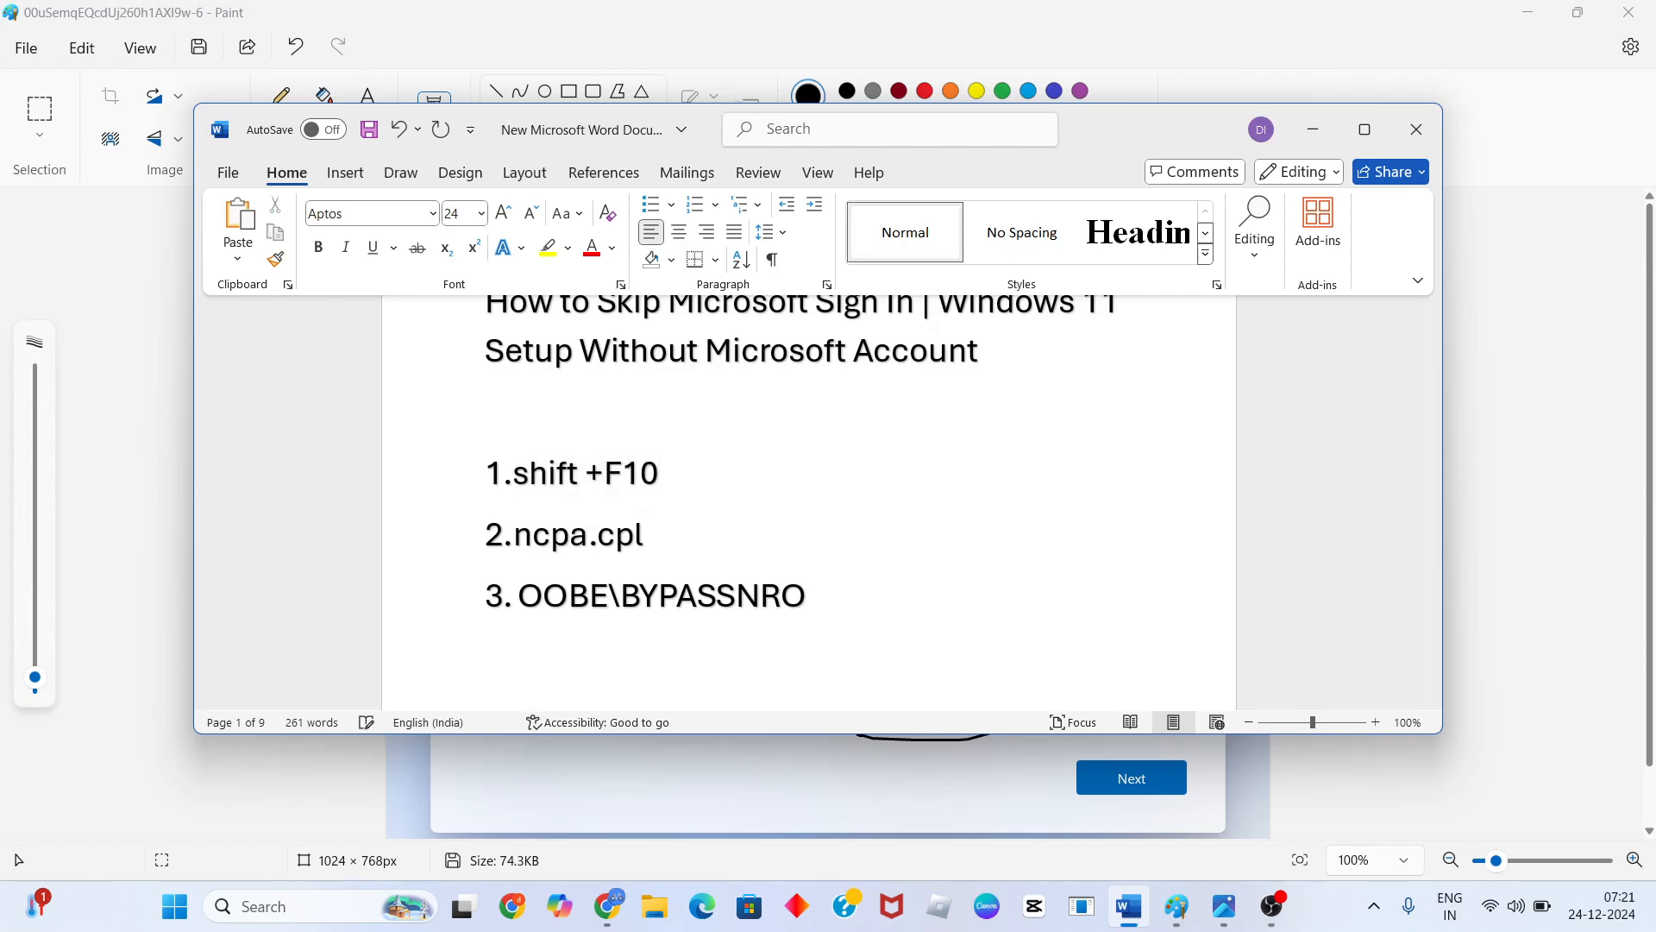
mouse_move(1416, 128)
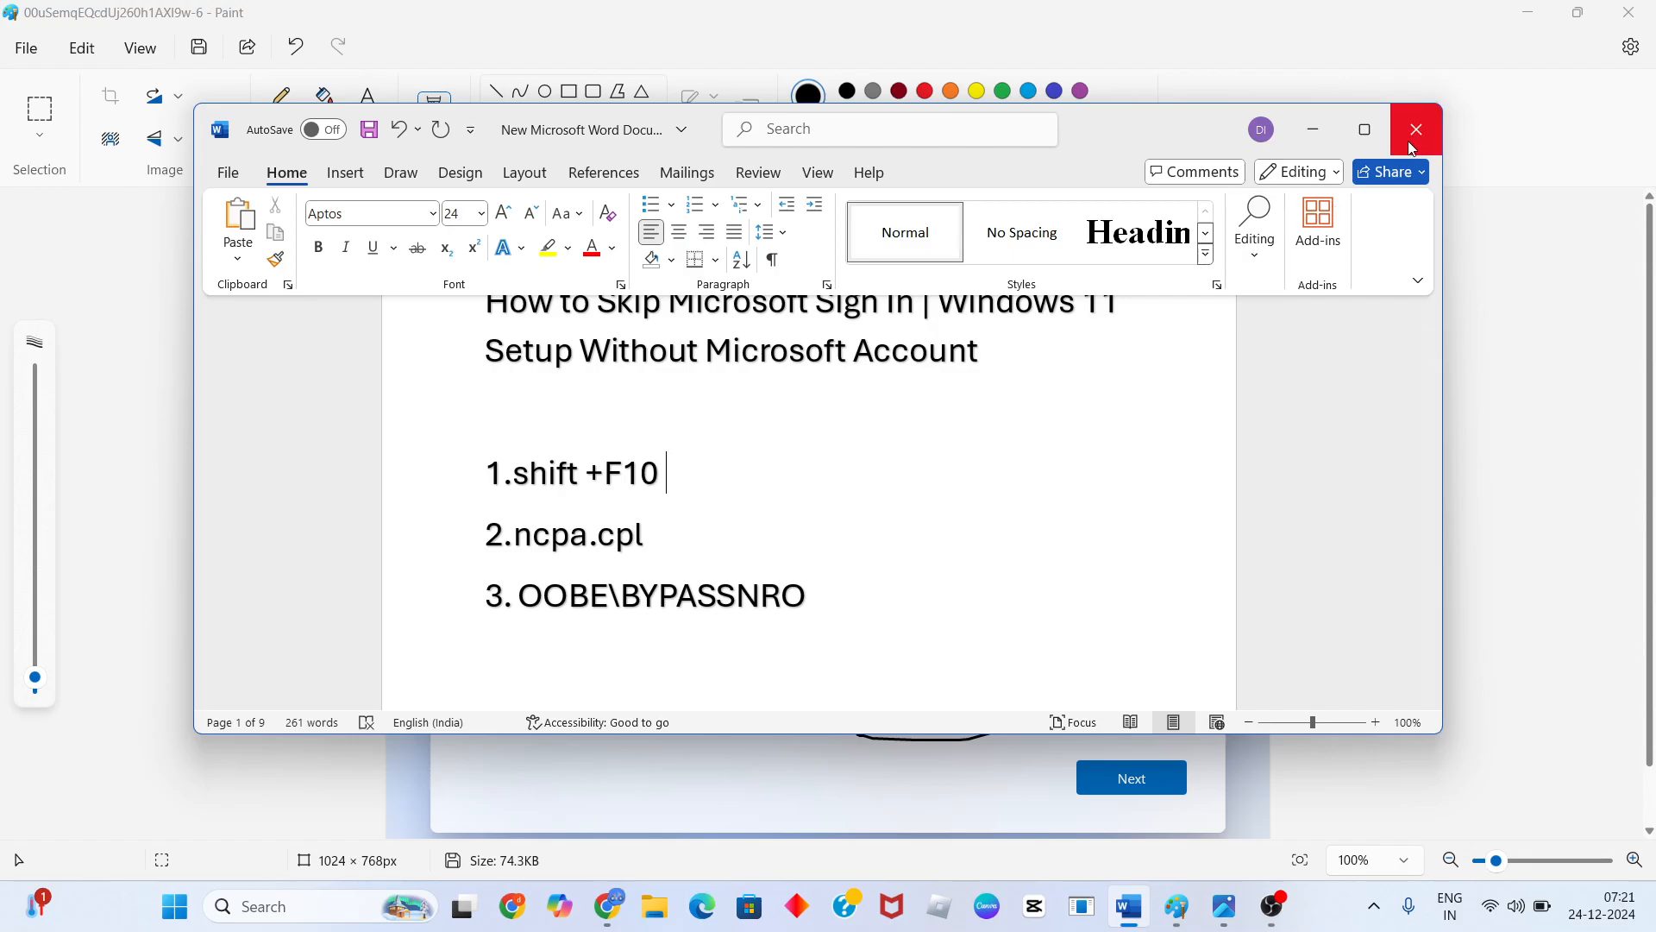
click(1416, 129)
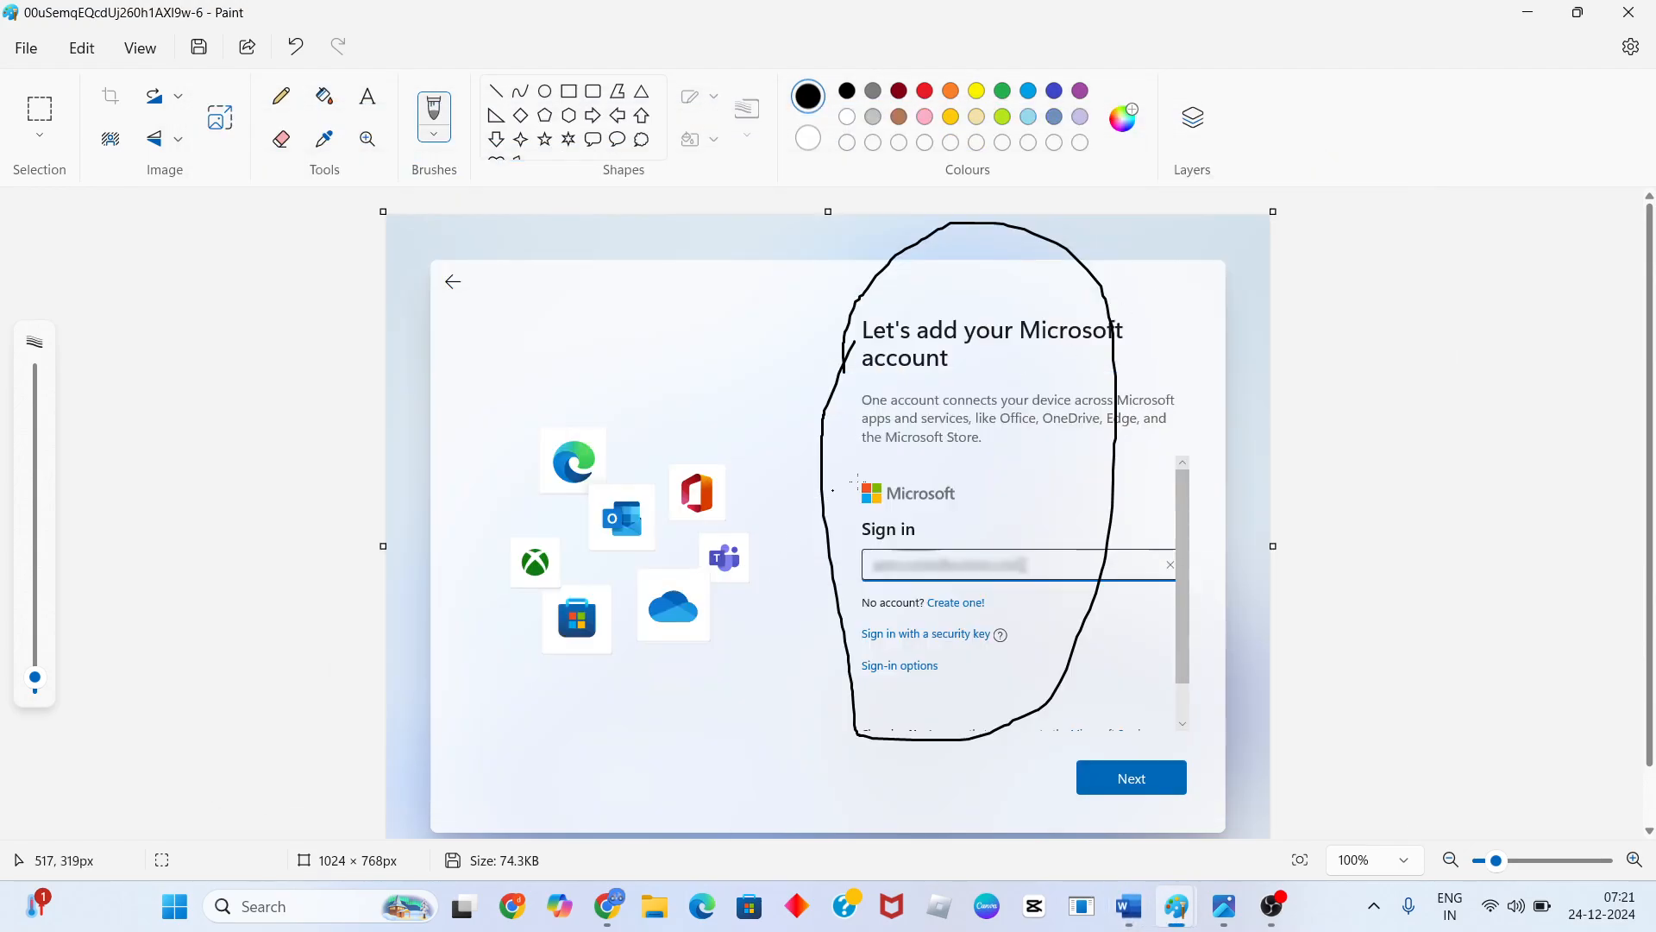
mouse_move(959, 493)
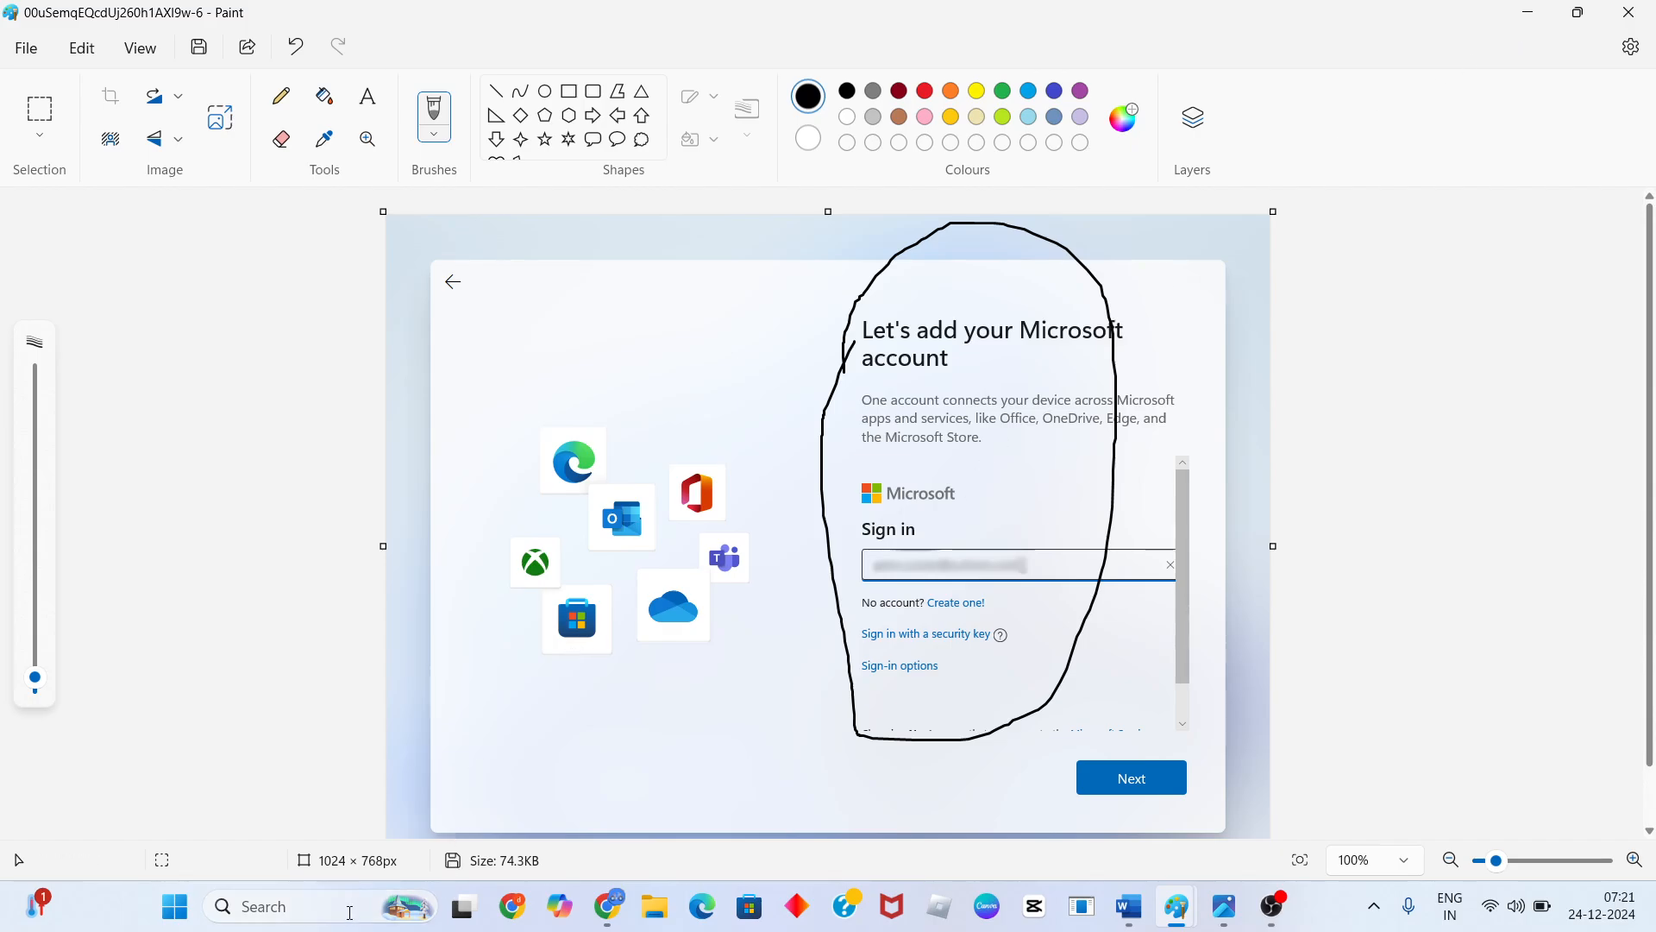
text(cmd)
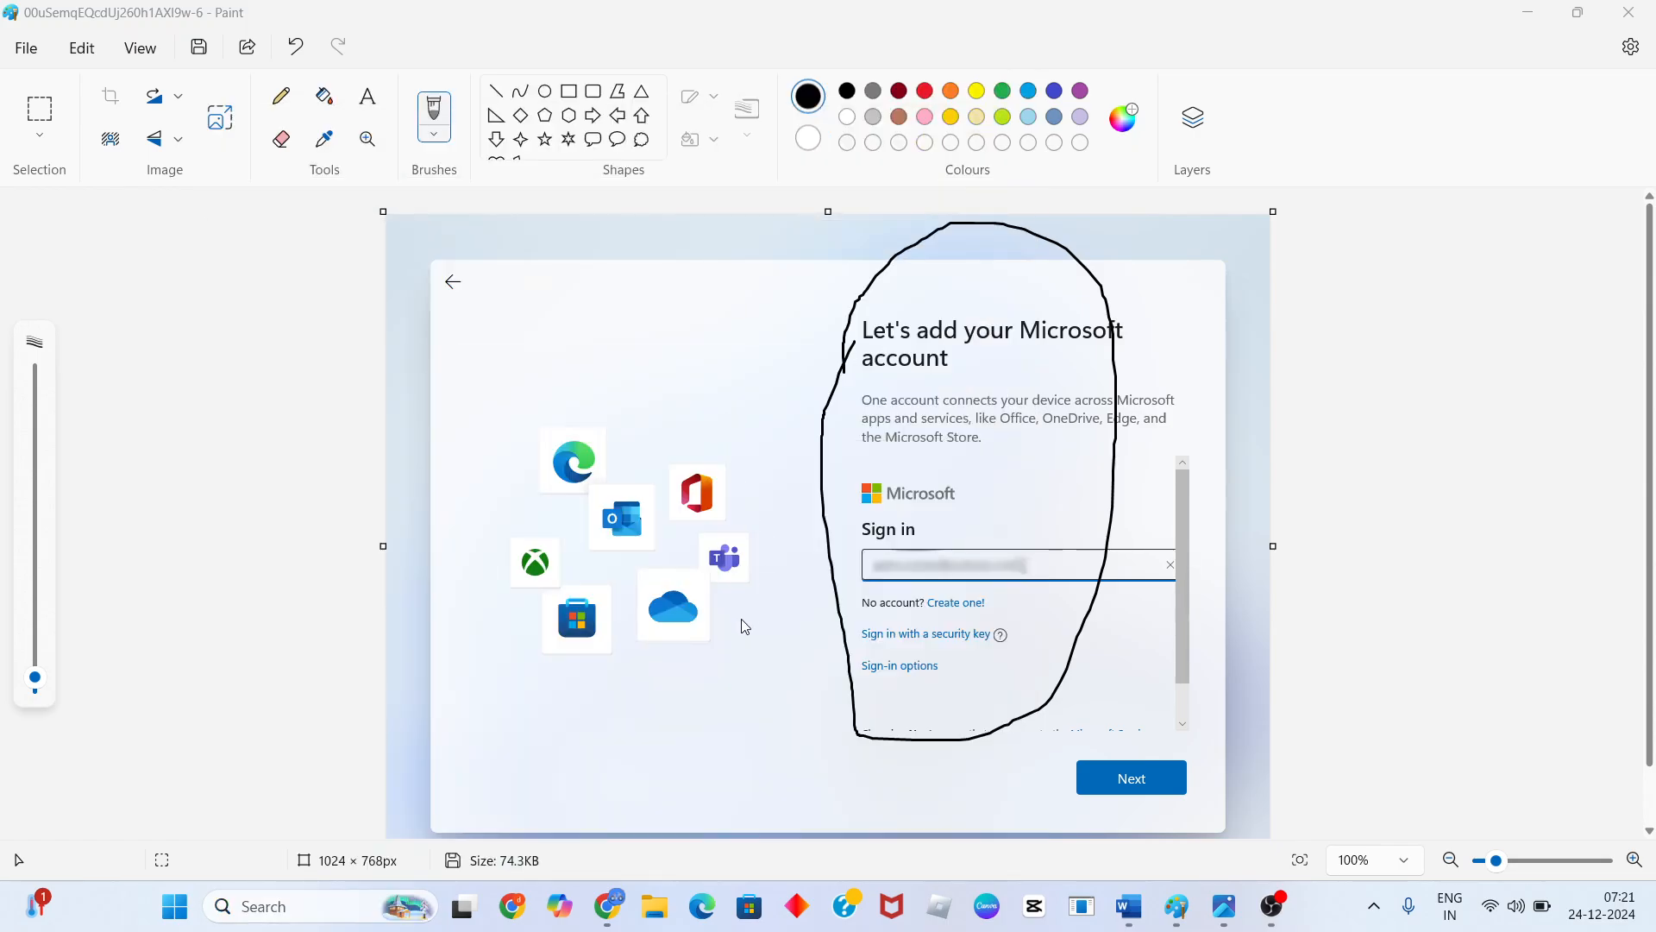
click(1270, 905)
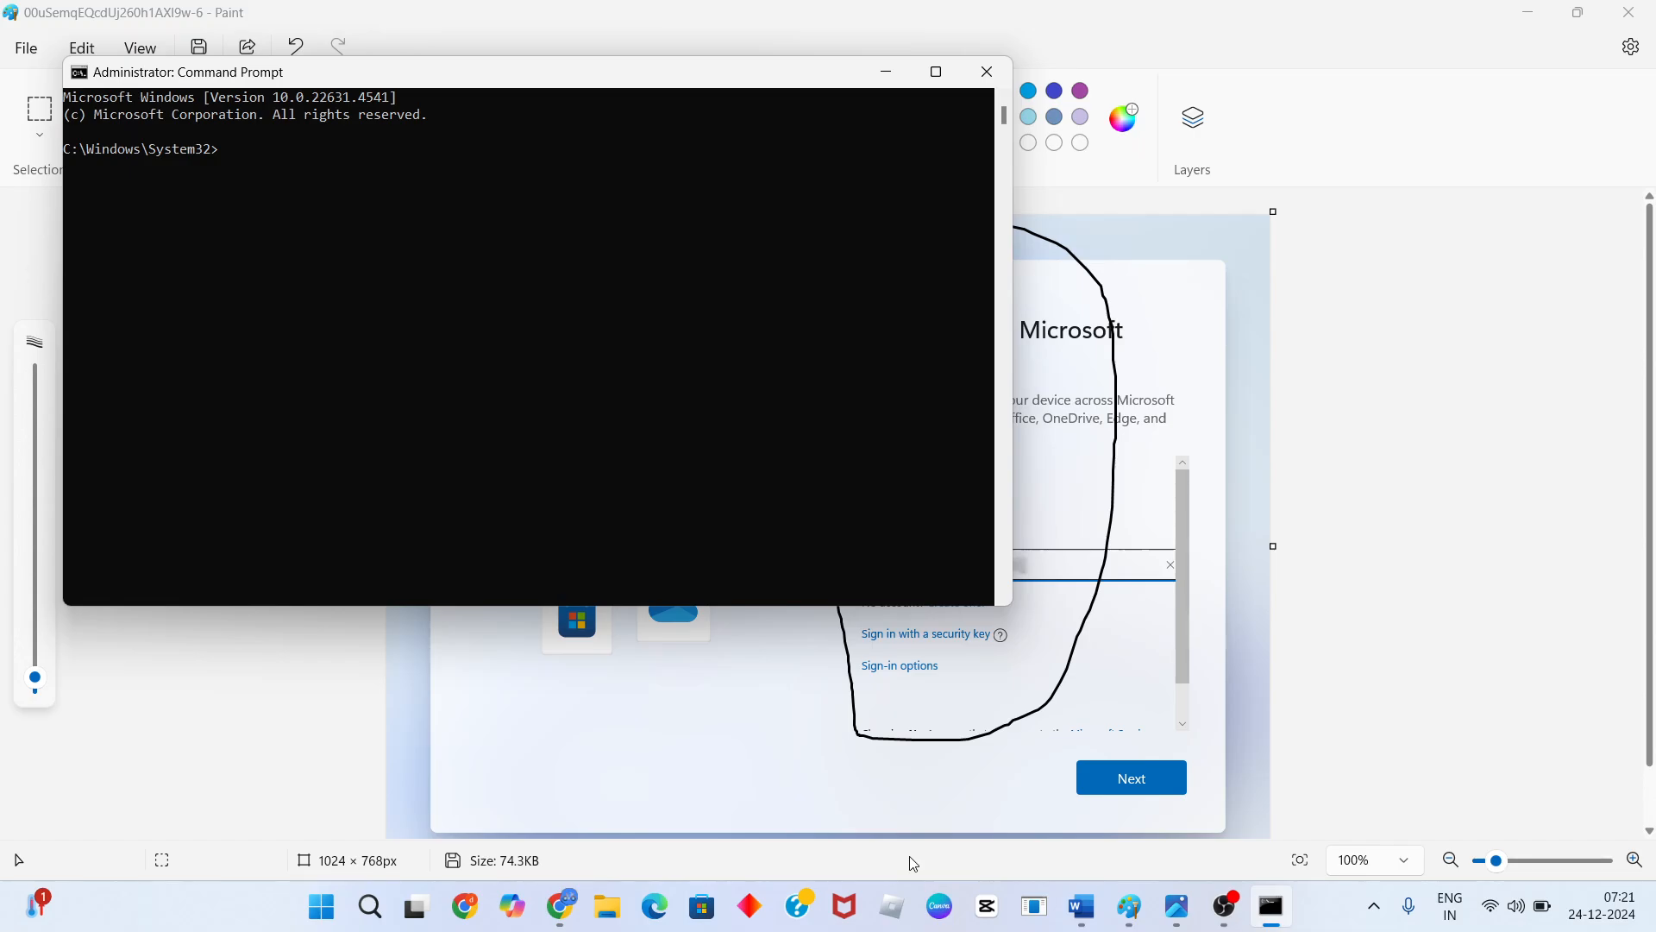
Add and delete stray words after step 1, leaving the notes unchanged, then return to the console
click(1075, 907)
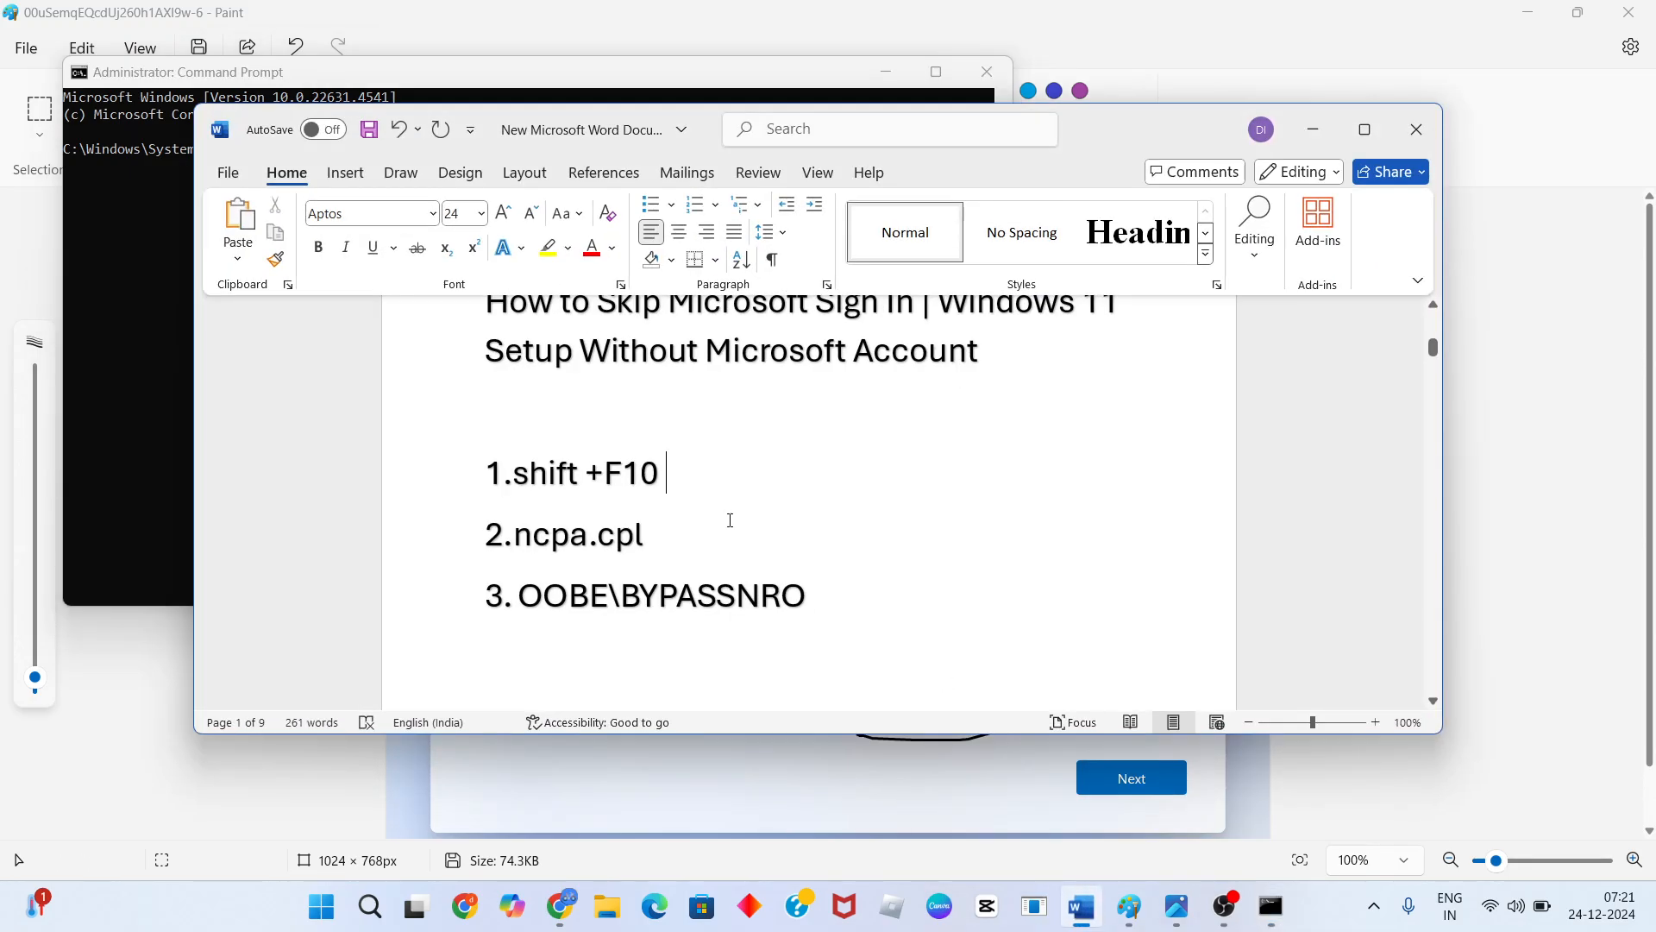
double_click(570, 473)
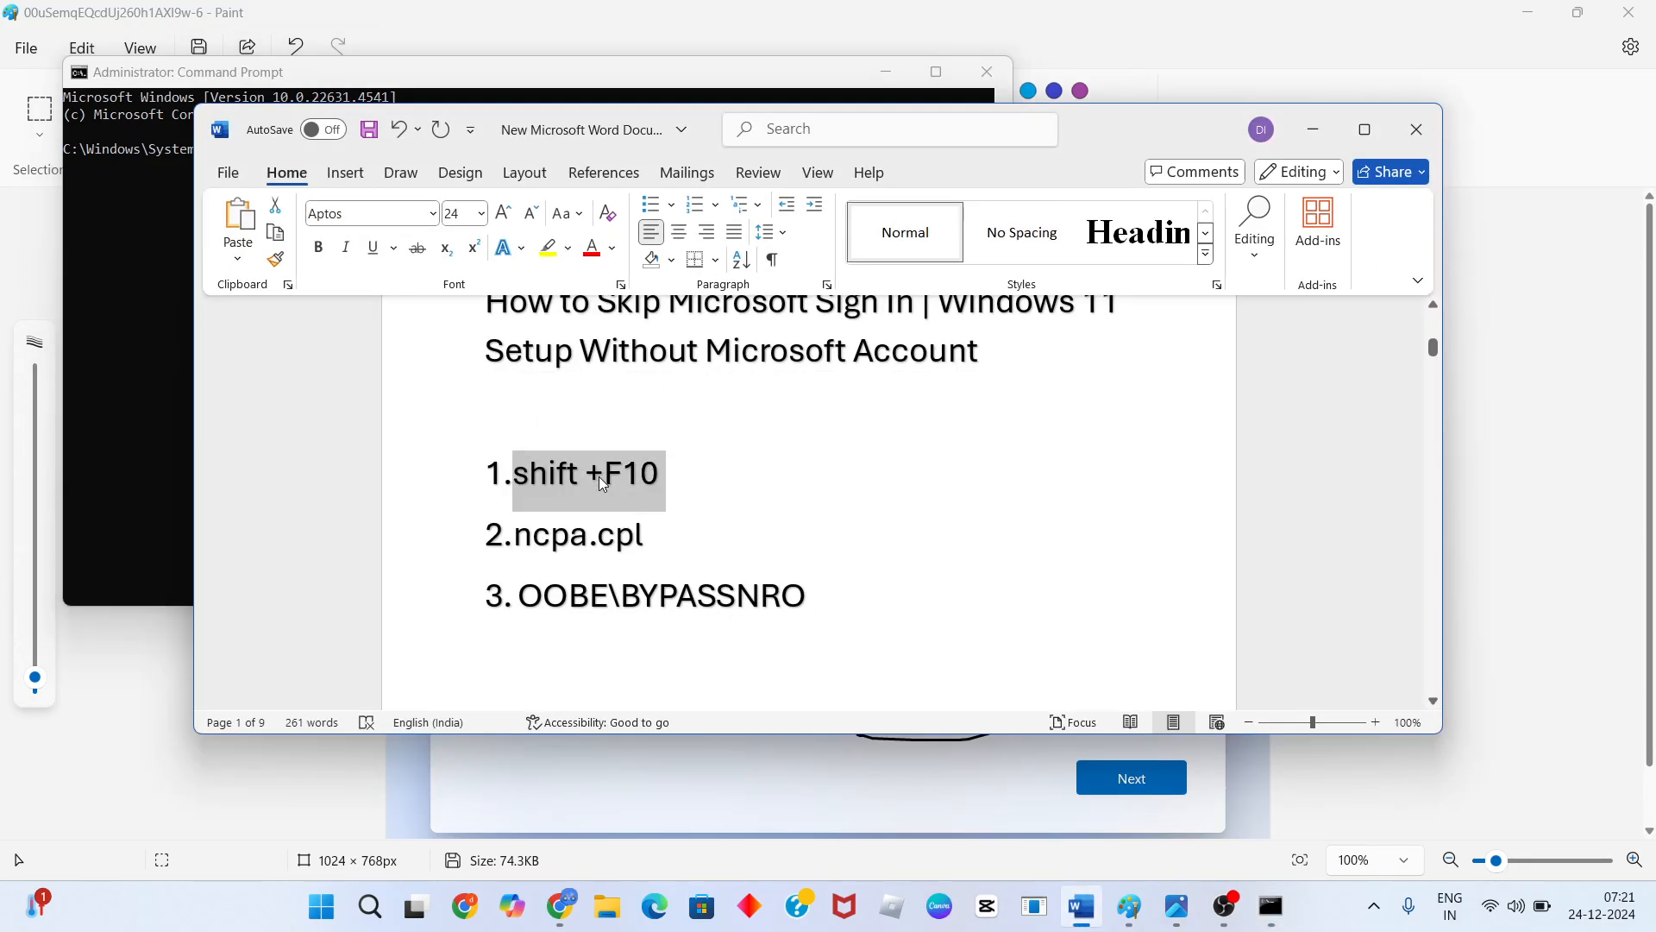
click(667, 473)
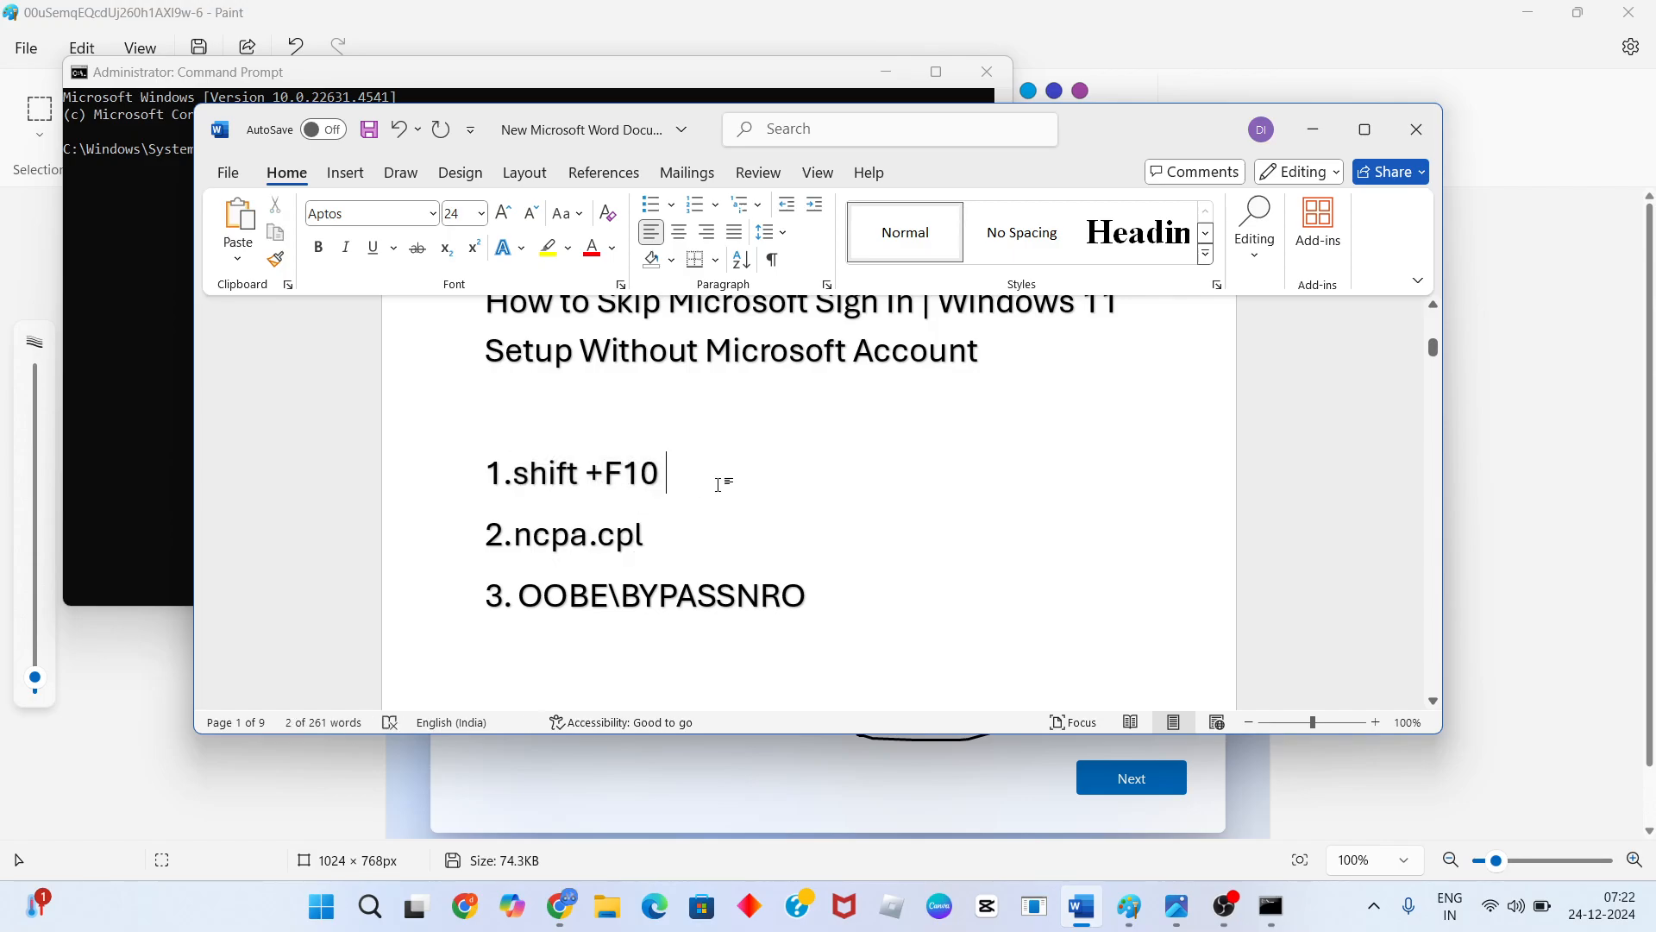
text(you)
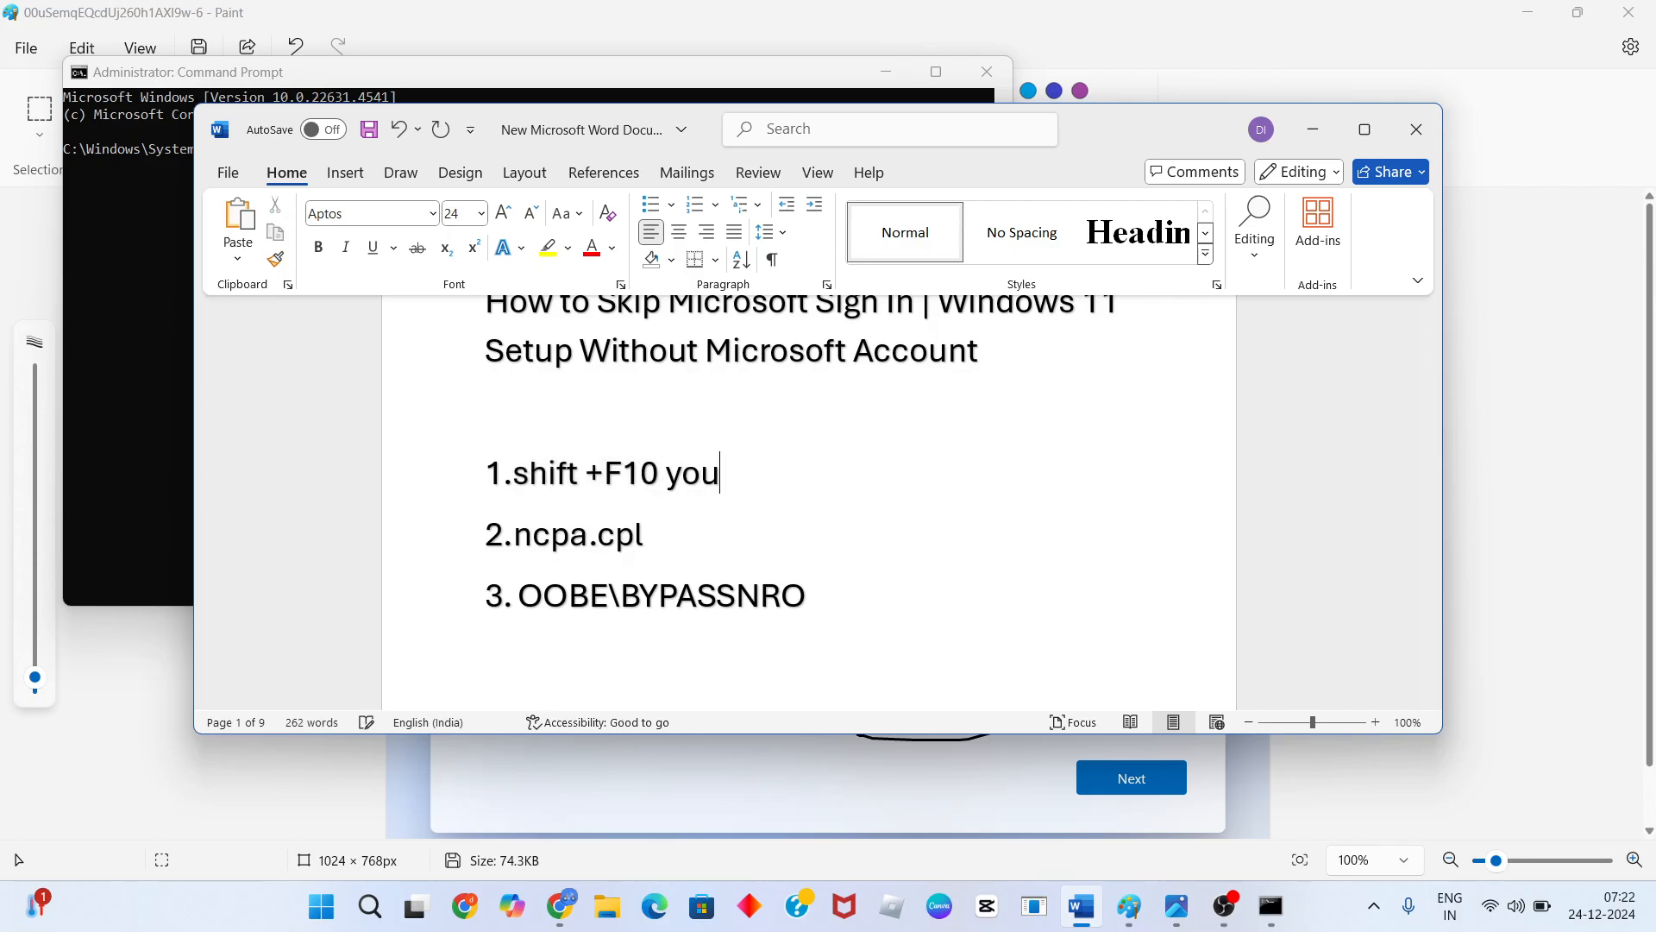
text(ty)
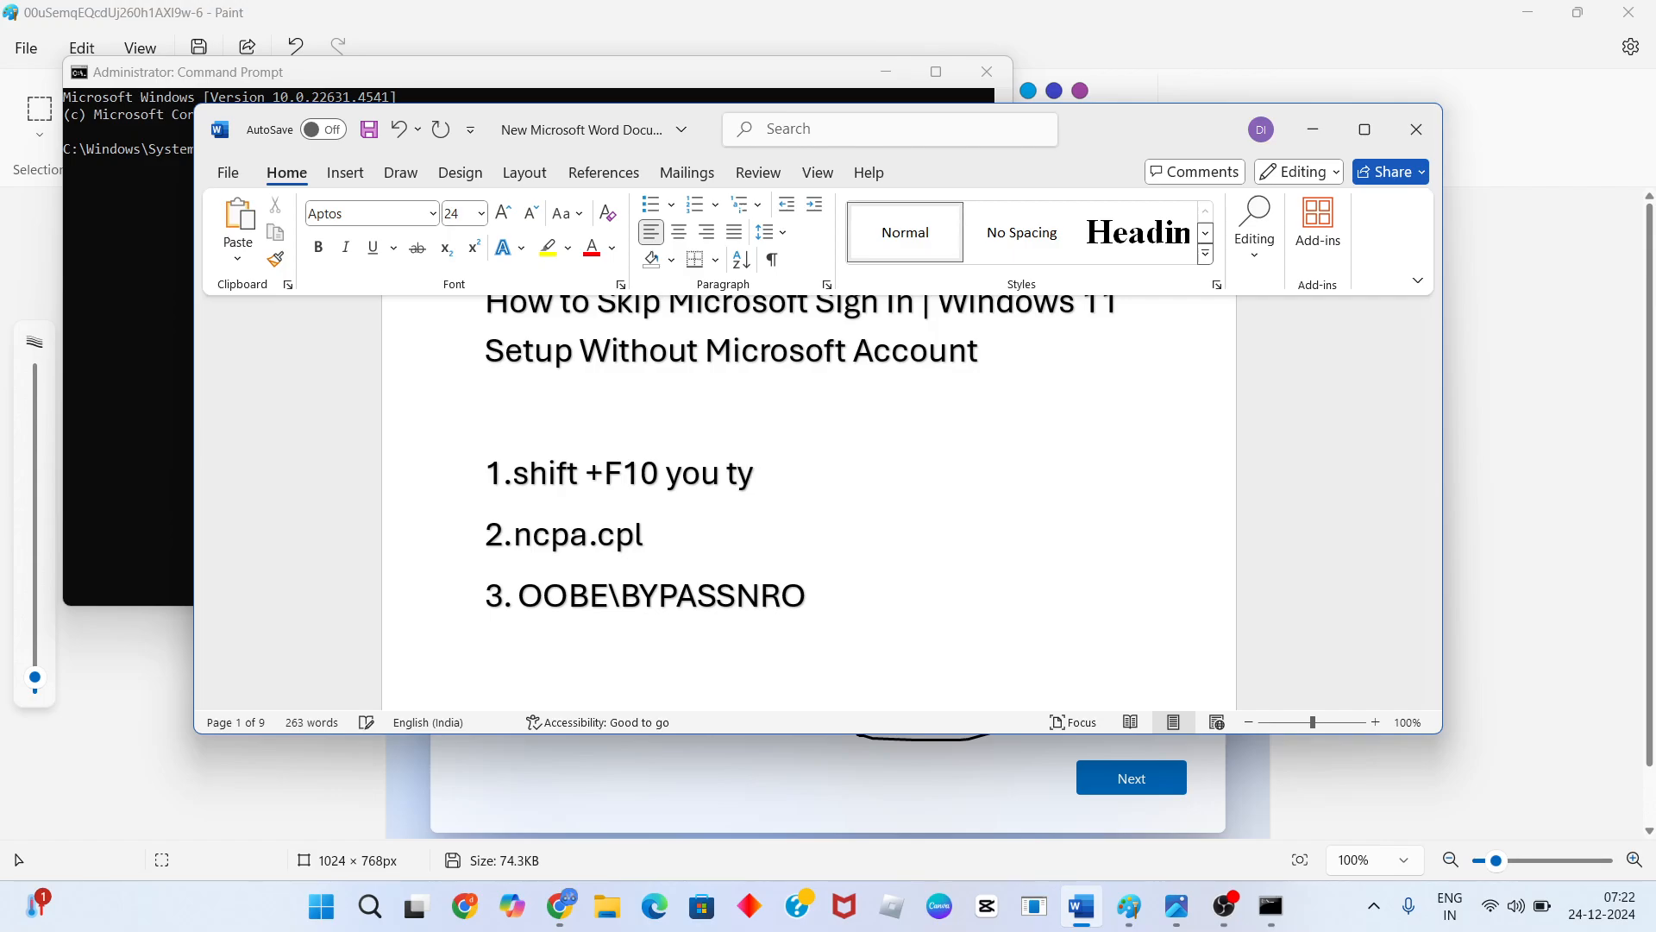
click(753, 472)
text(r)
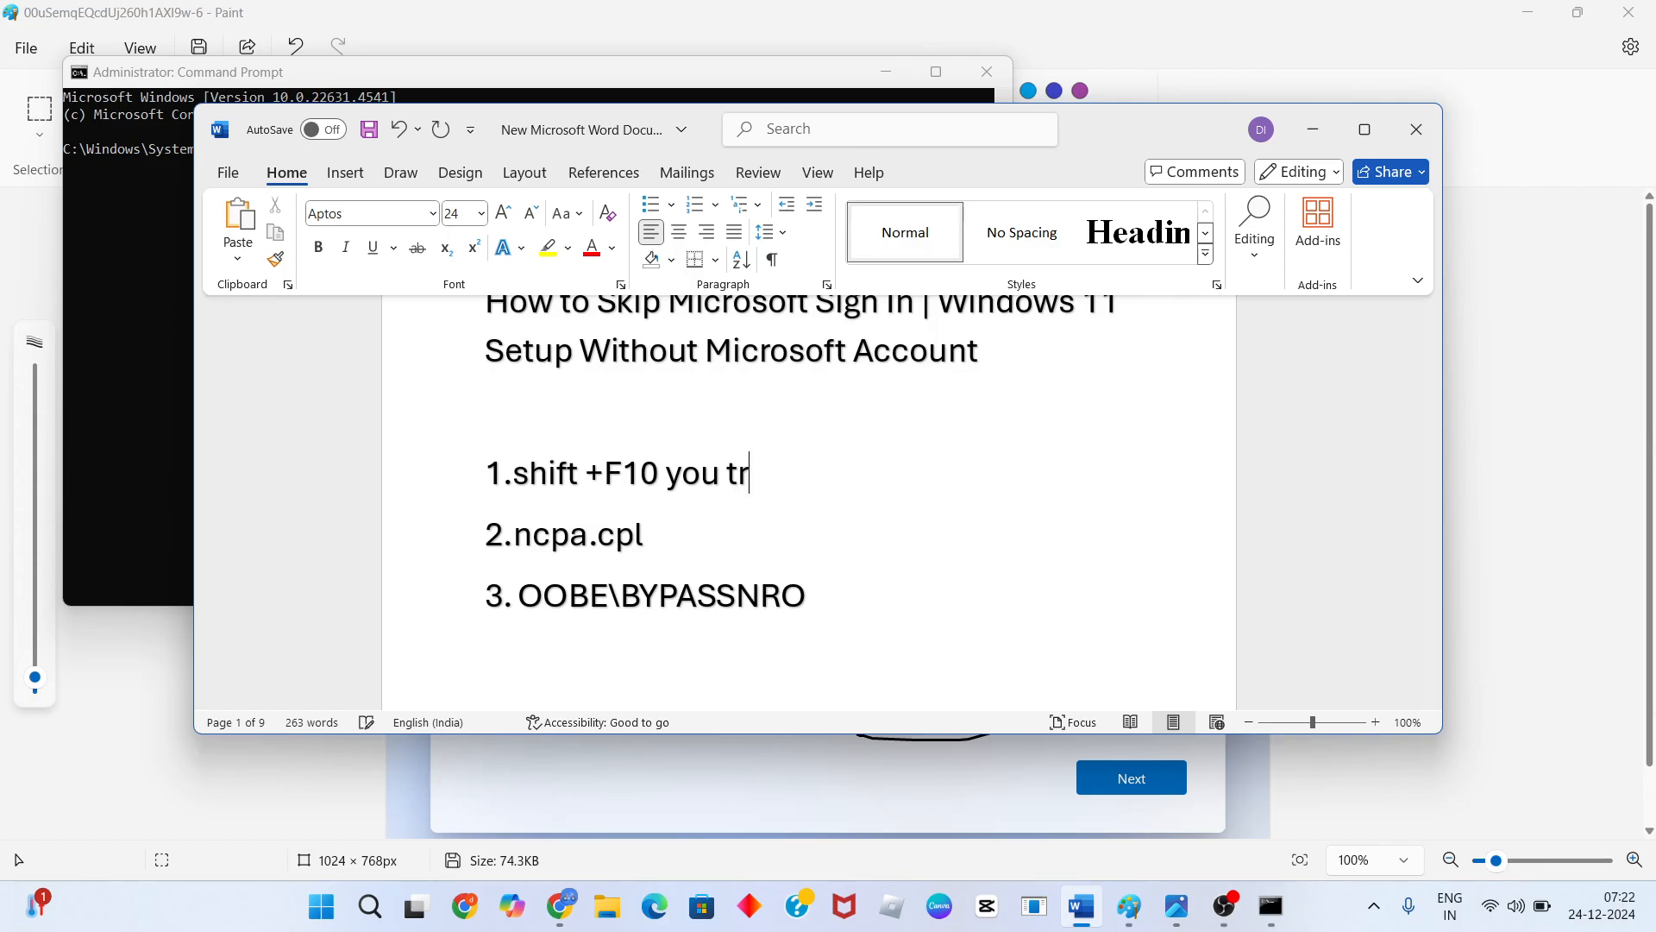
text(y)
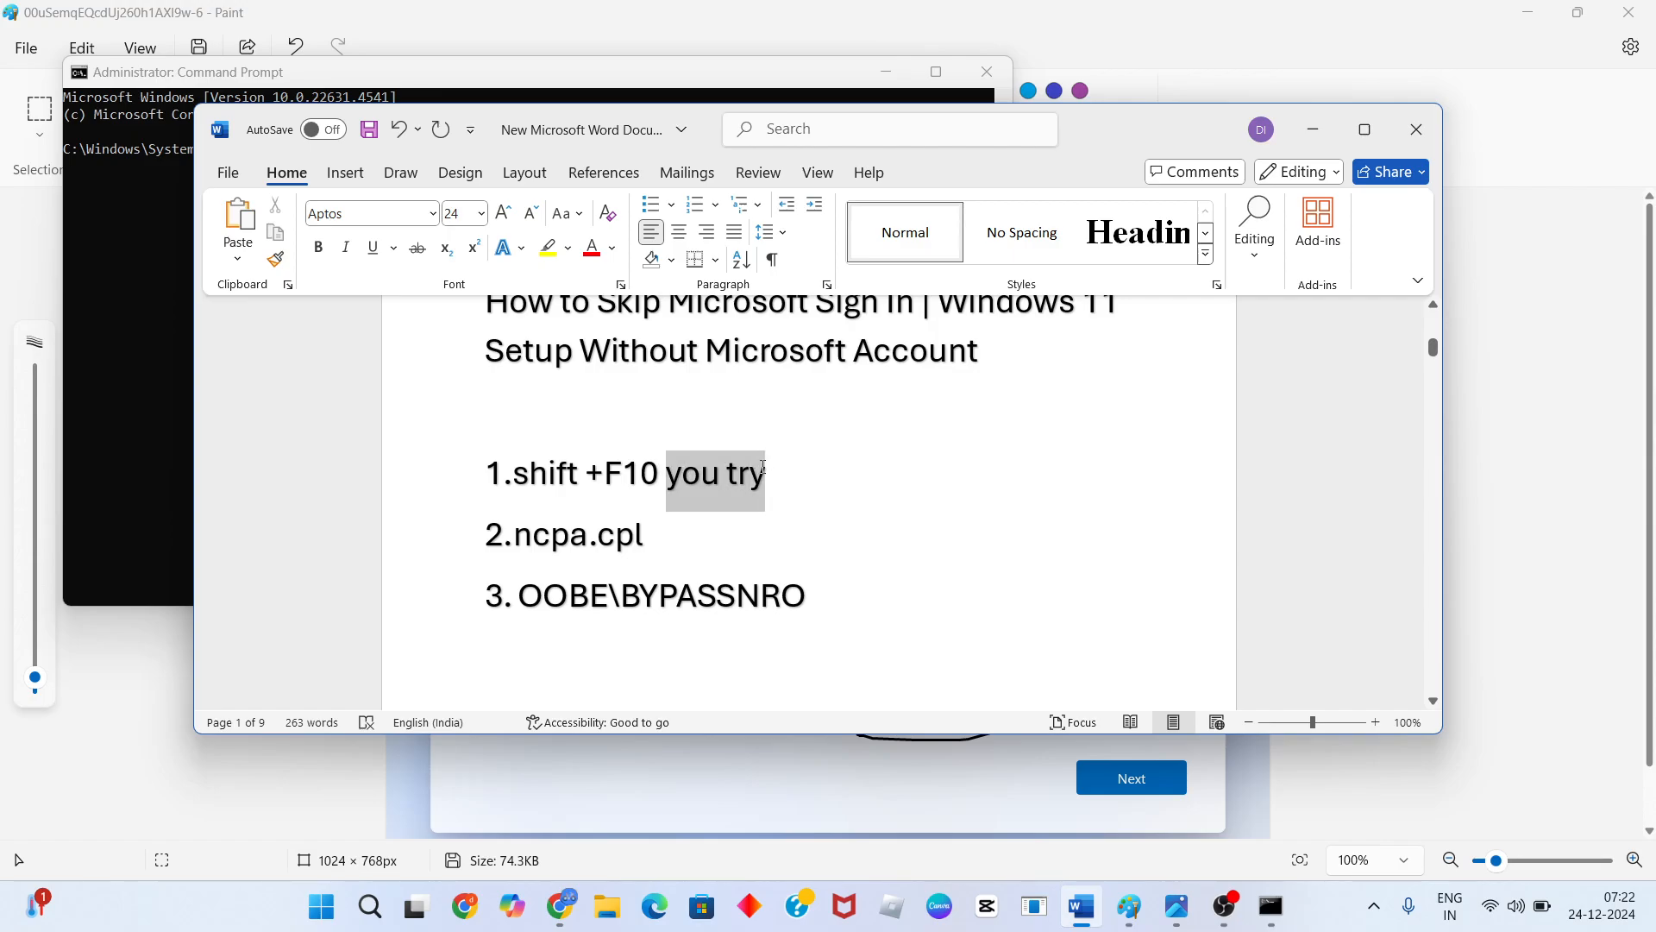
key(Delete)
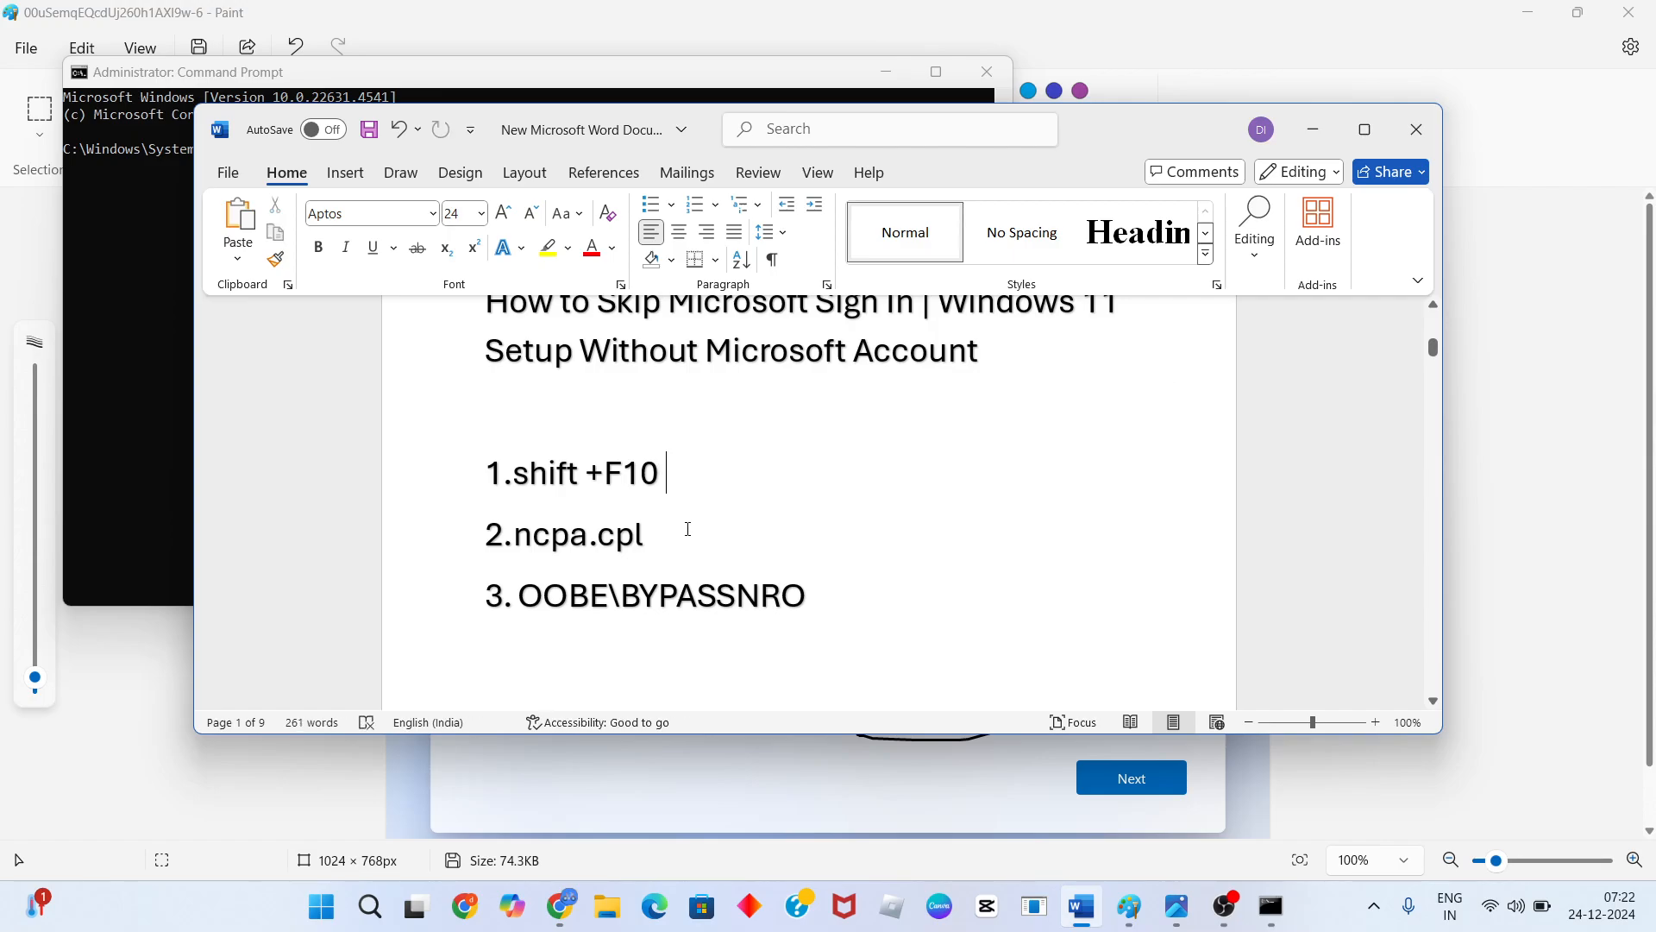
double_click(564, 533)
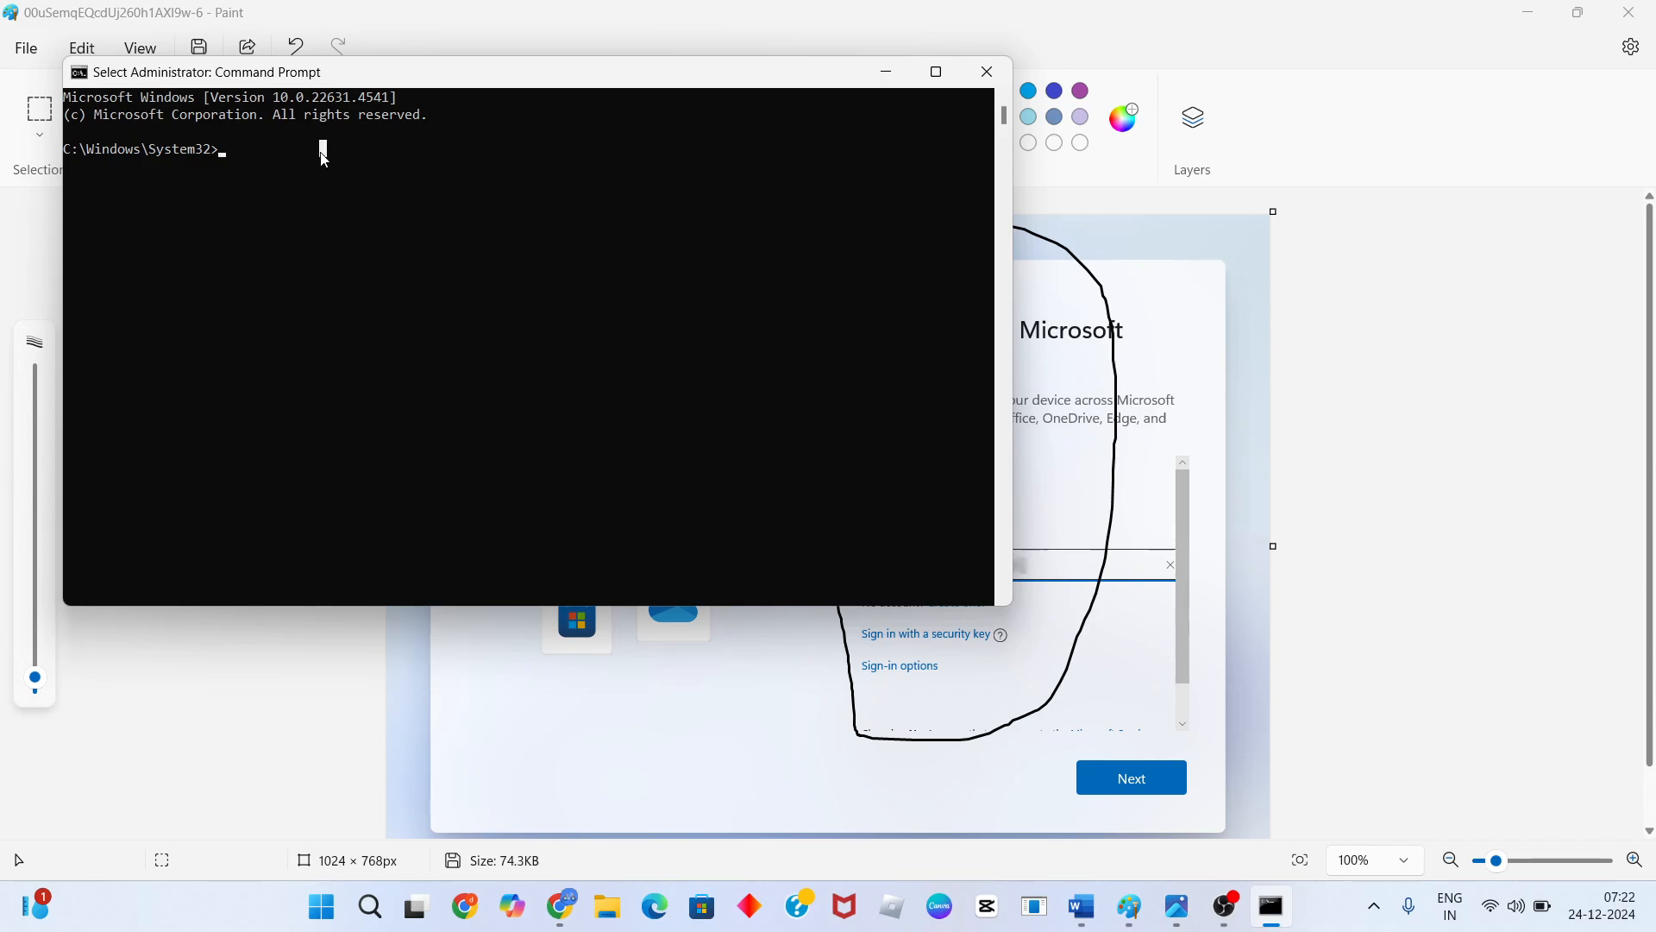
Type 'ncpa.cpl press enter' at the administrator prompt without running it
text(ncpa.cpl)
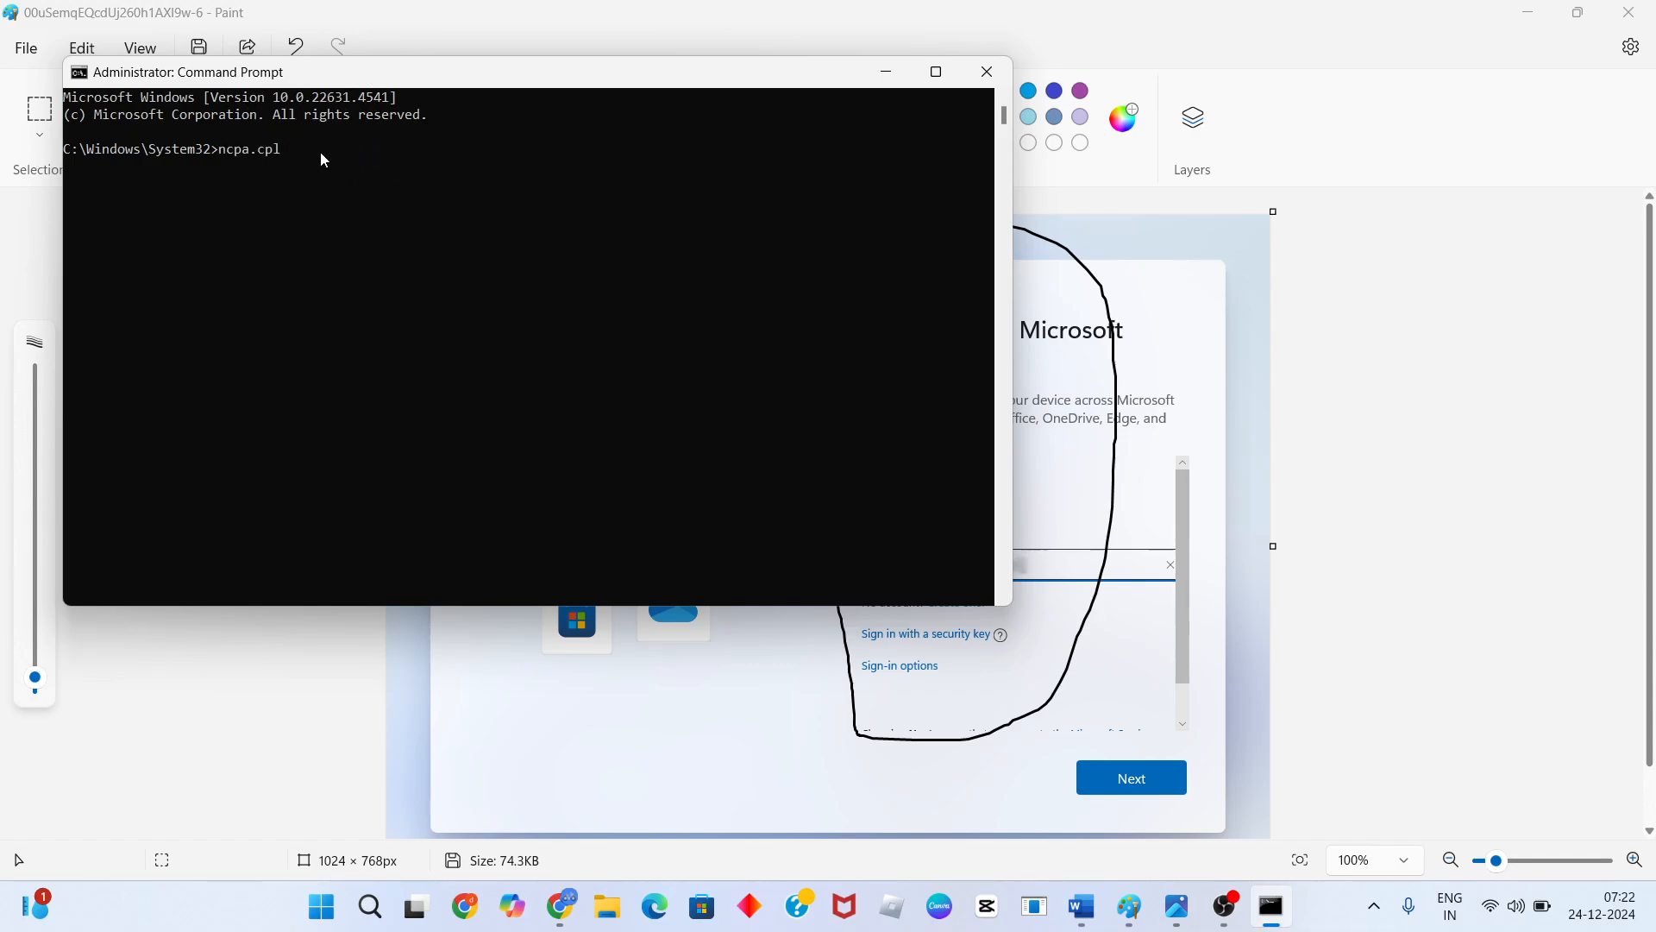
text(p)
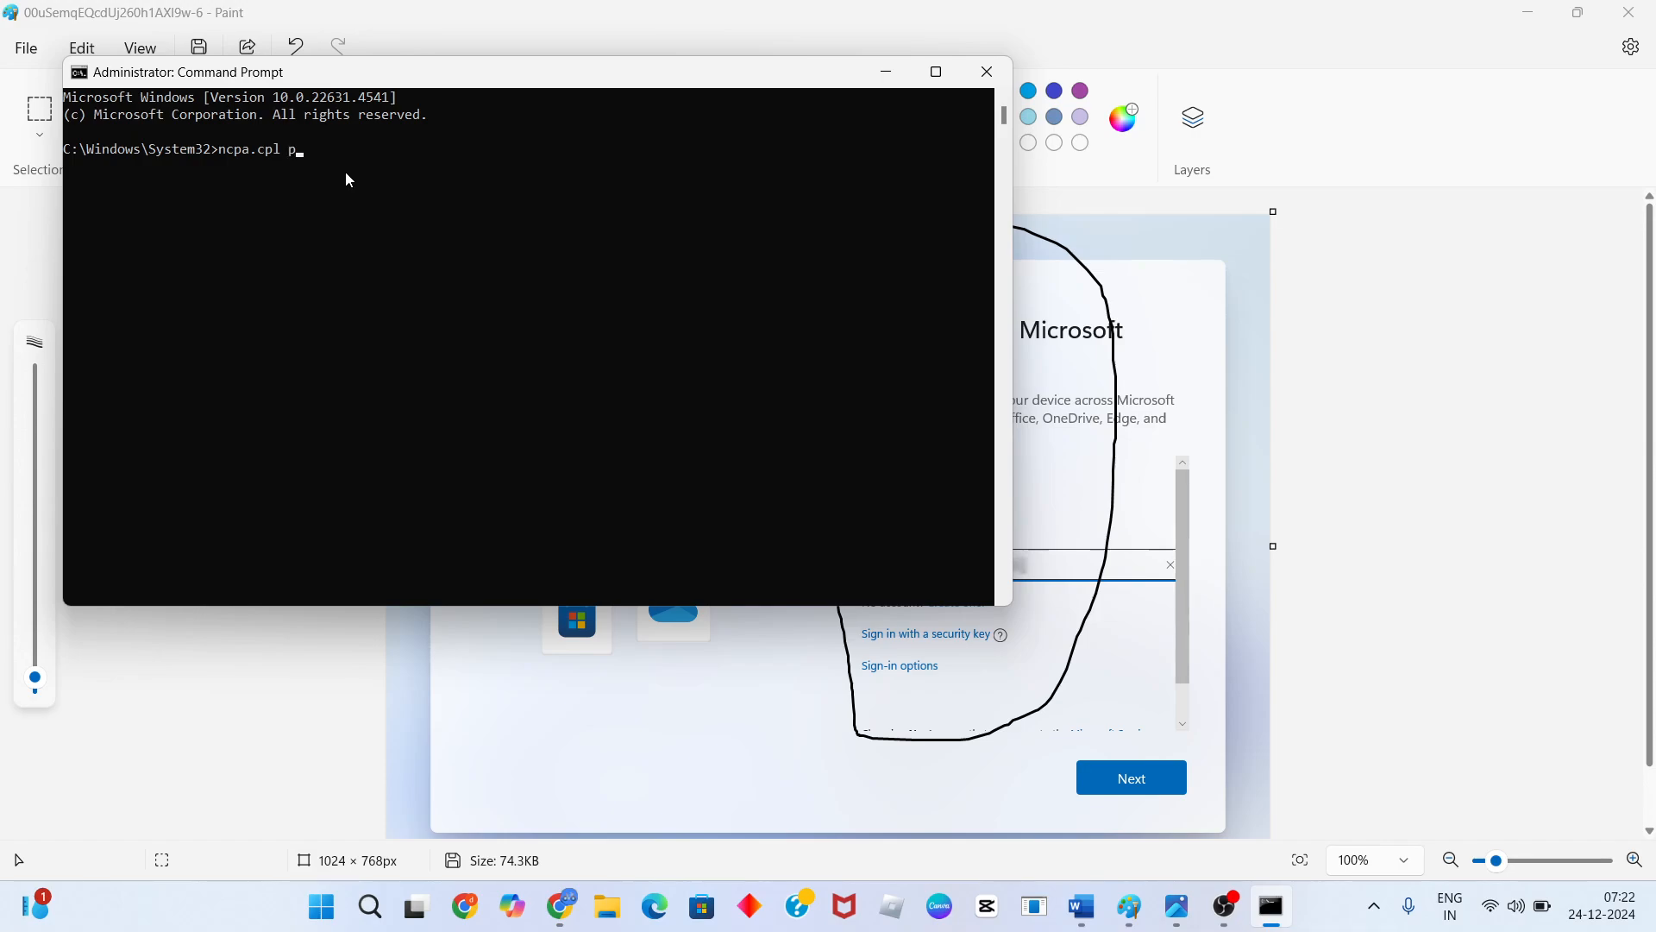
text(ree)
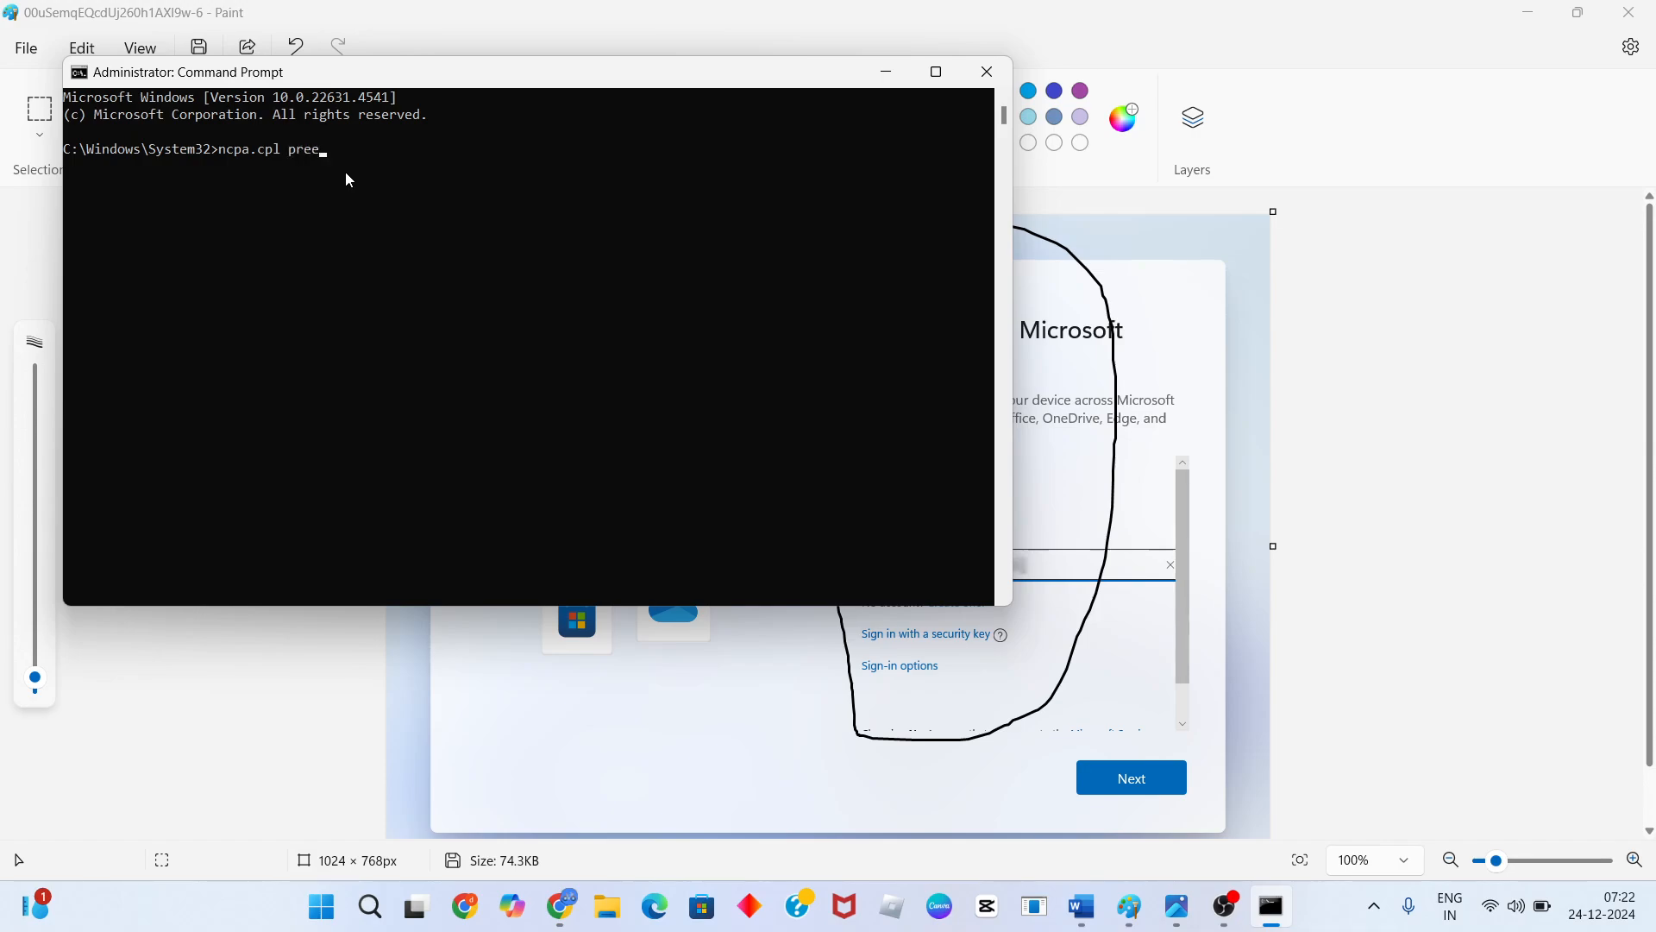
text(ss)
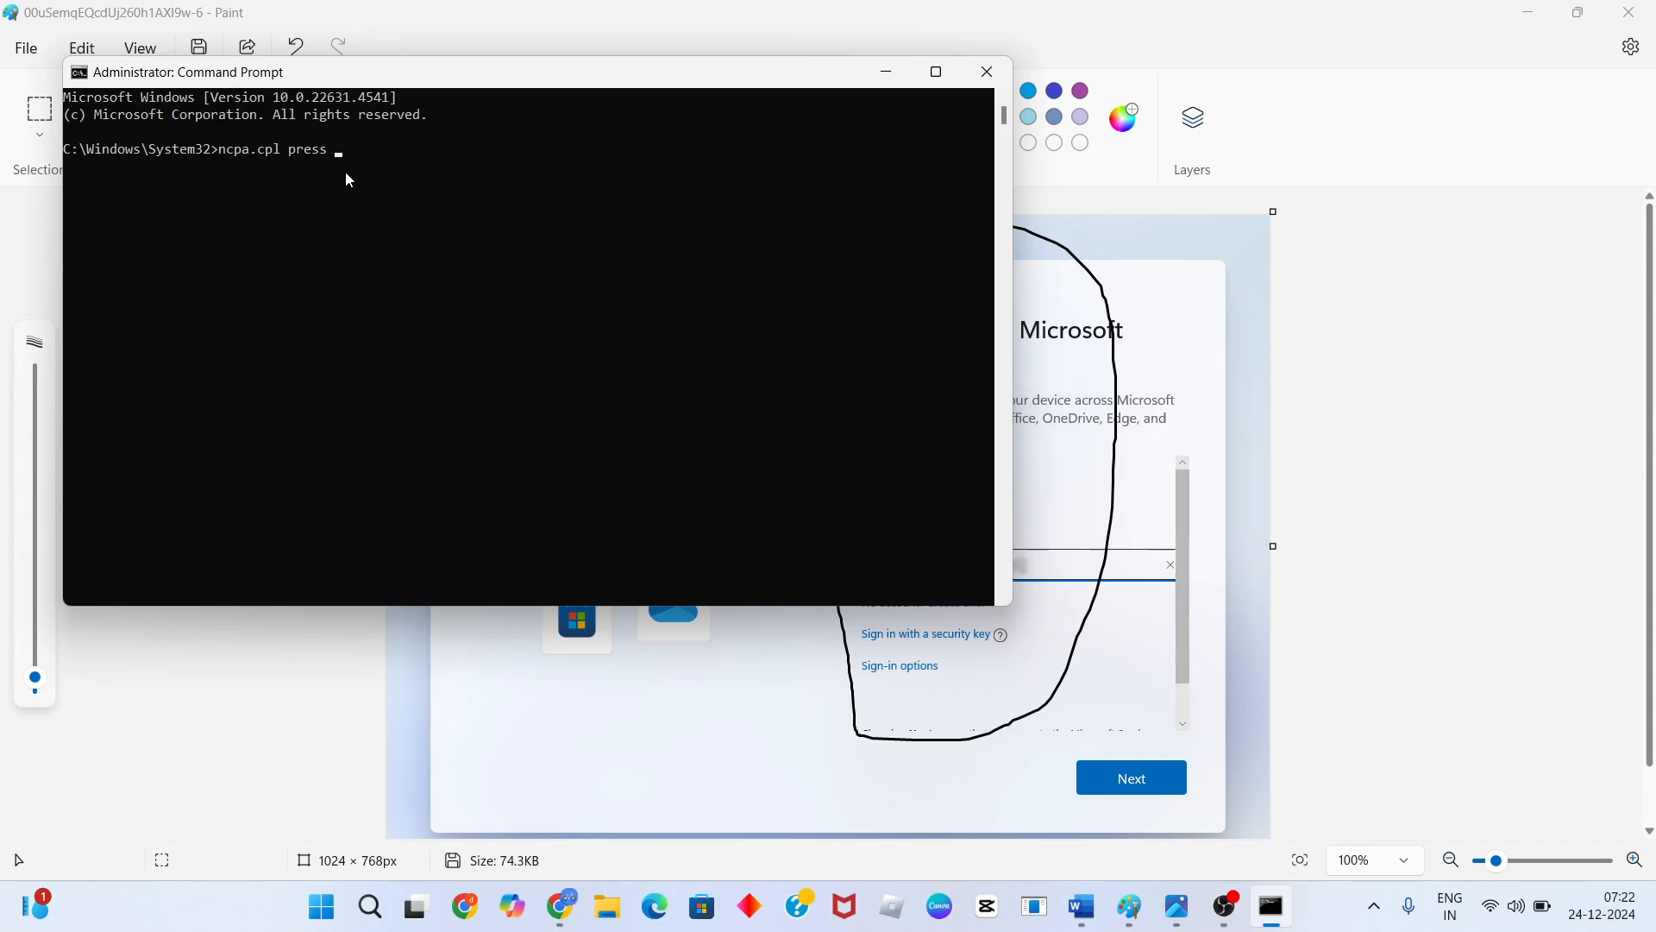
text(enter)
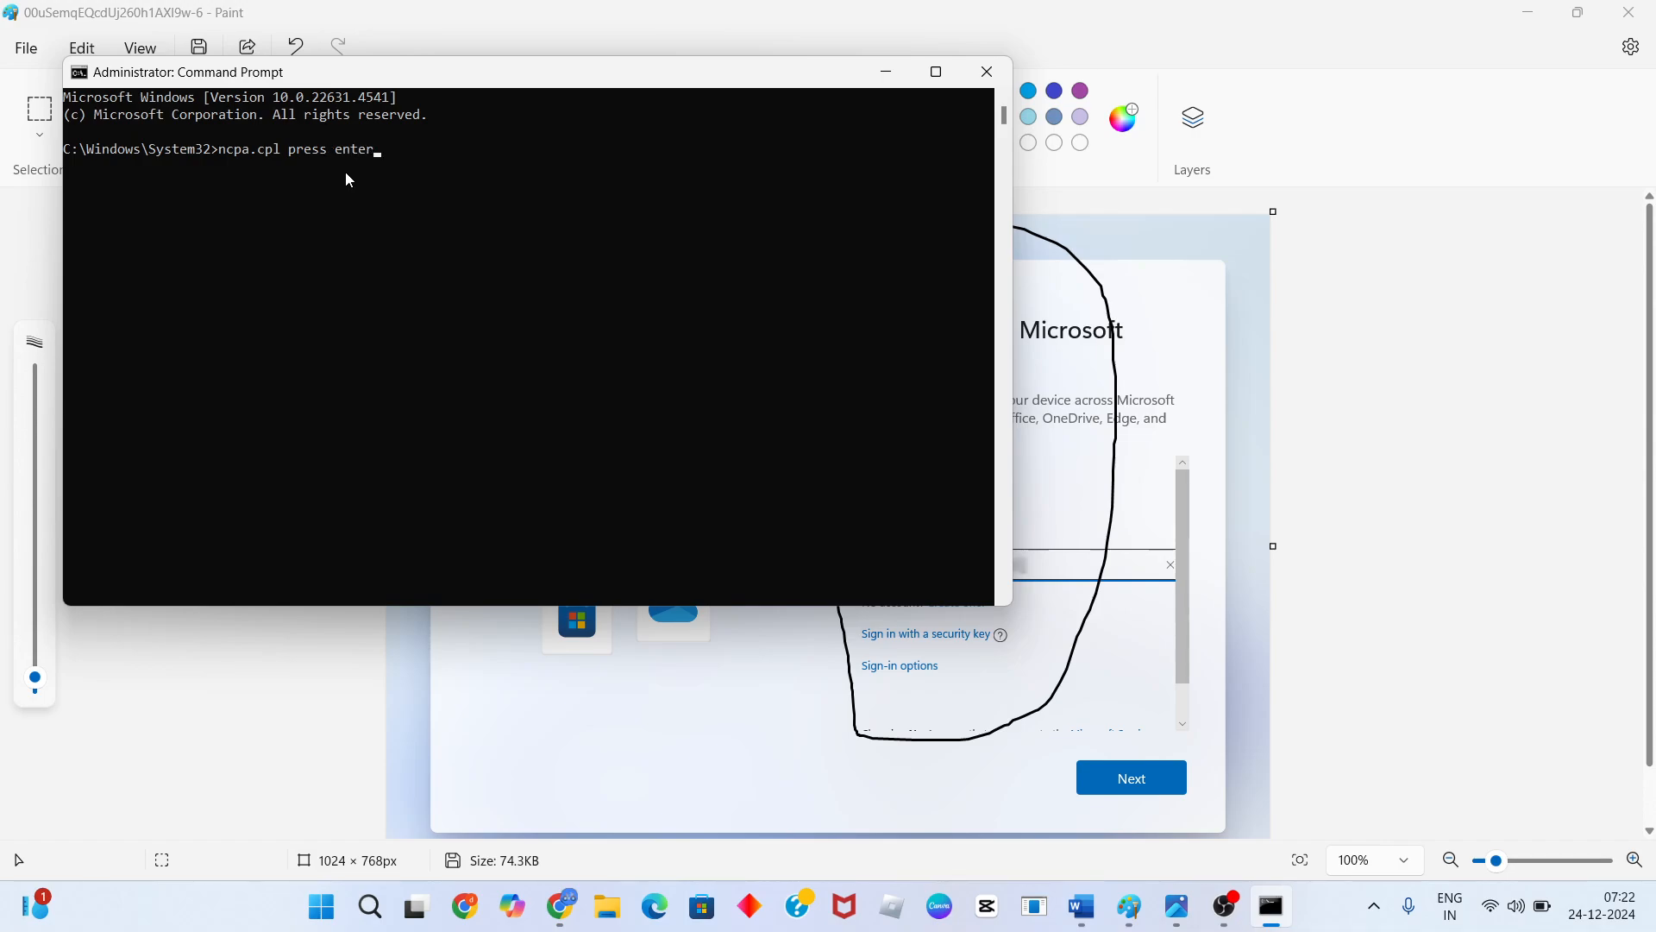
mouse_move(368, 166)
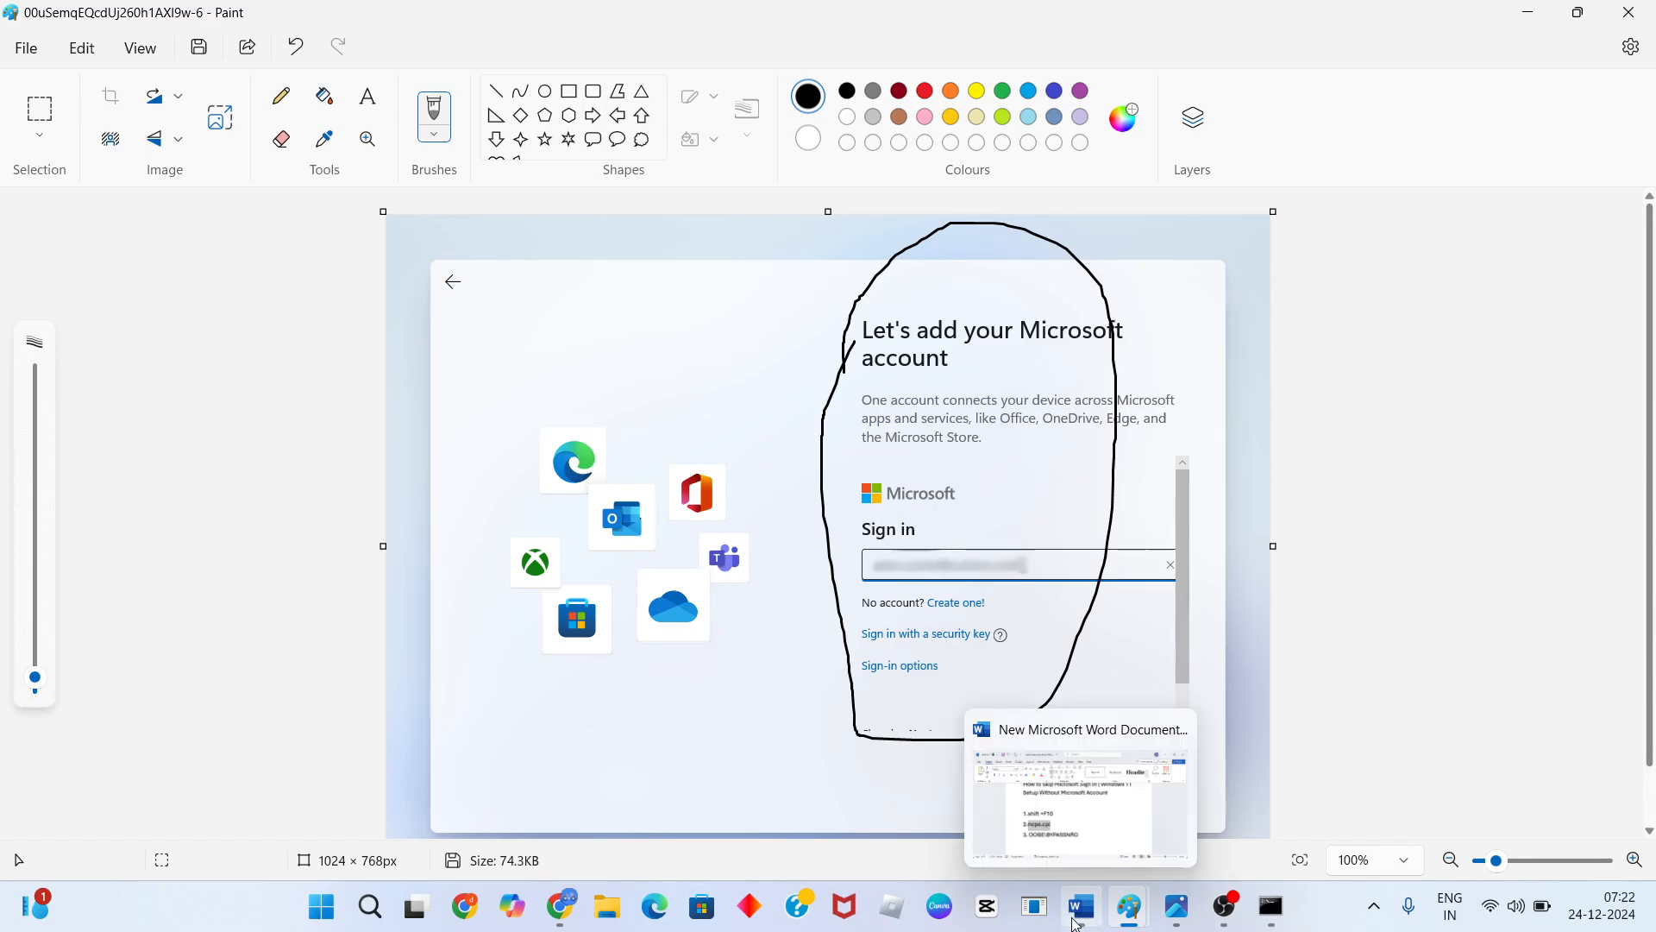
Bring up the Word notes and select step 2's ncpa.cpl command
click(1079, 787)
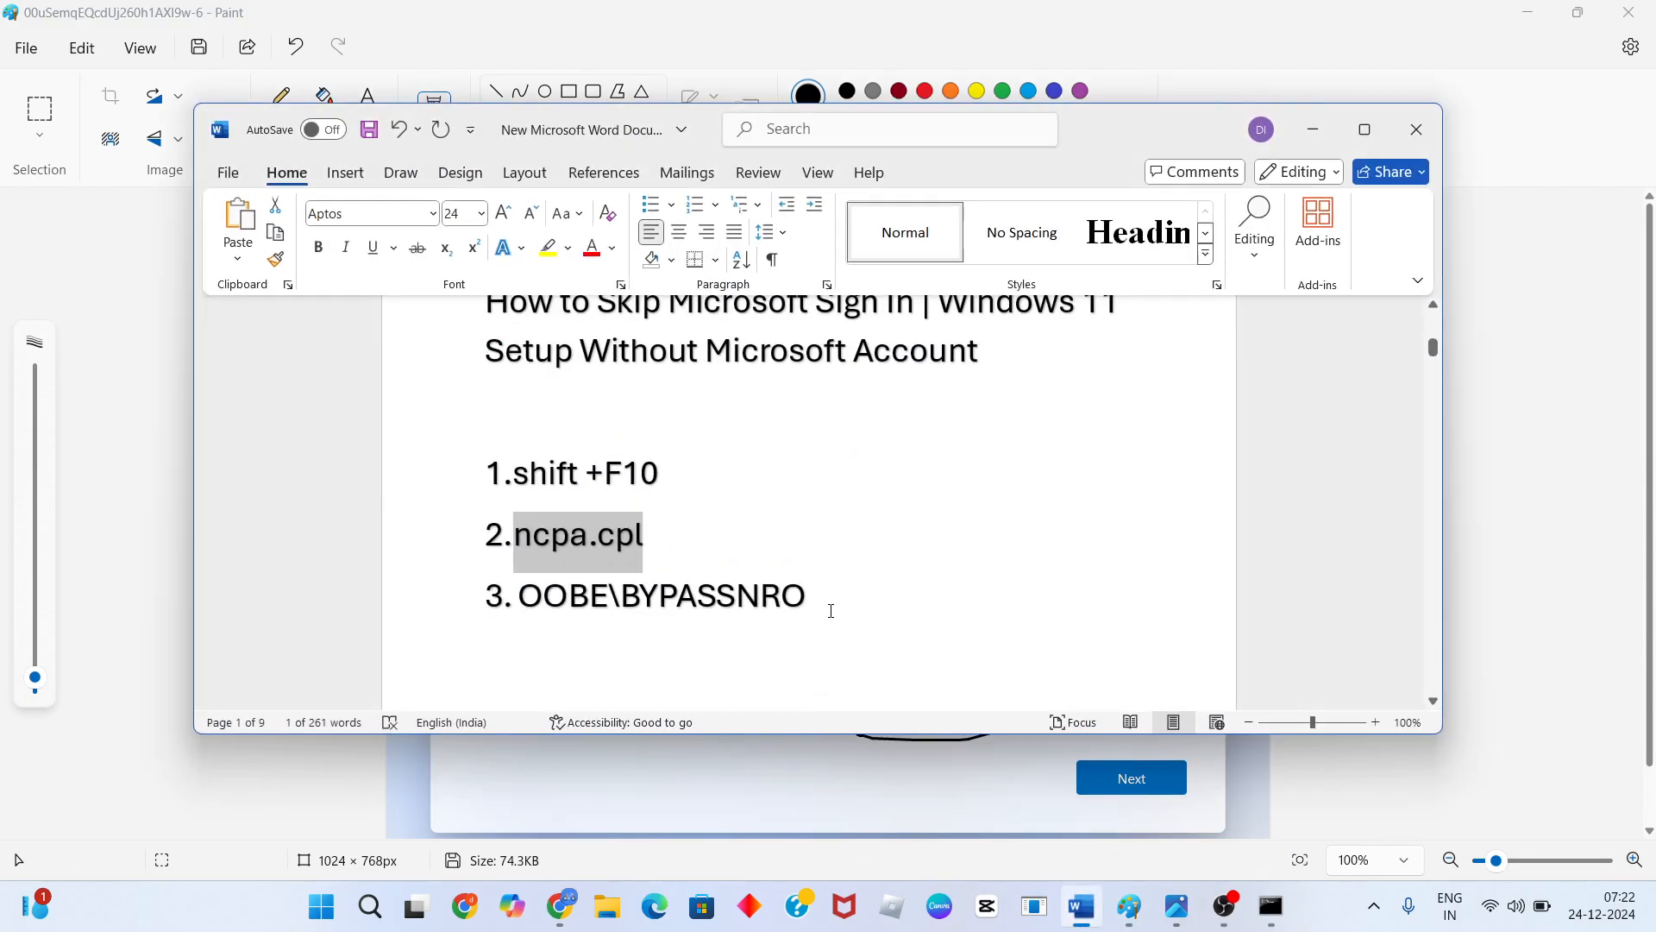
double_click(660, 595)
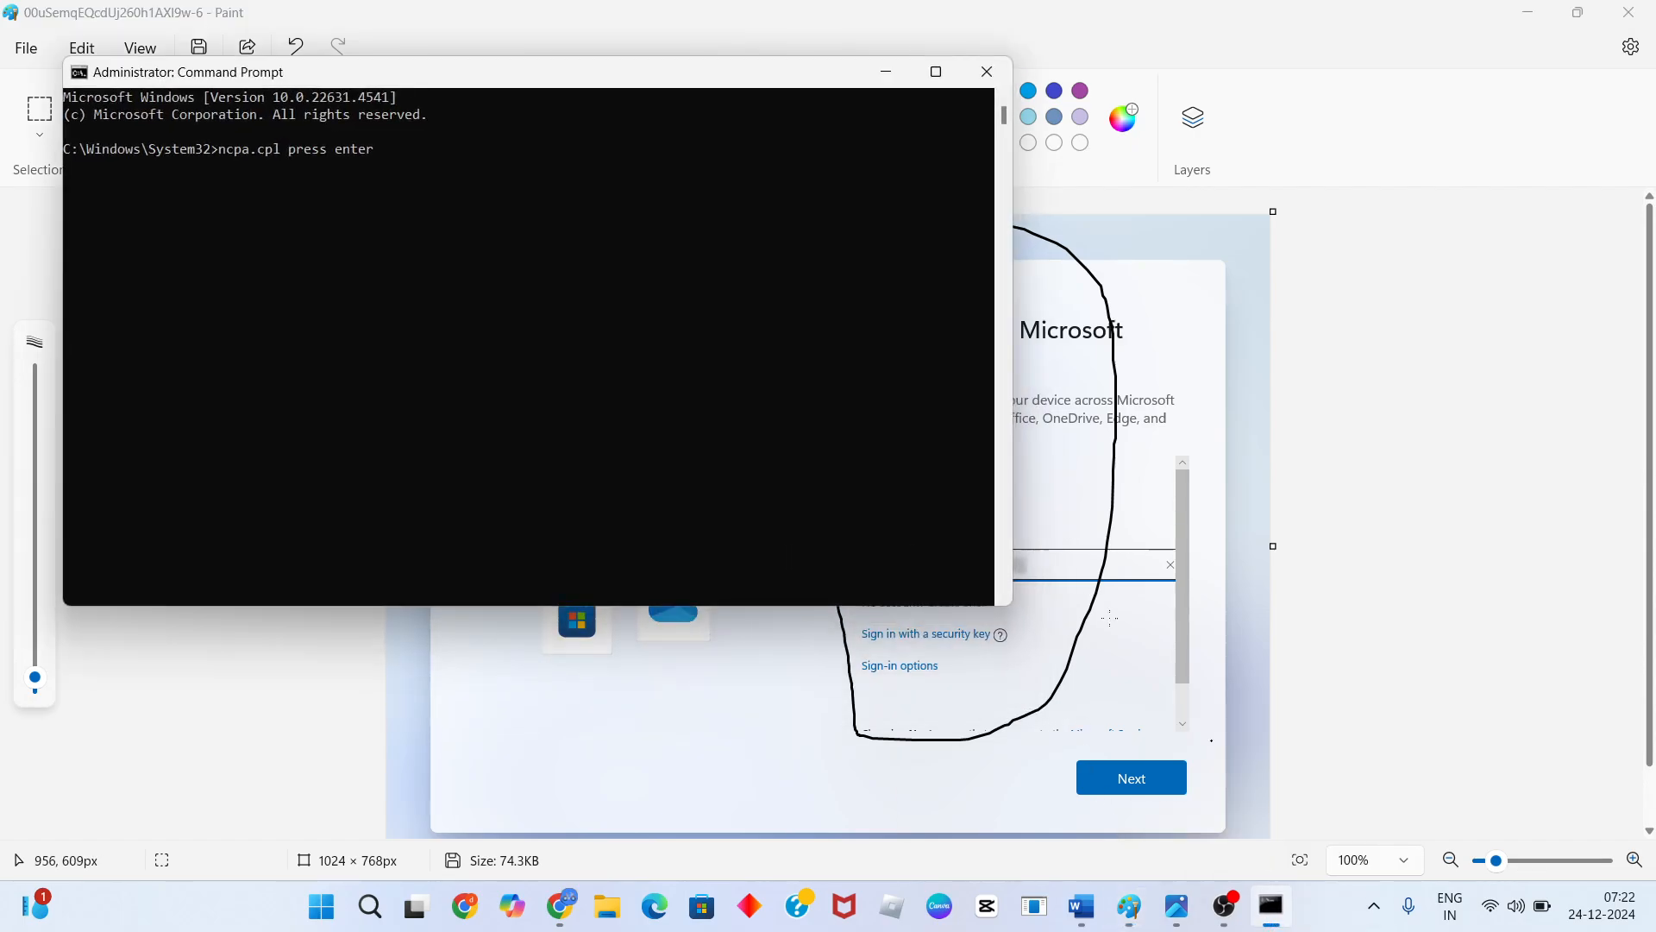
Replace the console line's ncpa.cpl text with OOBE\BYPASSNRO, without running it
click(504, 194)
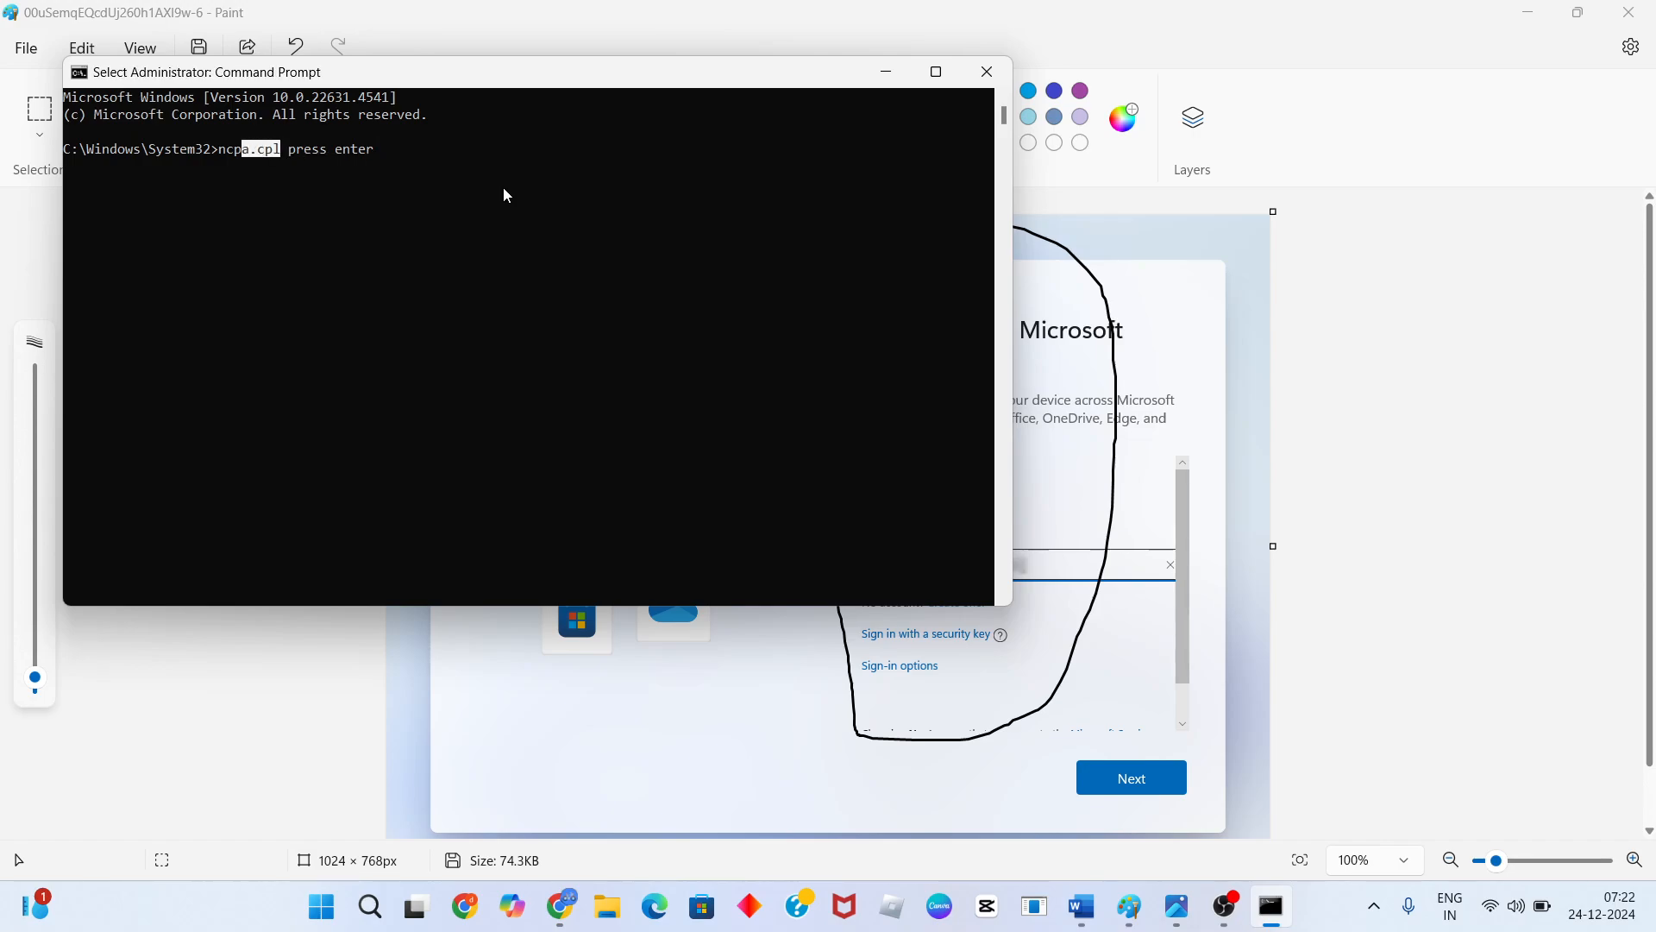
text(OOBE\BYPASSNRO)
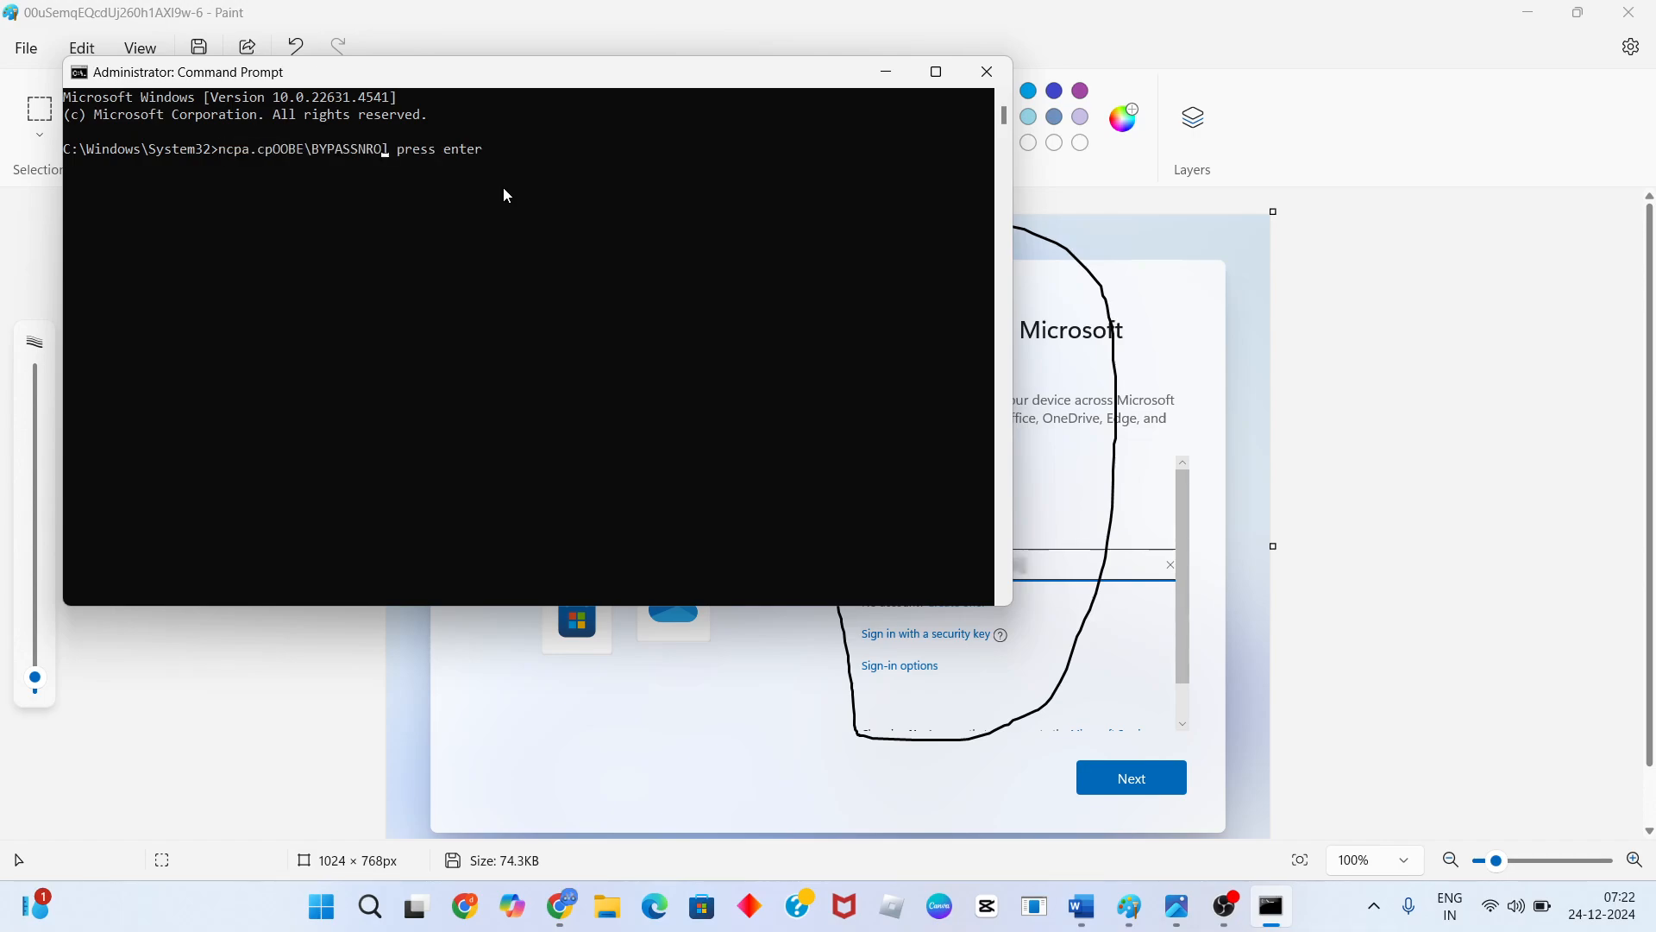
mouse_move(264, 163)
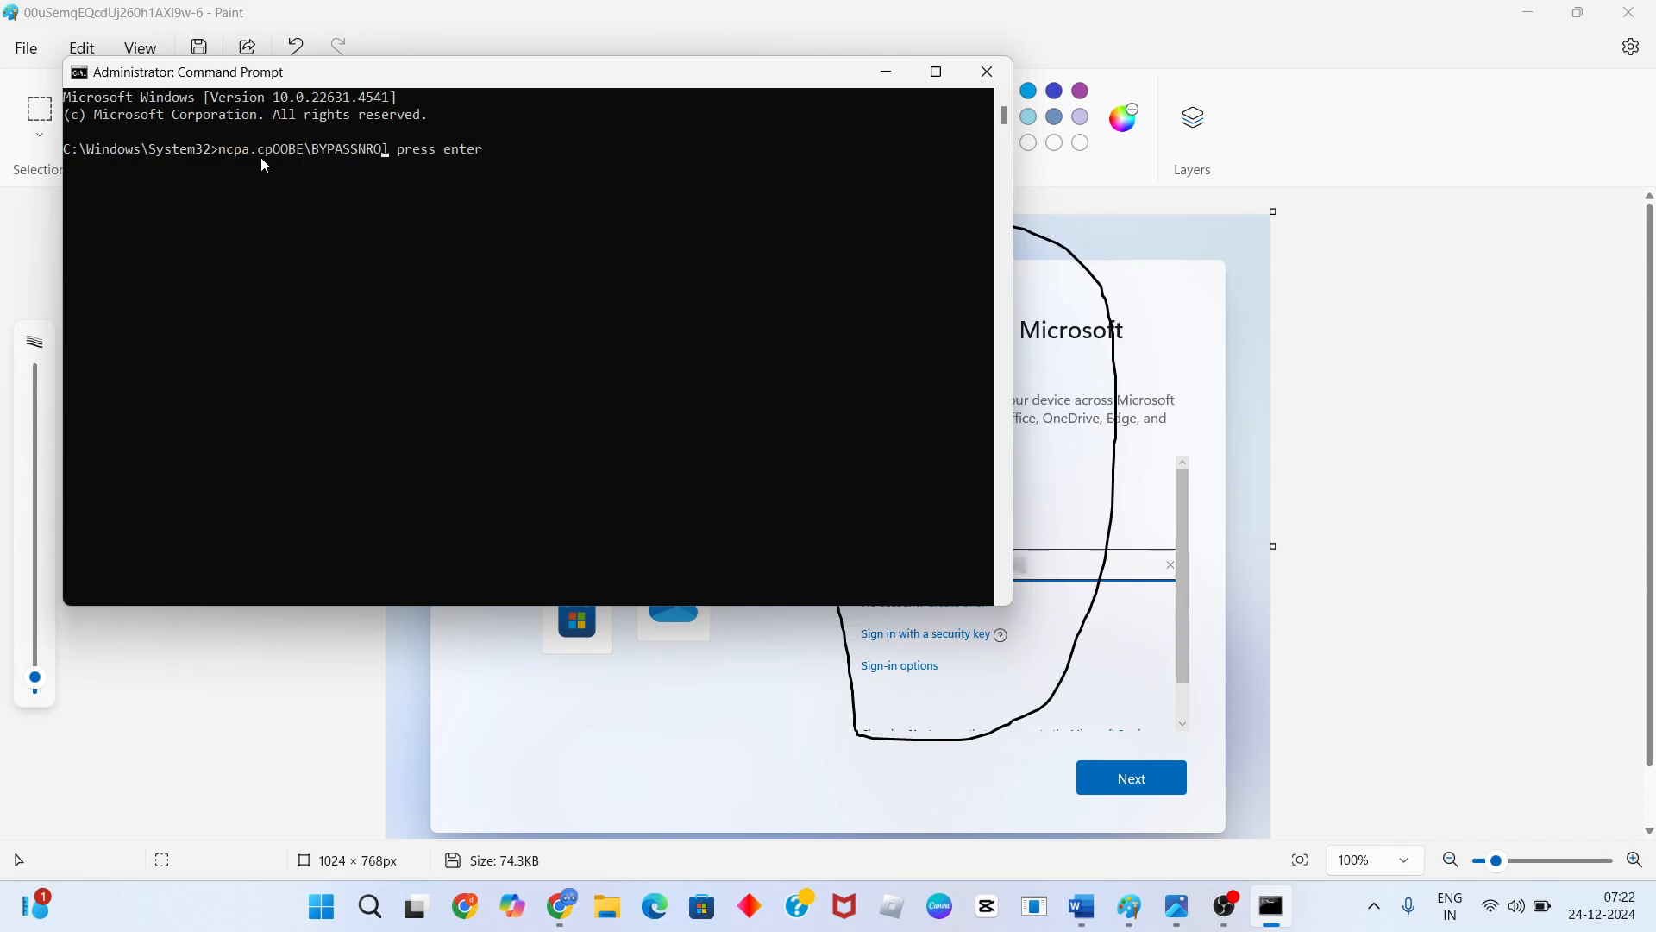
mouse_move(275, 169)
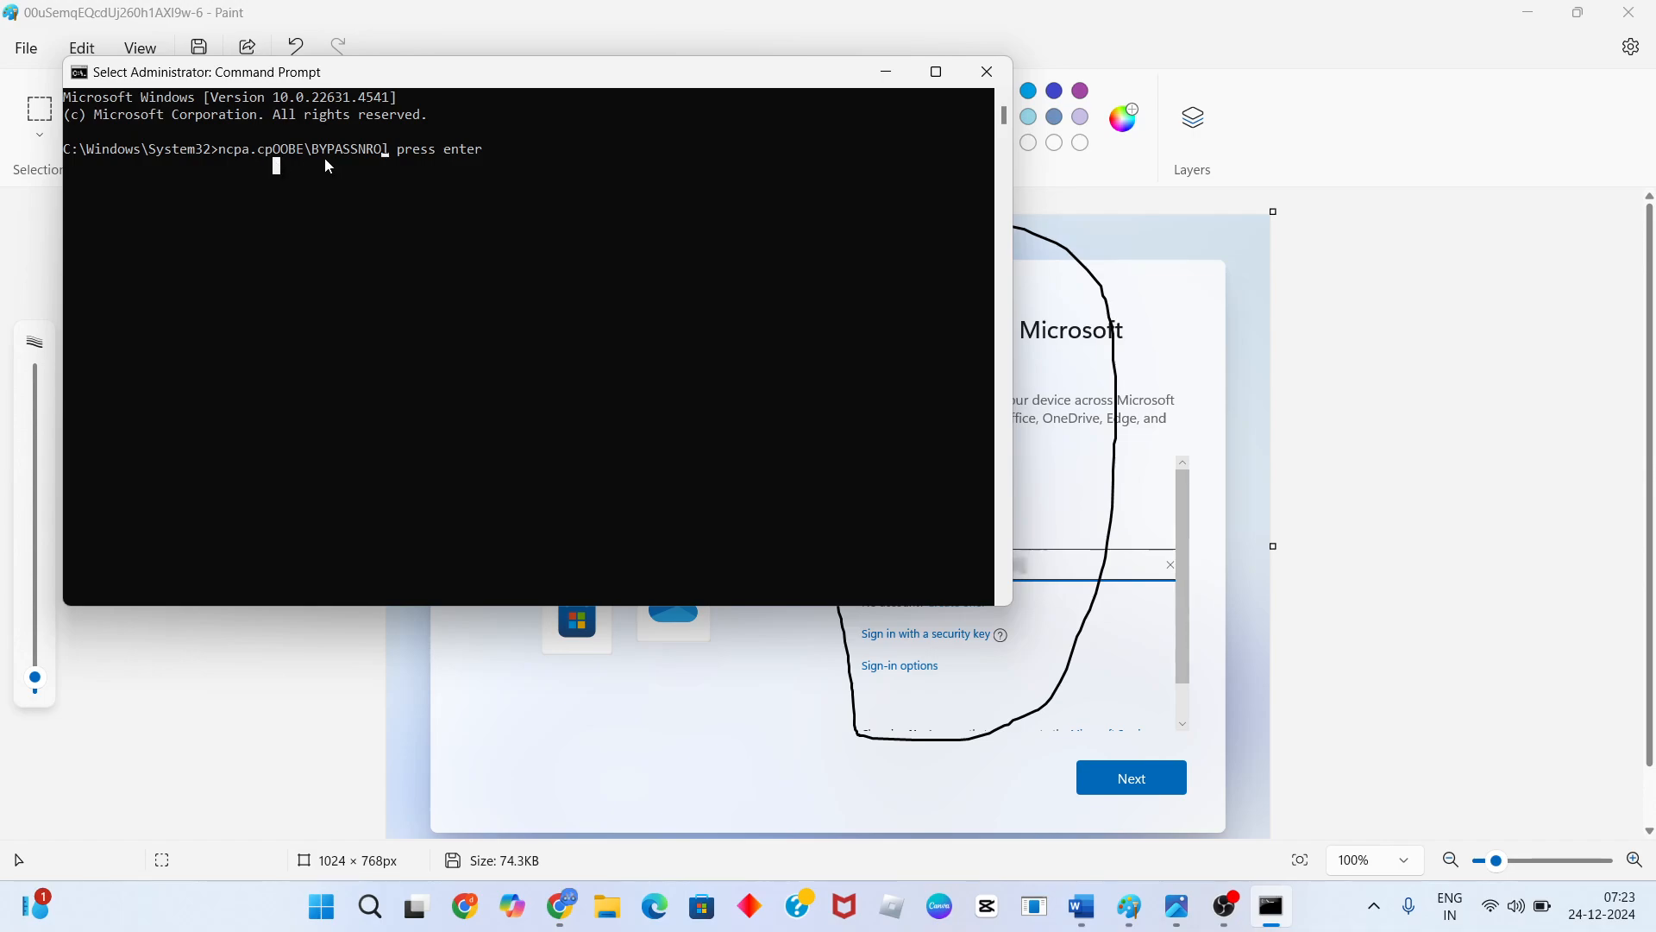
mouse_move(539, 149)
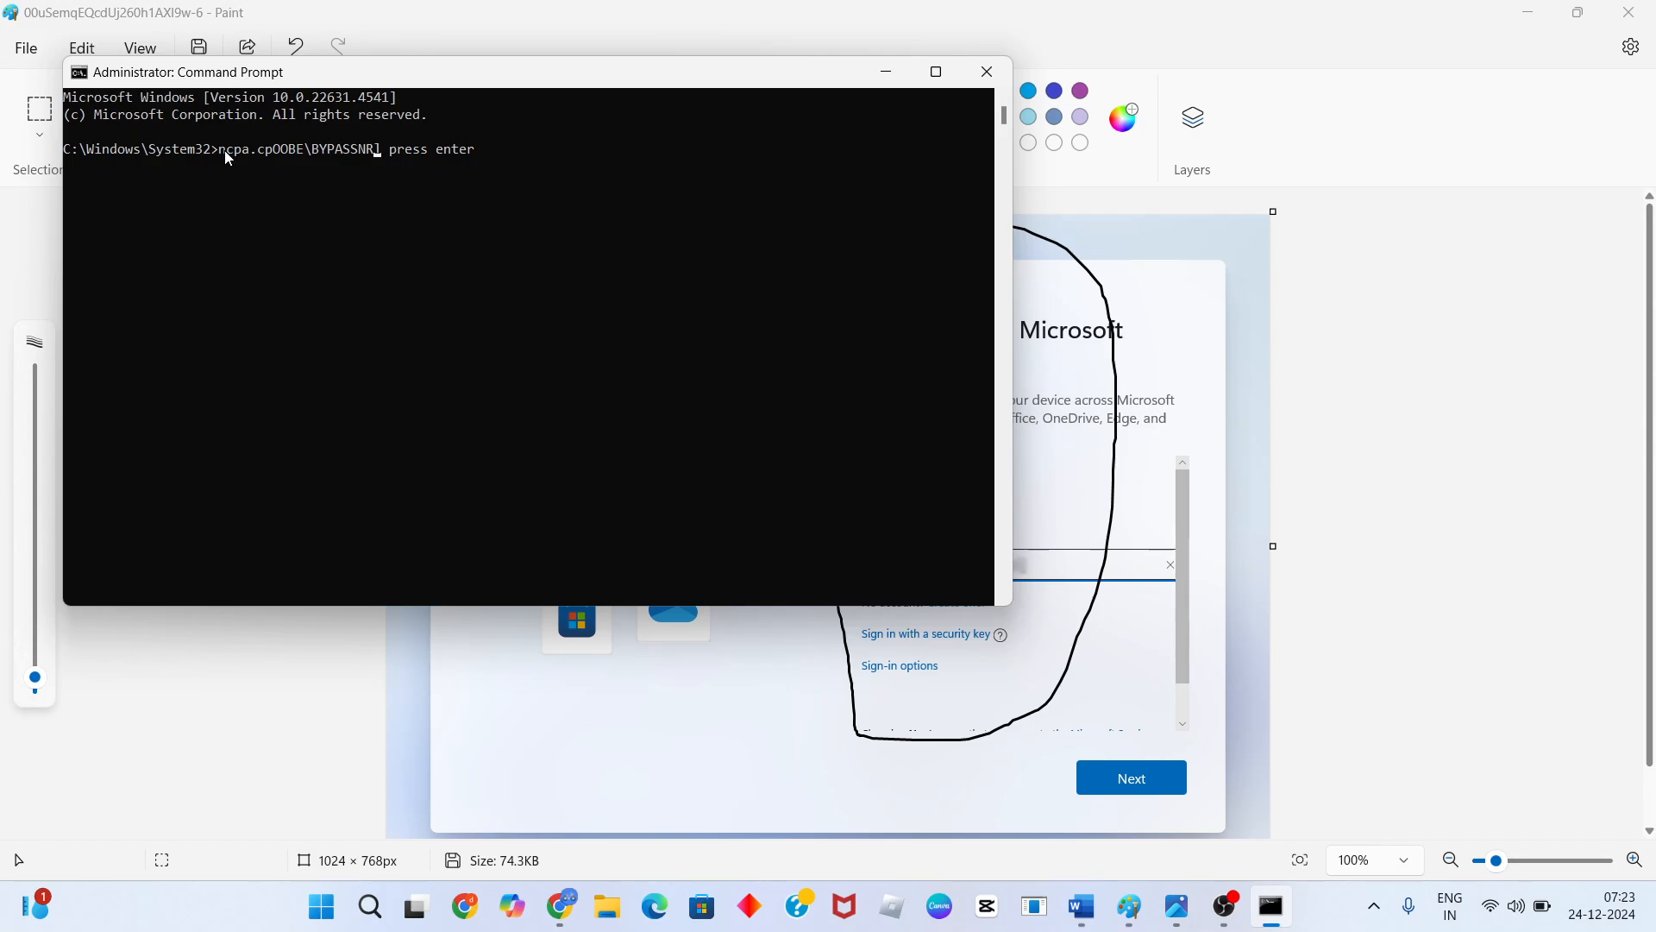
text(^Z)
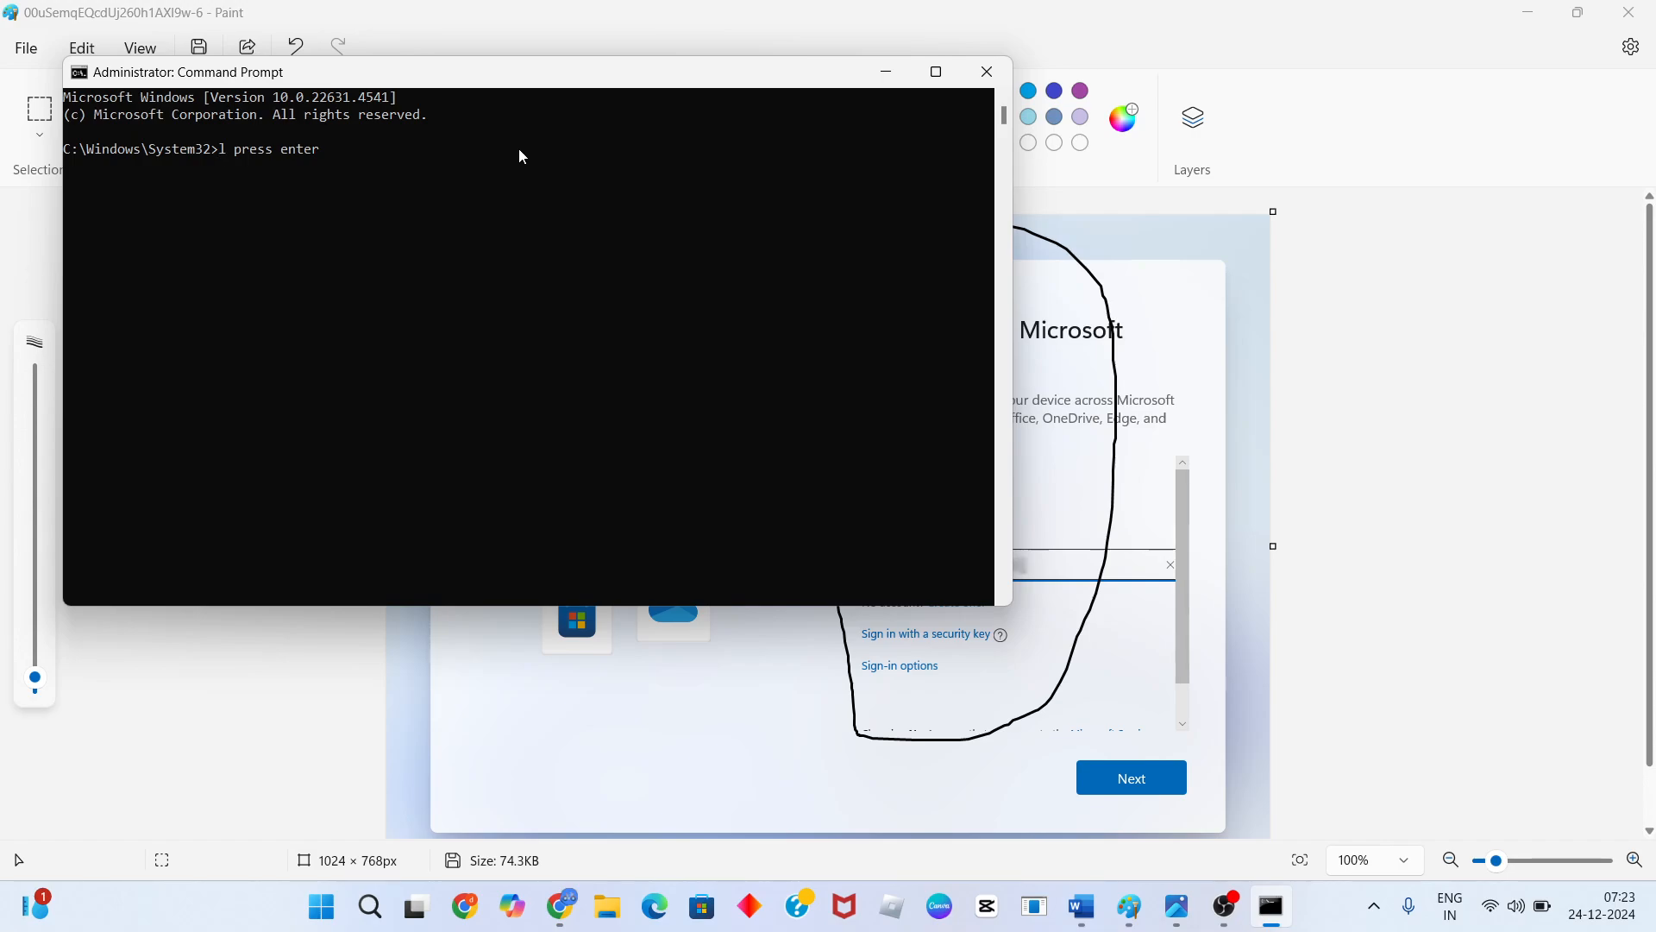
key(Backspace)
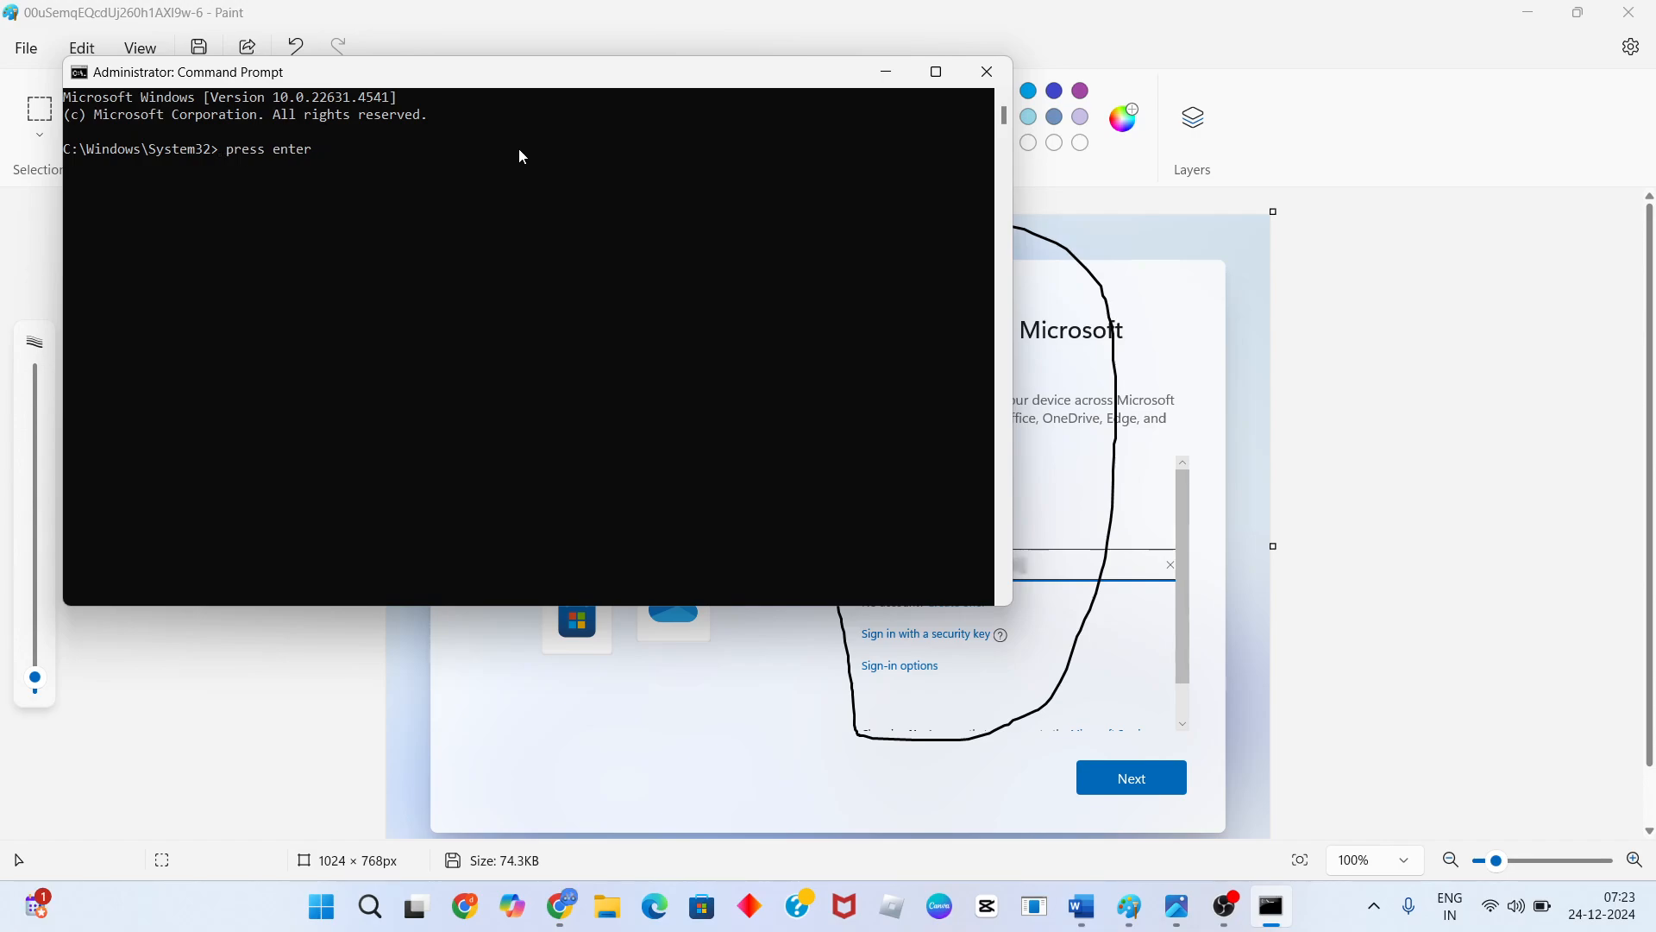
text(OOBE\BYPASSNRO)
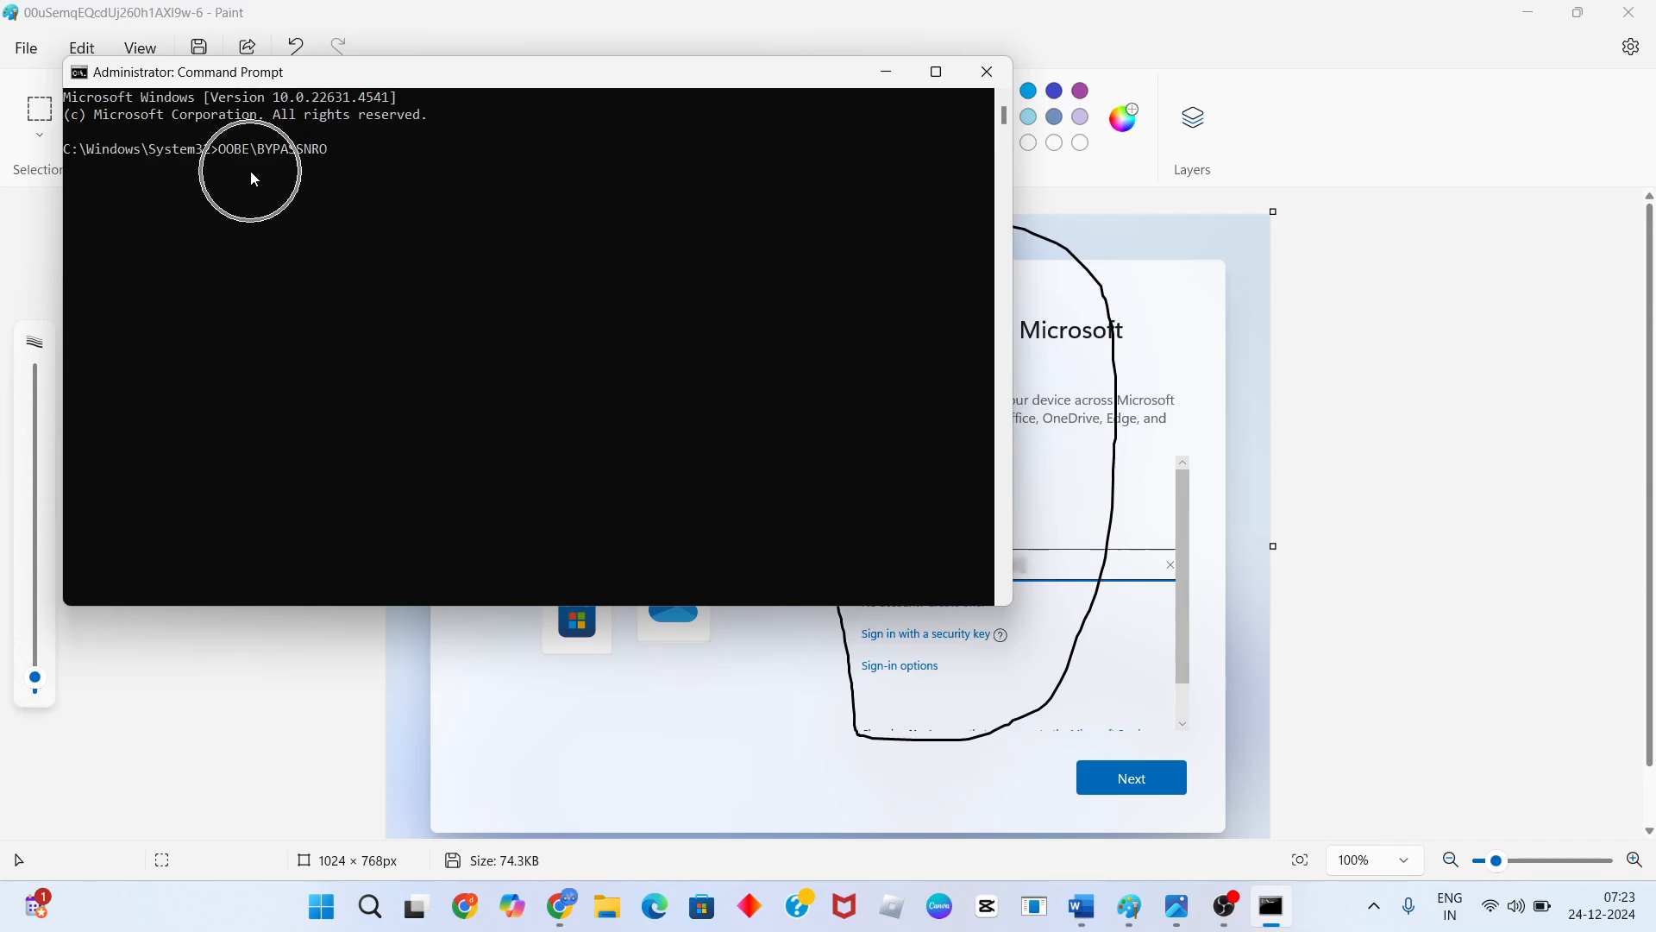
click(985, 71)
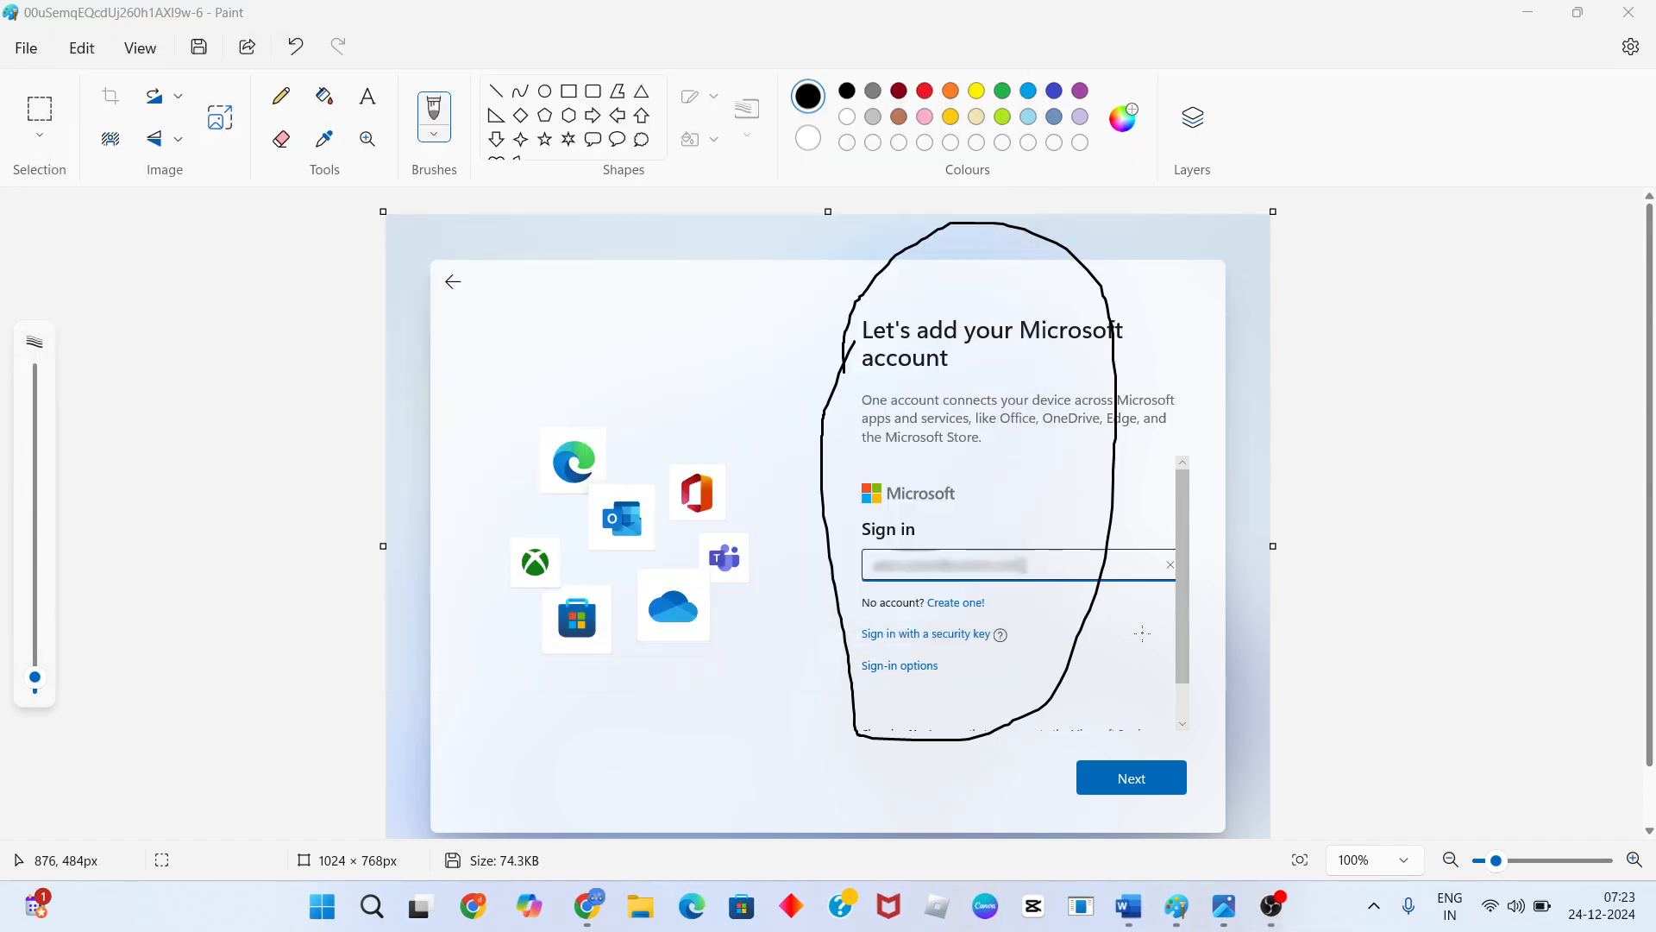
click(1127, 905)
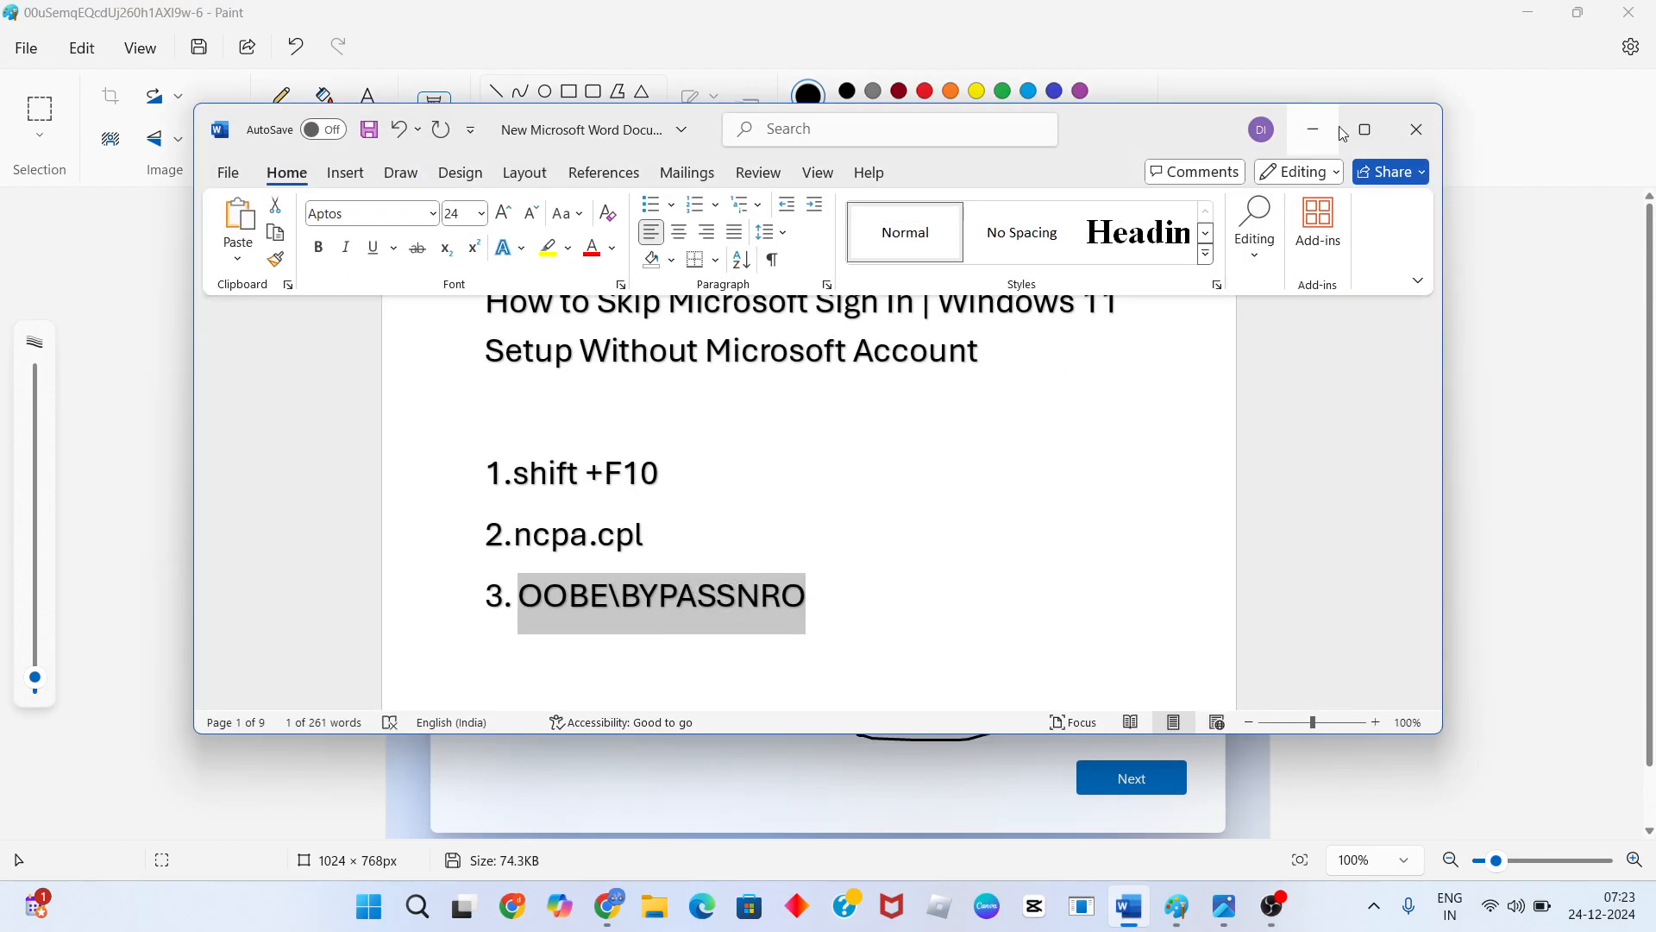
click(1313, 129)
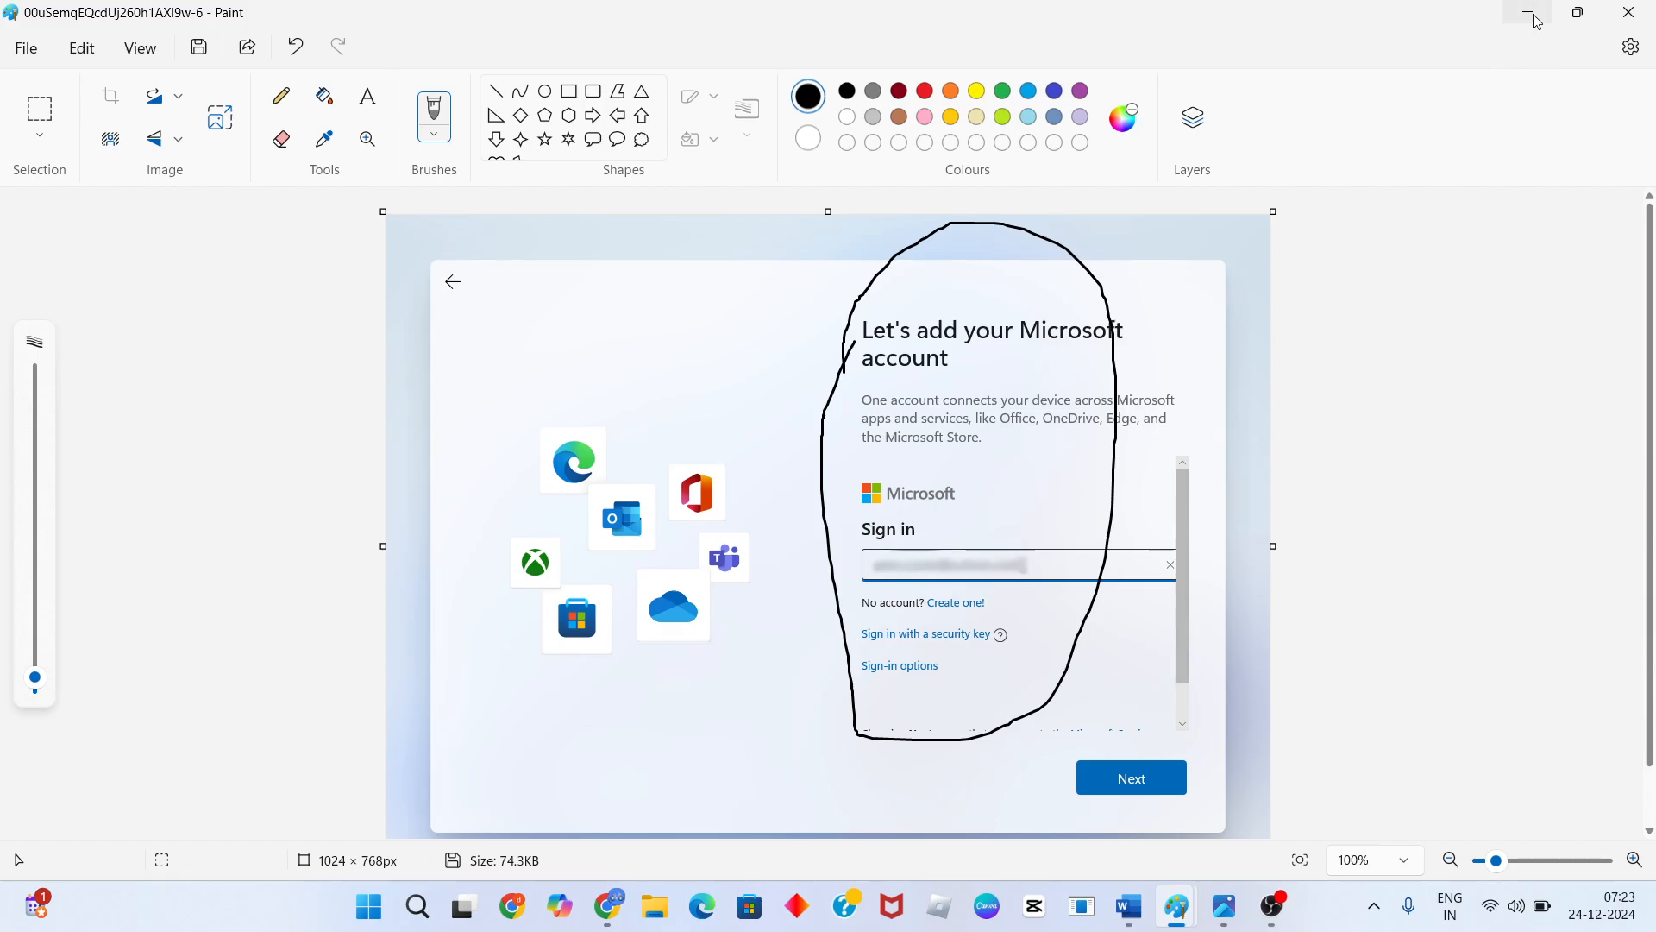
click(1533, 13)
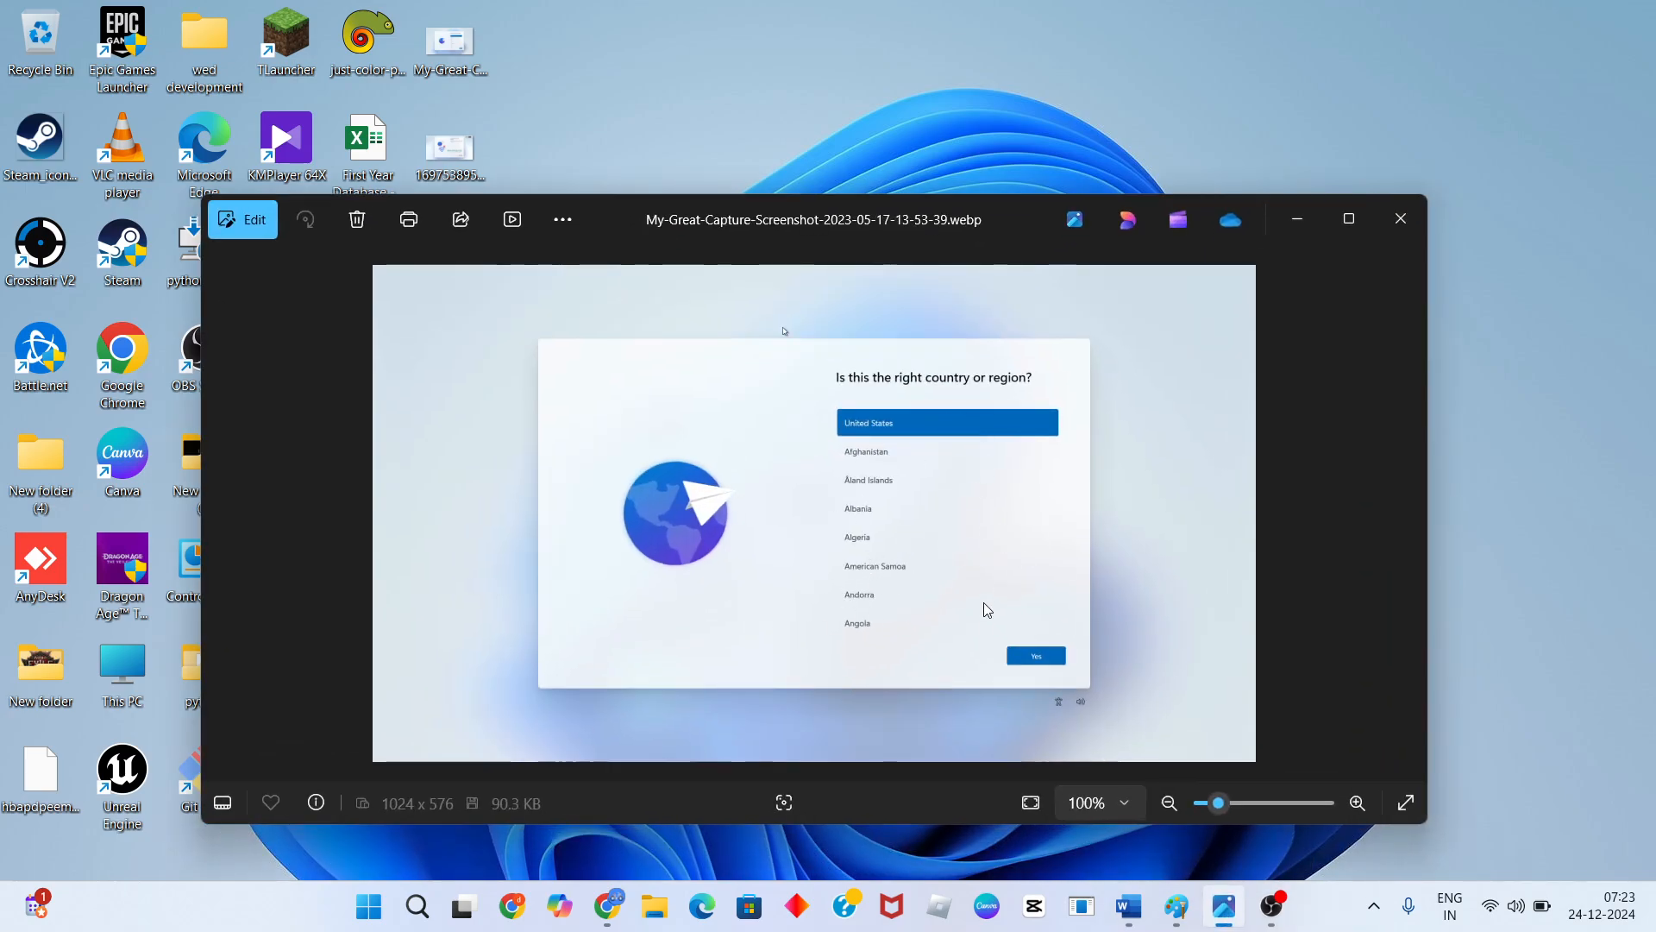
mouse_move(903, 421)
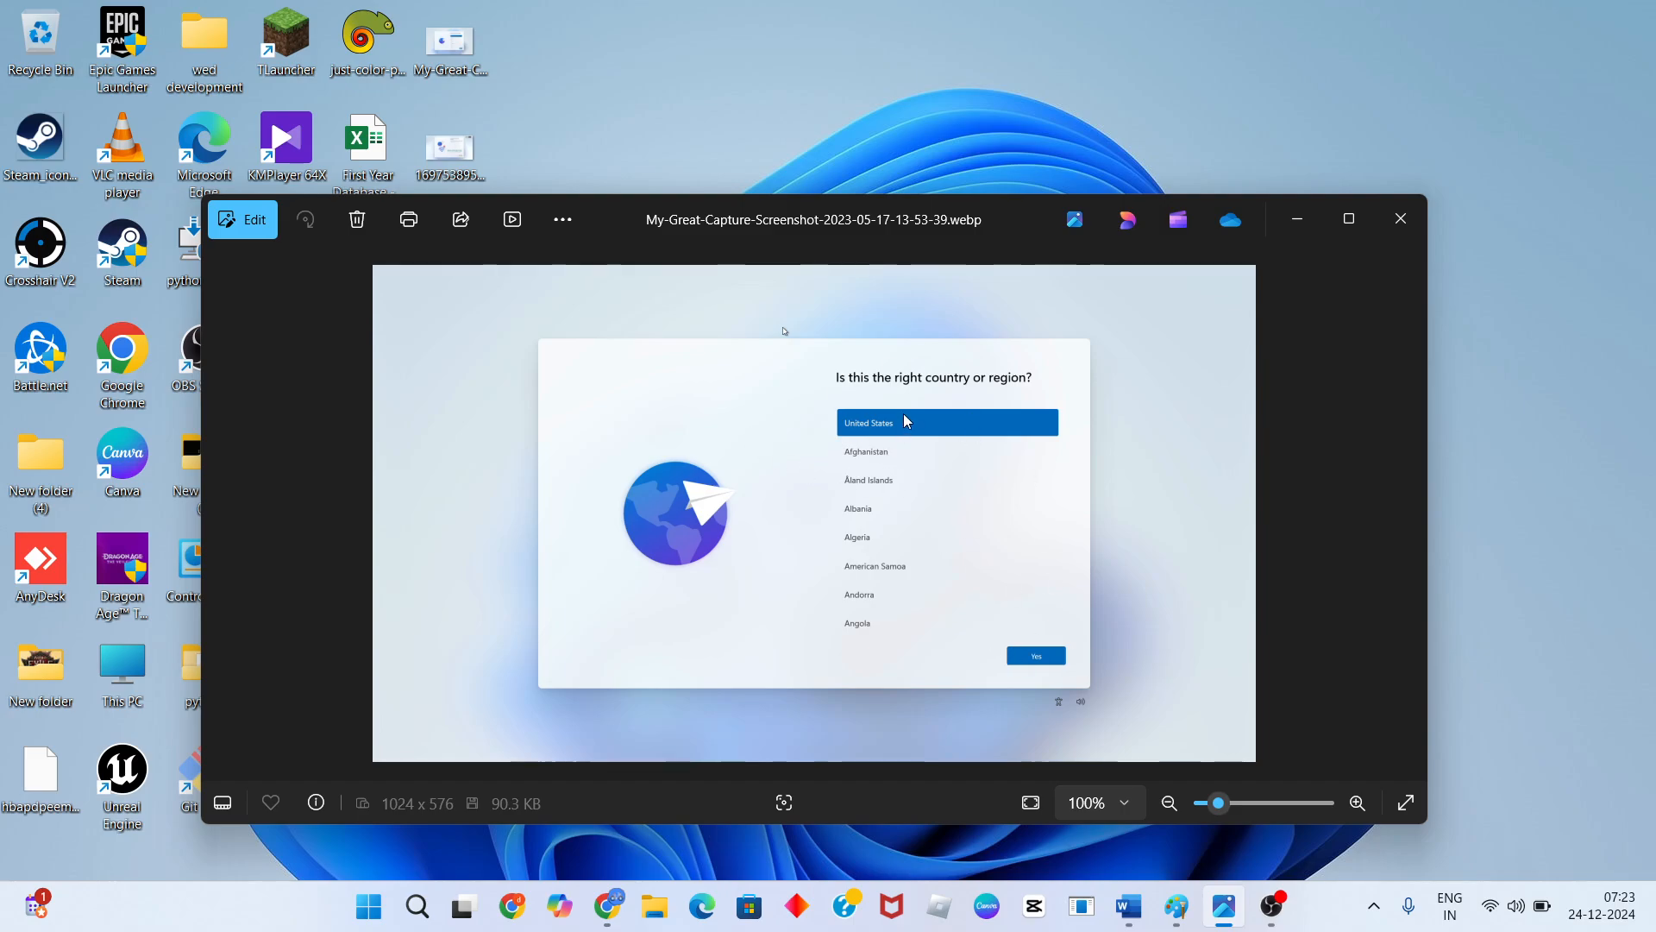
mouse_move(1083, 661)
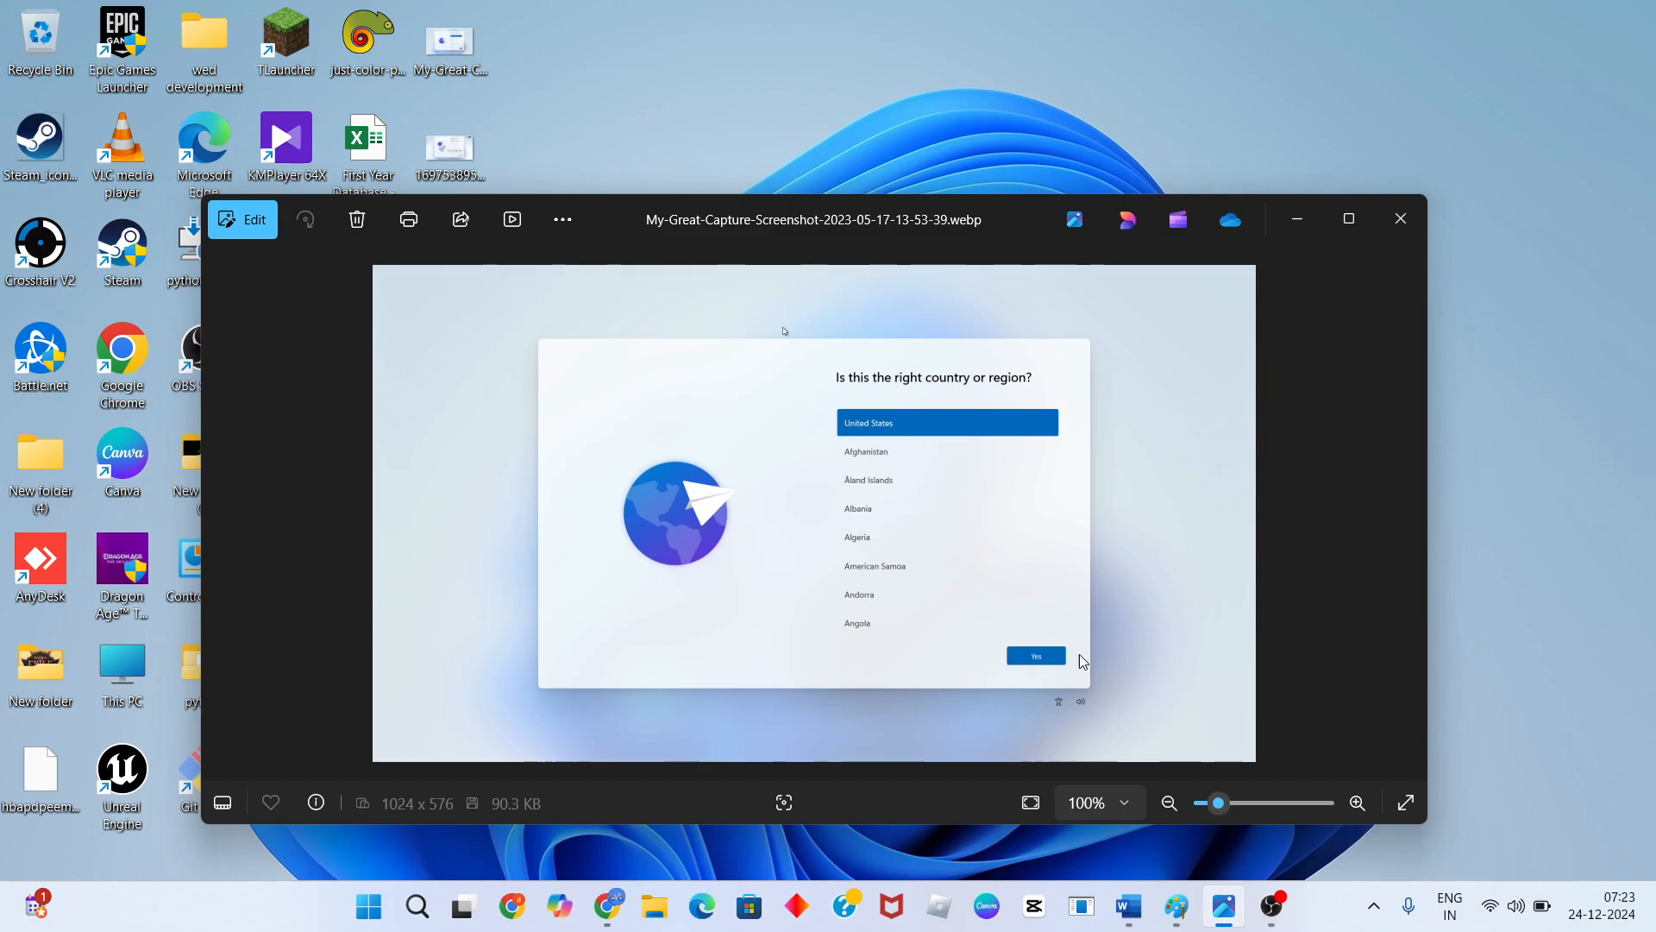
mouse_move(1399, 517)
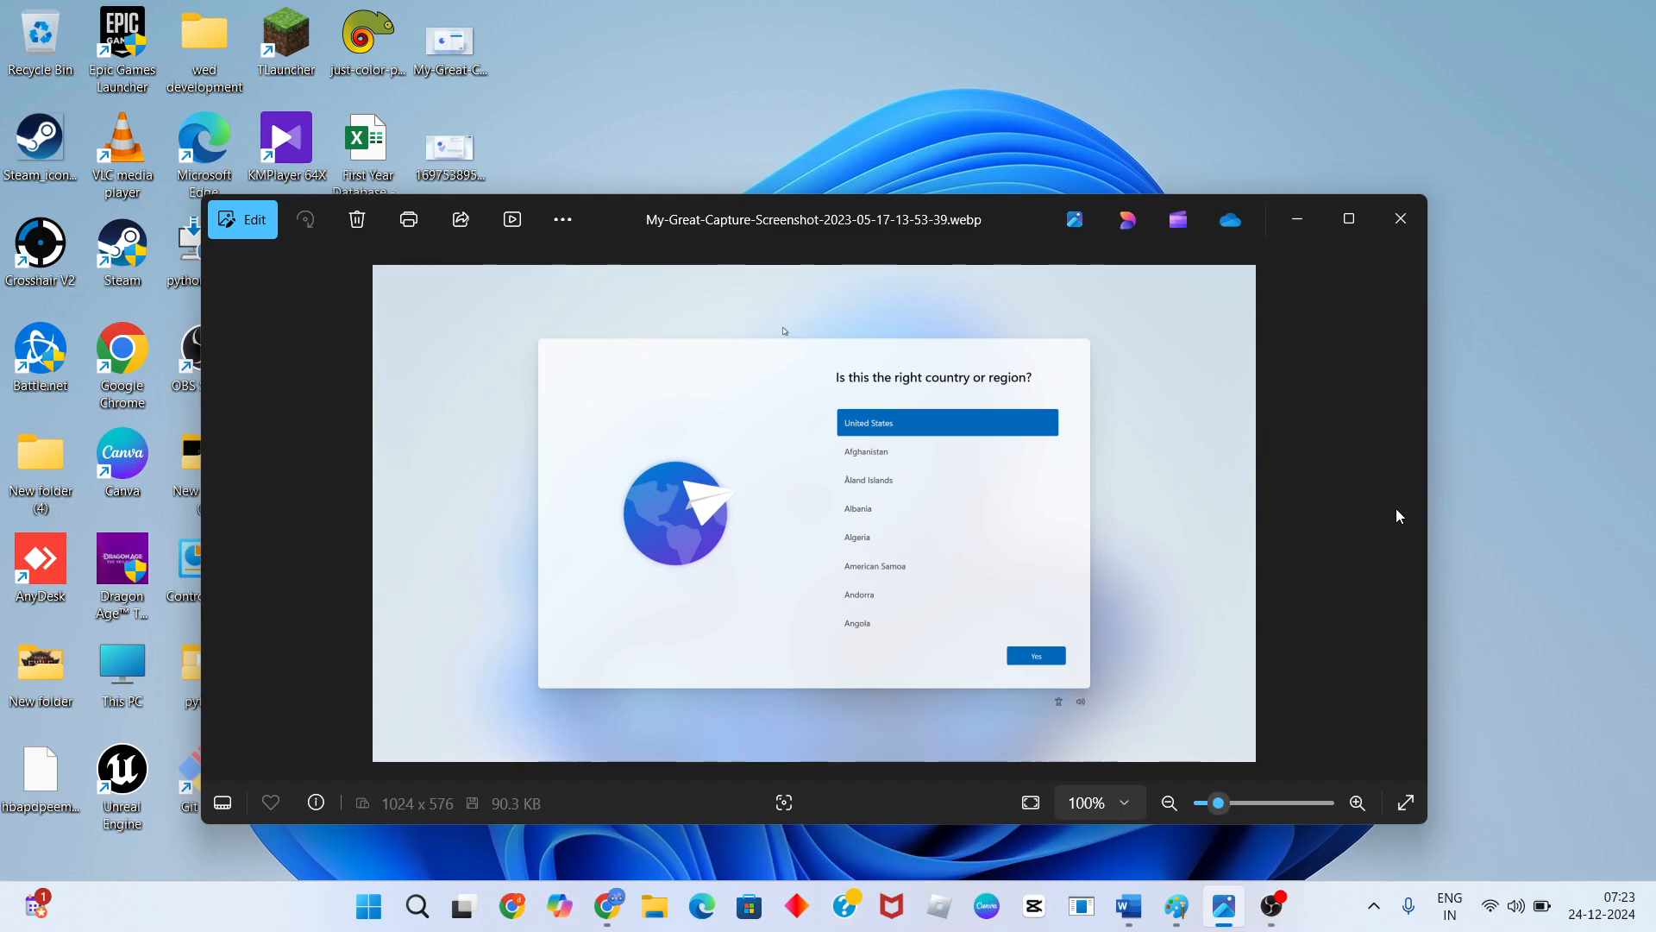
mouse_move(1285, 559)
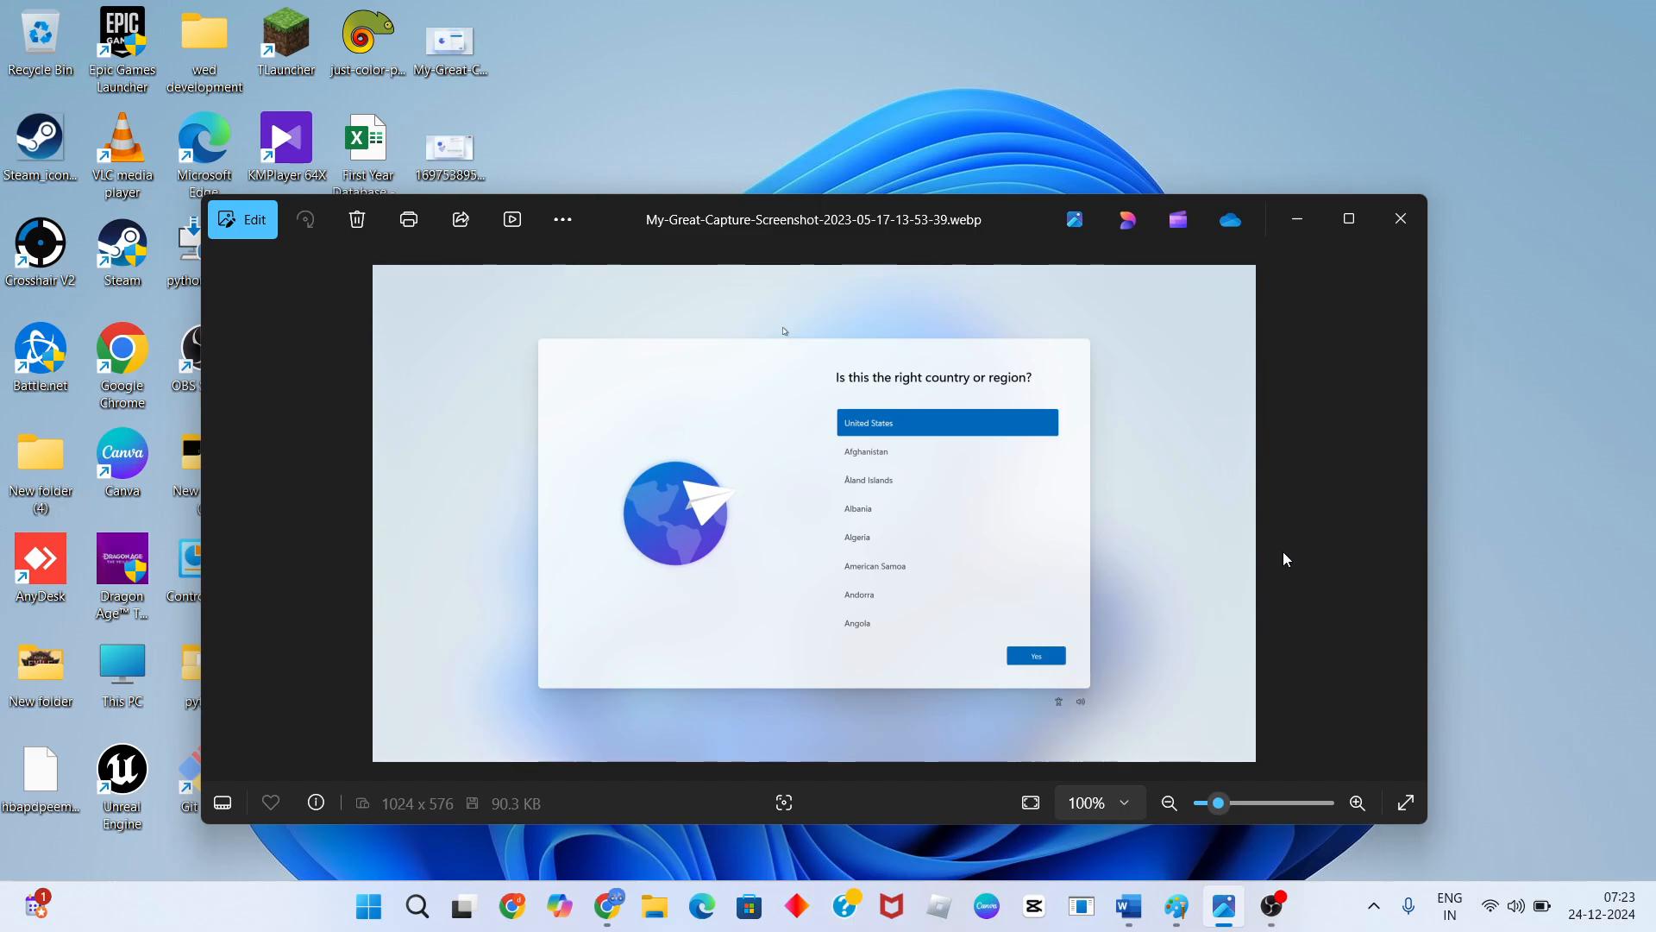
mouse_move(783, 549)
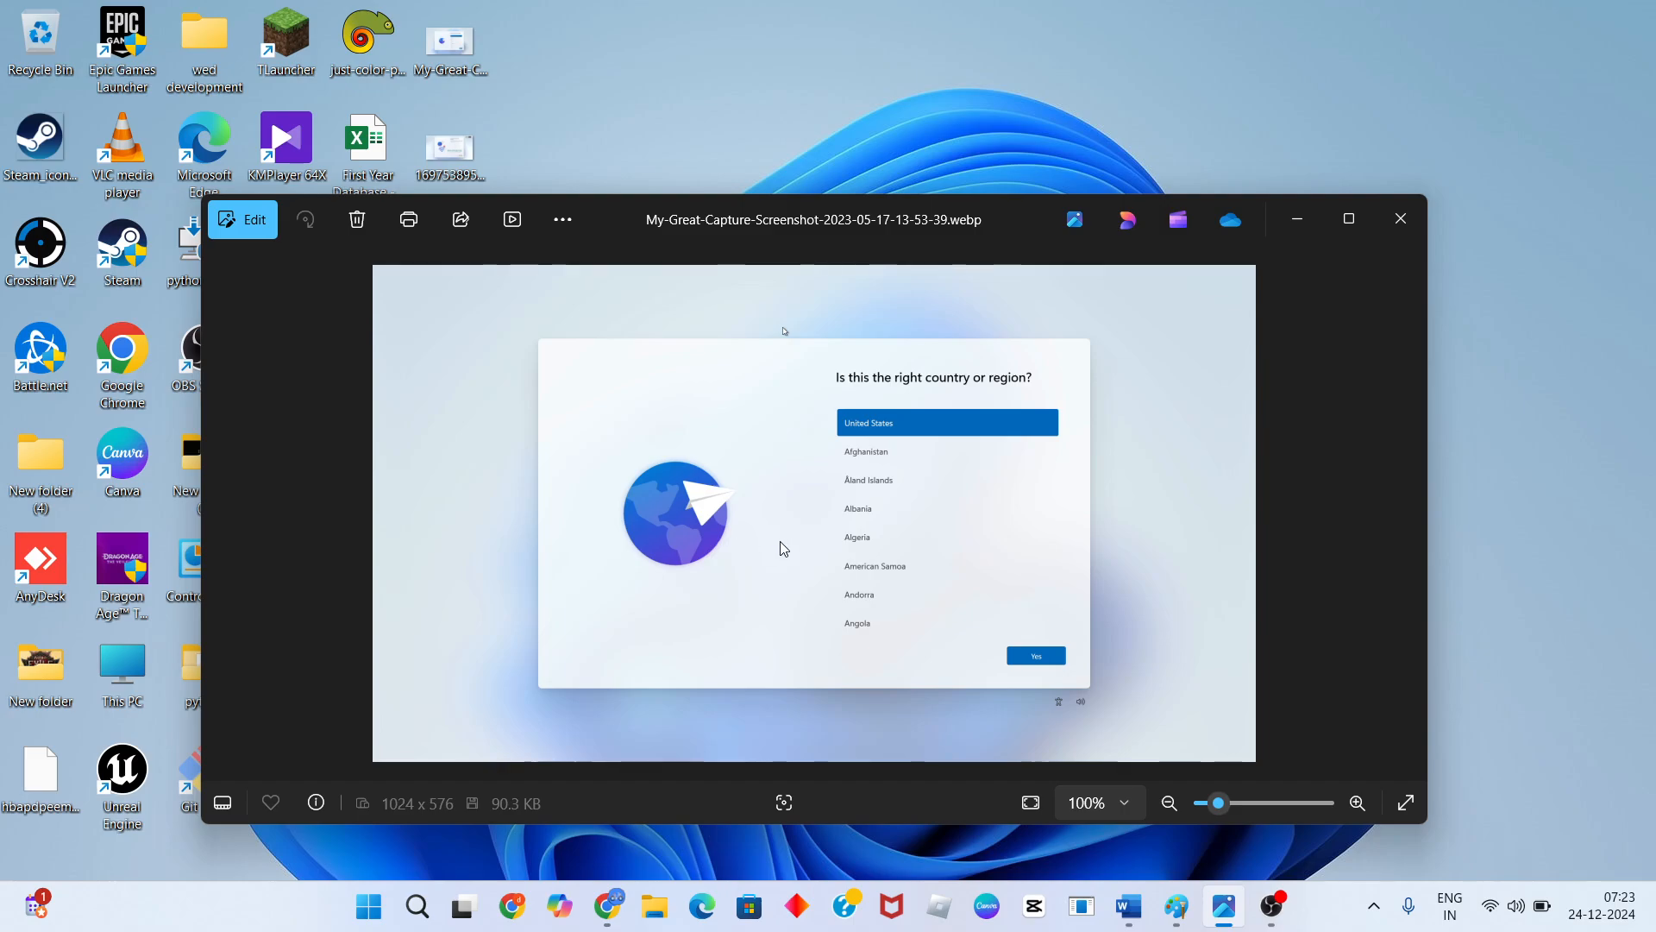
mouse_move(1406, 371)
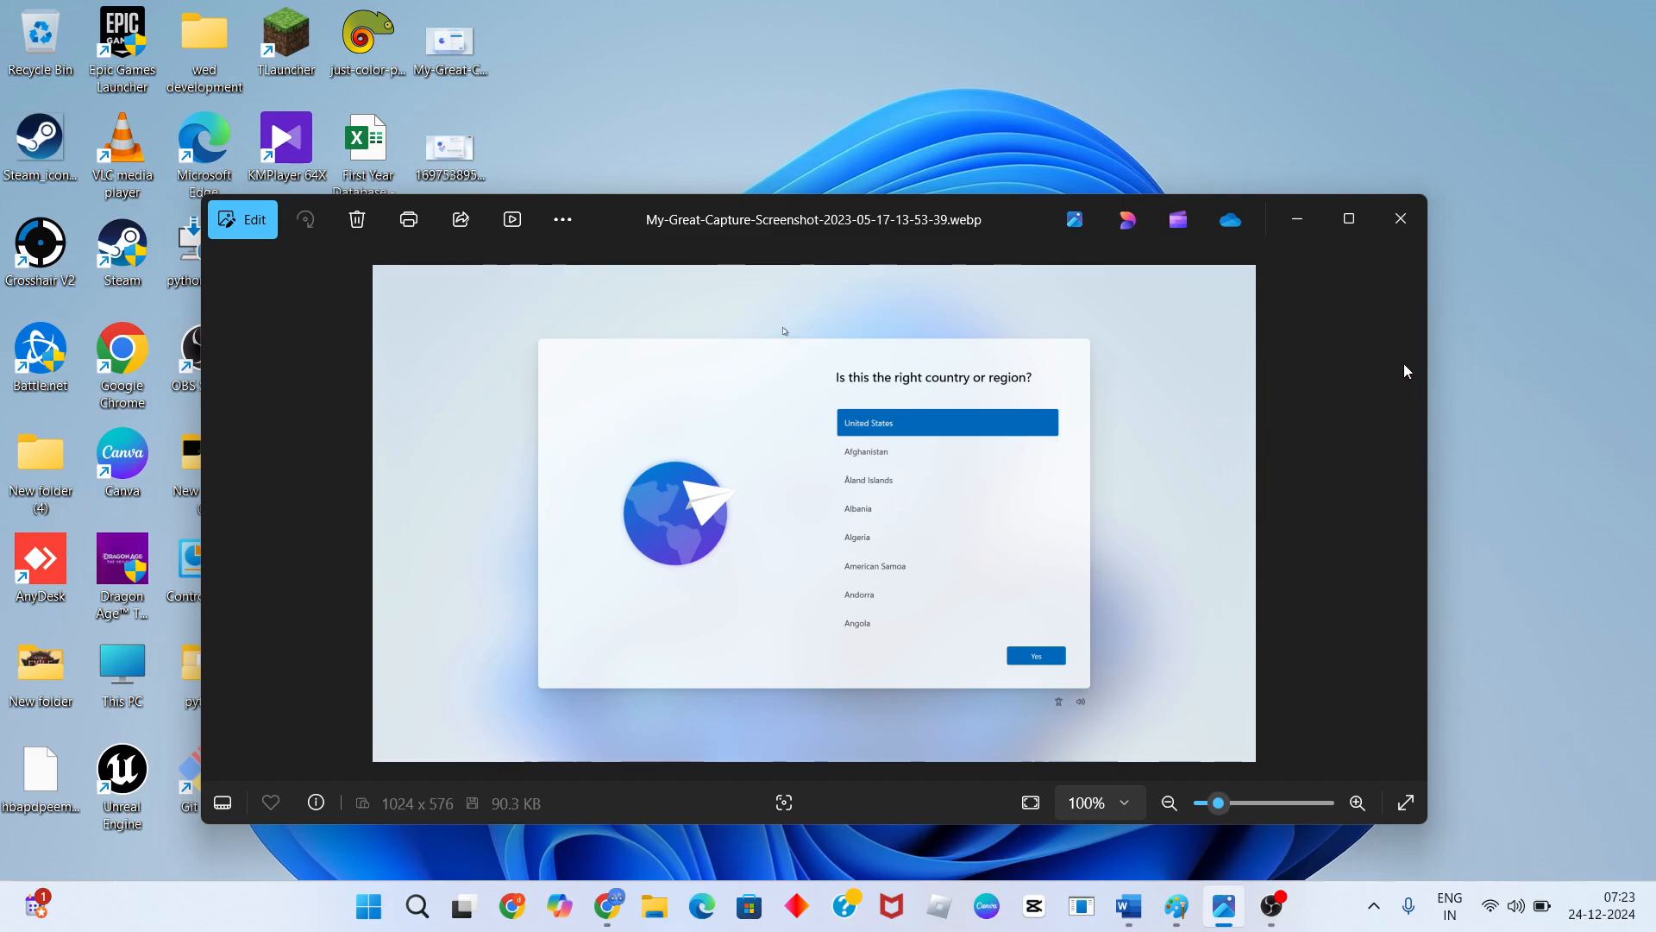
Minimize the country-or-region screenshot and show the network-connection screenshot in Paint
click(1401, 219)
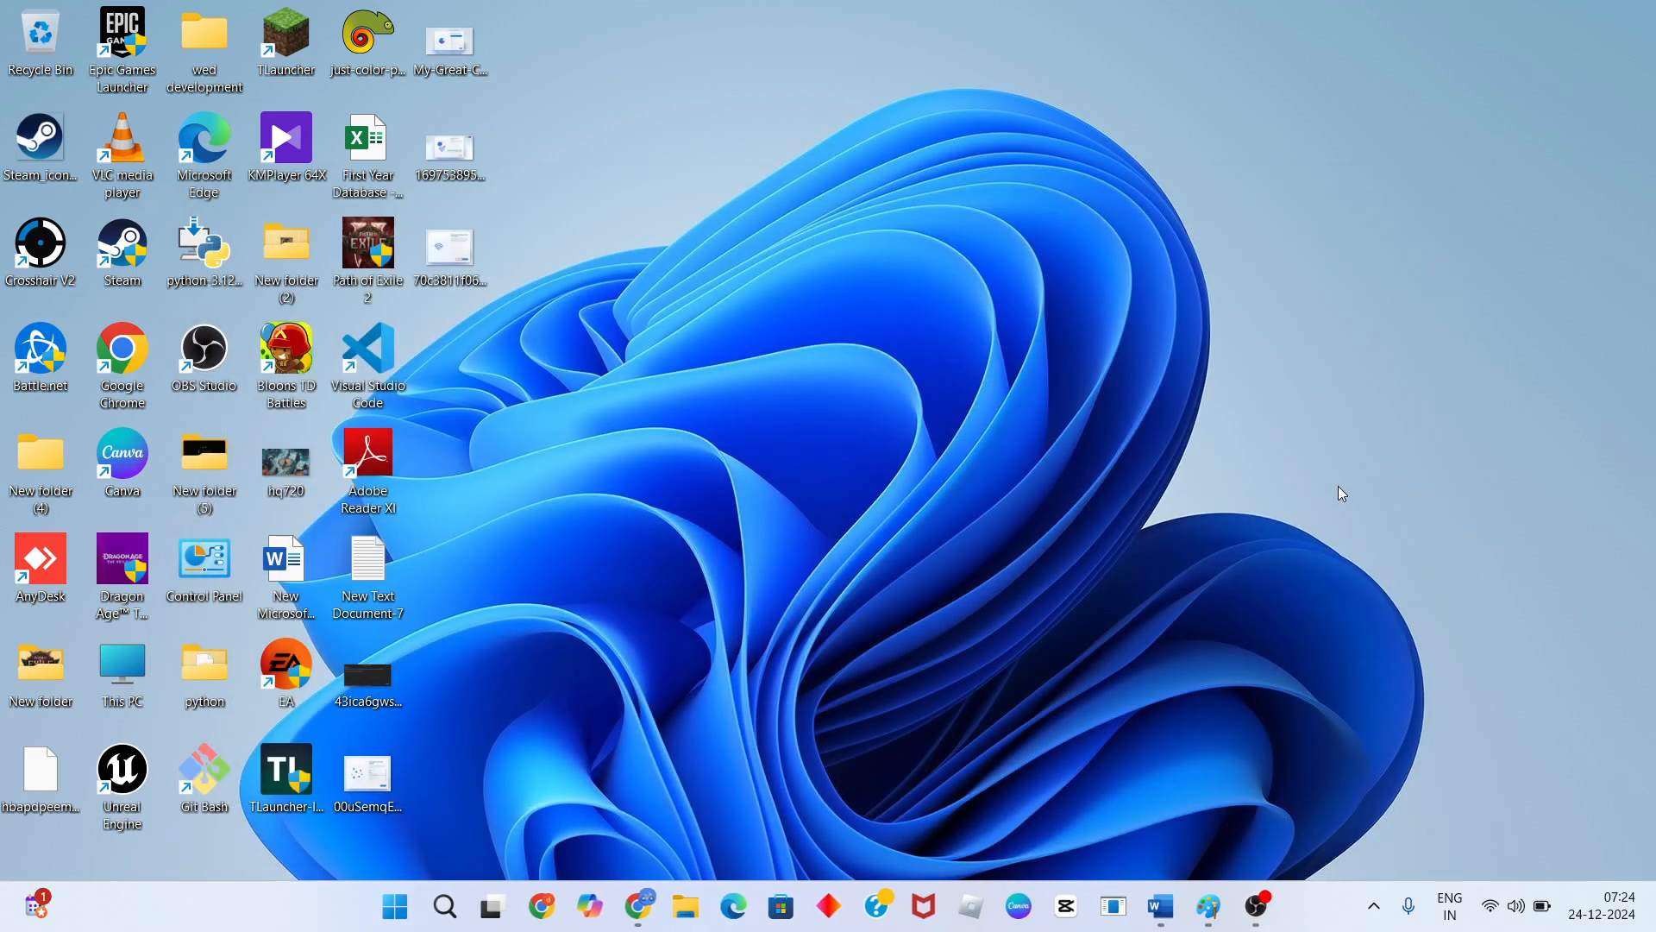
mouse_move(558, 187)
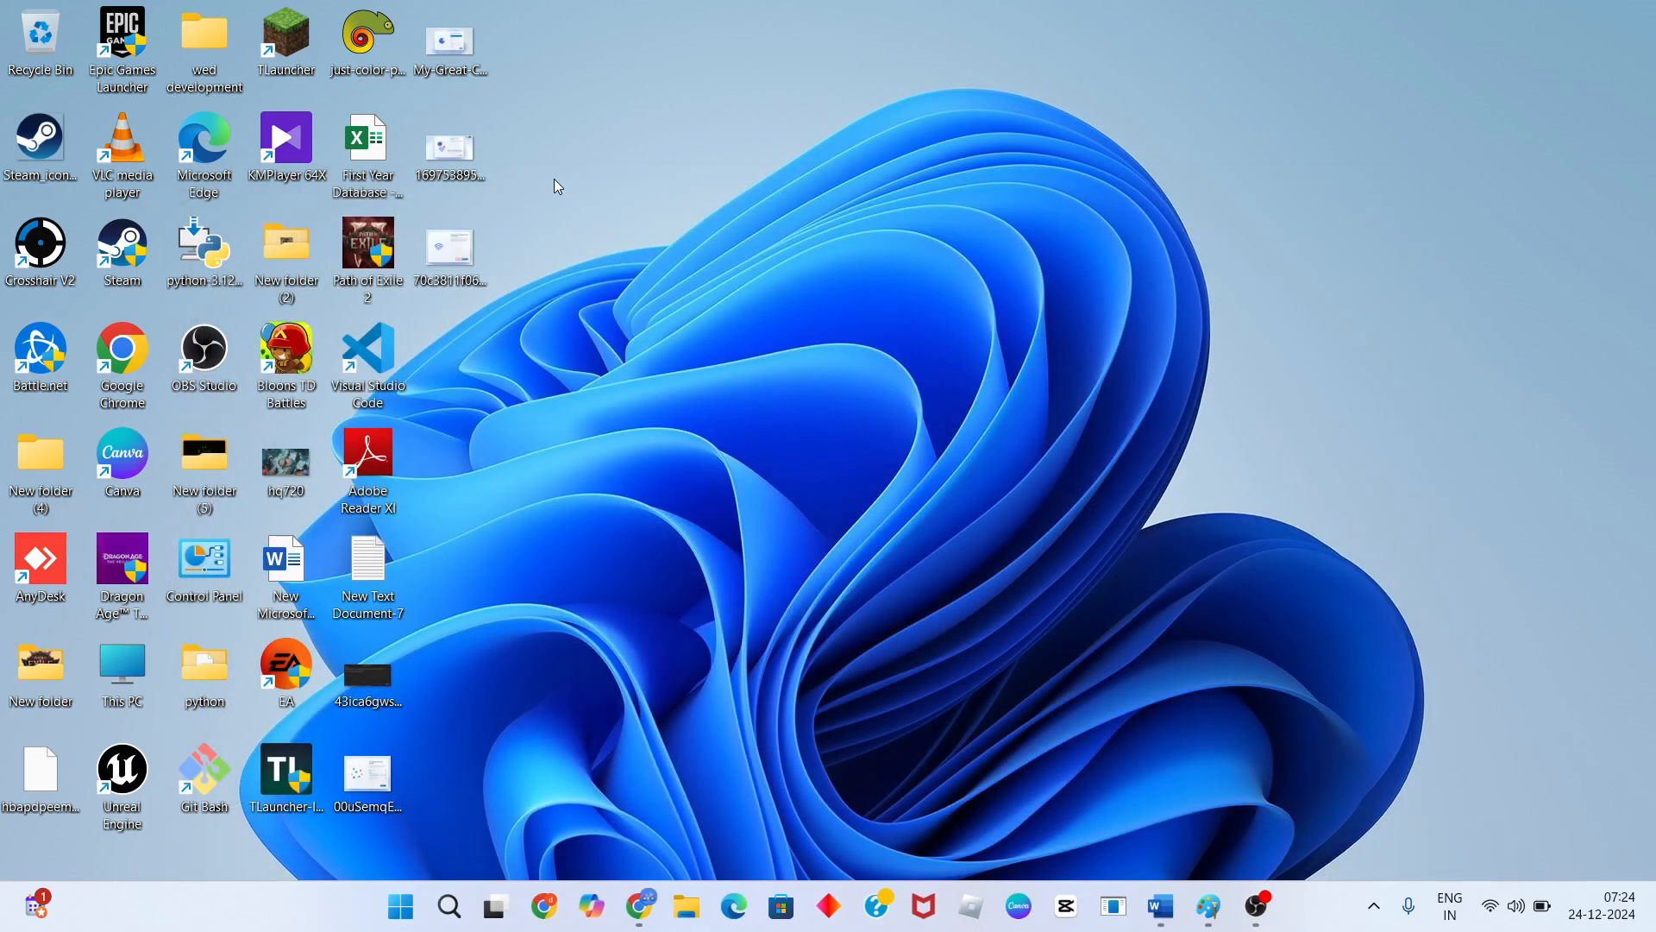
mouse_move(1208, 905)
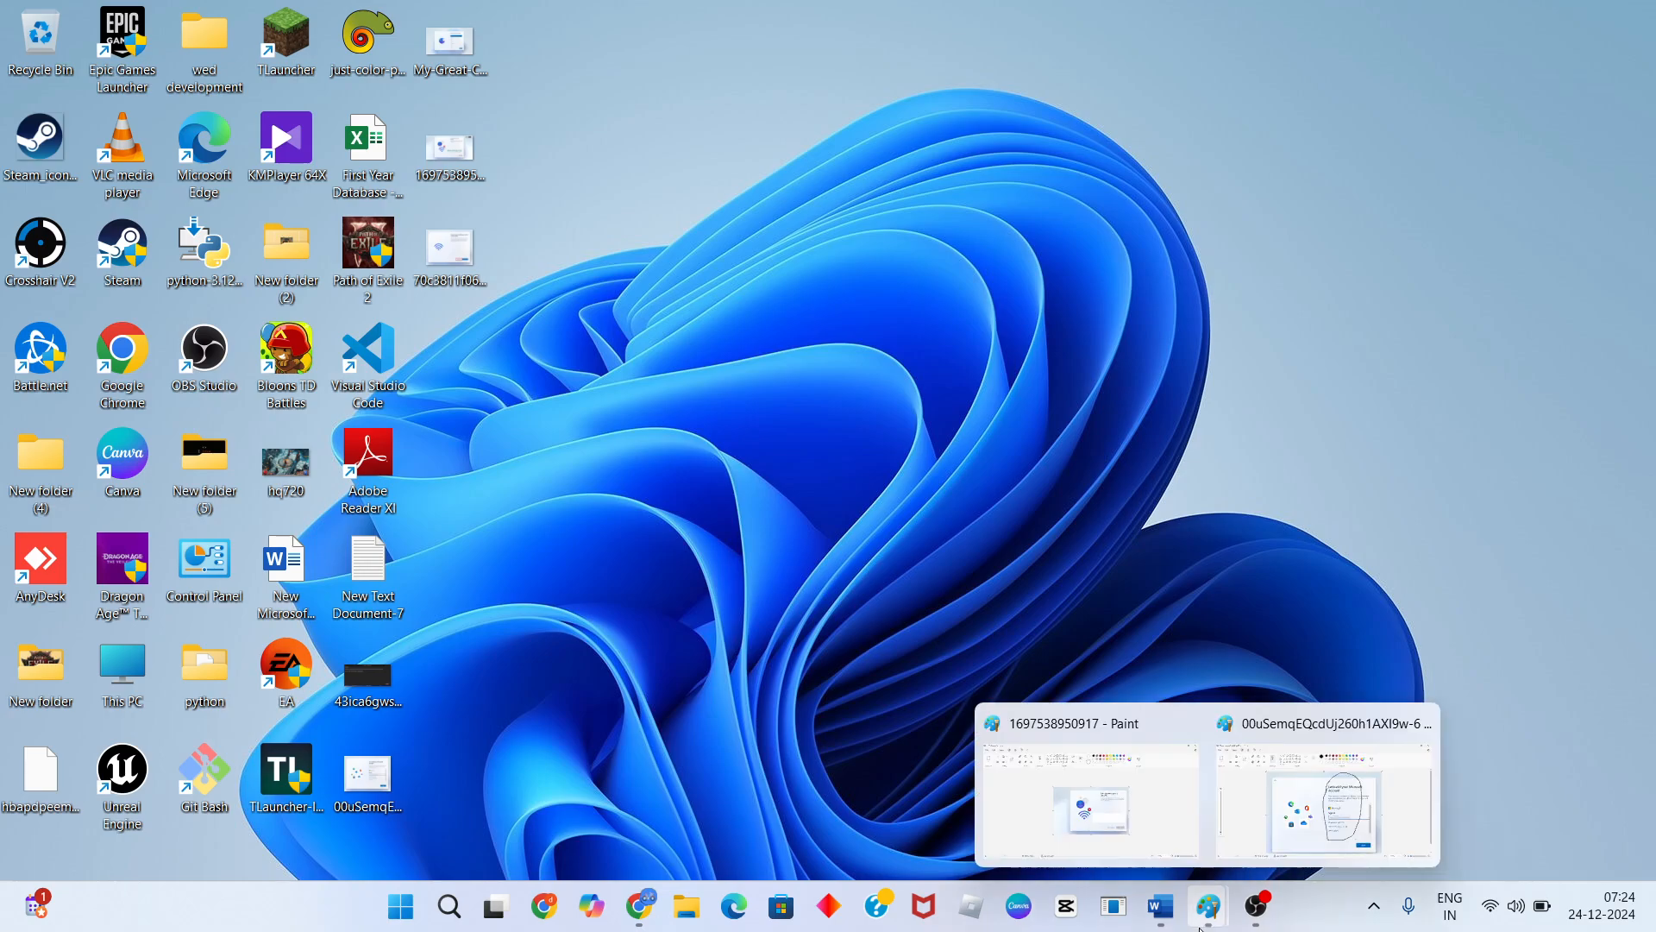
click(1088, 809)
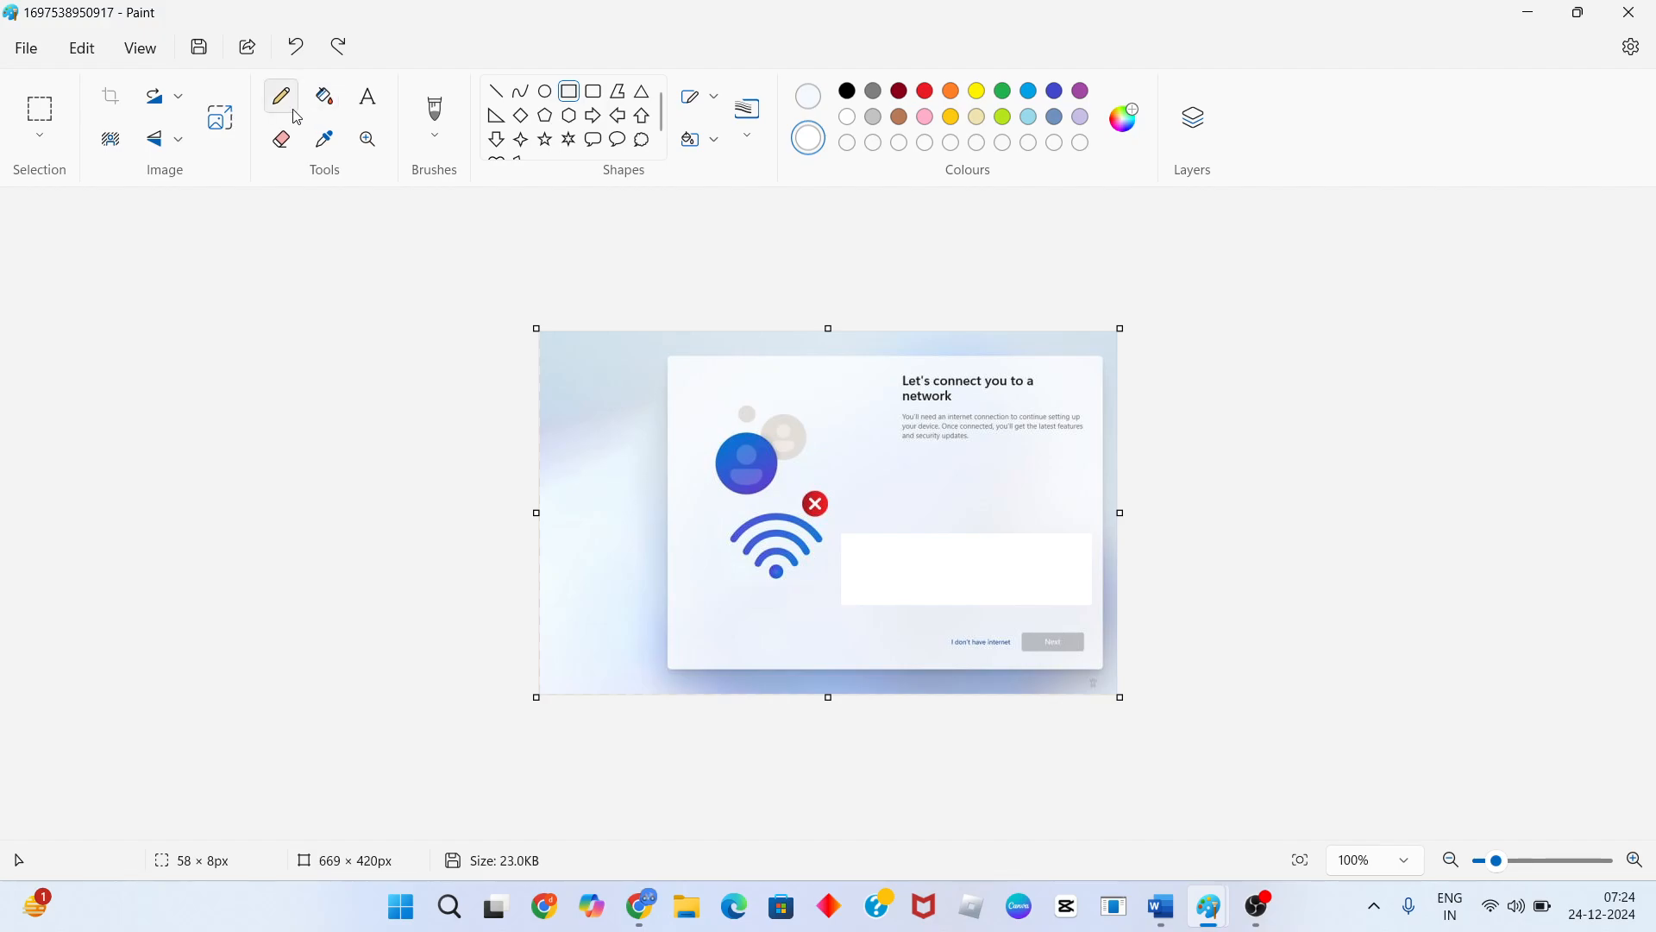
Brush a stroke under 'I don't have internet', then minimize Paint
click(433, 109)
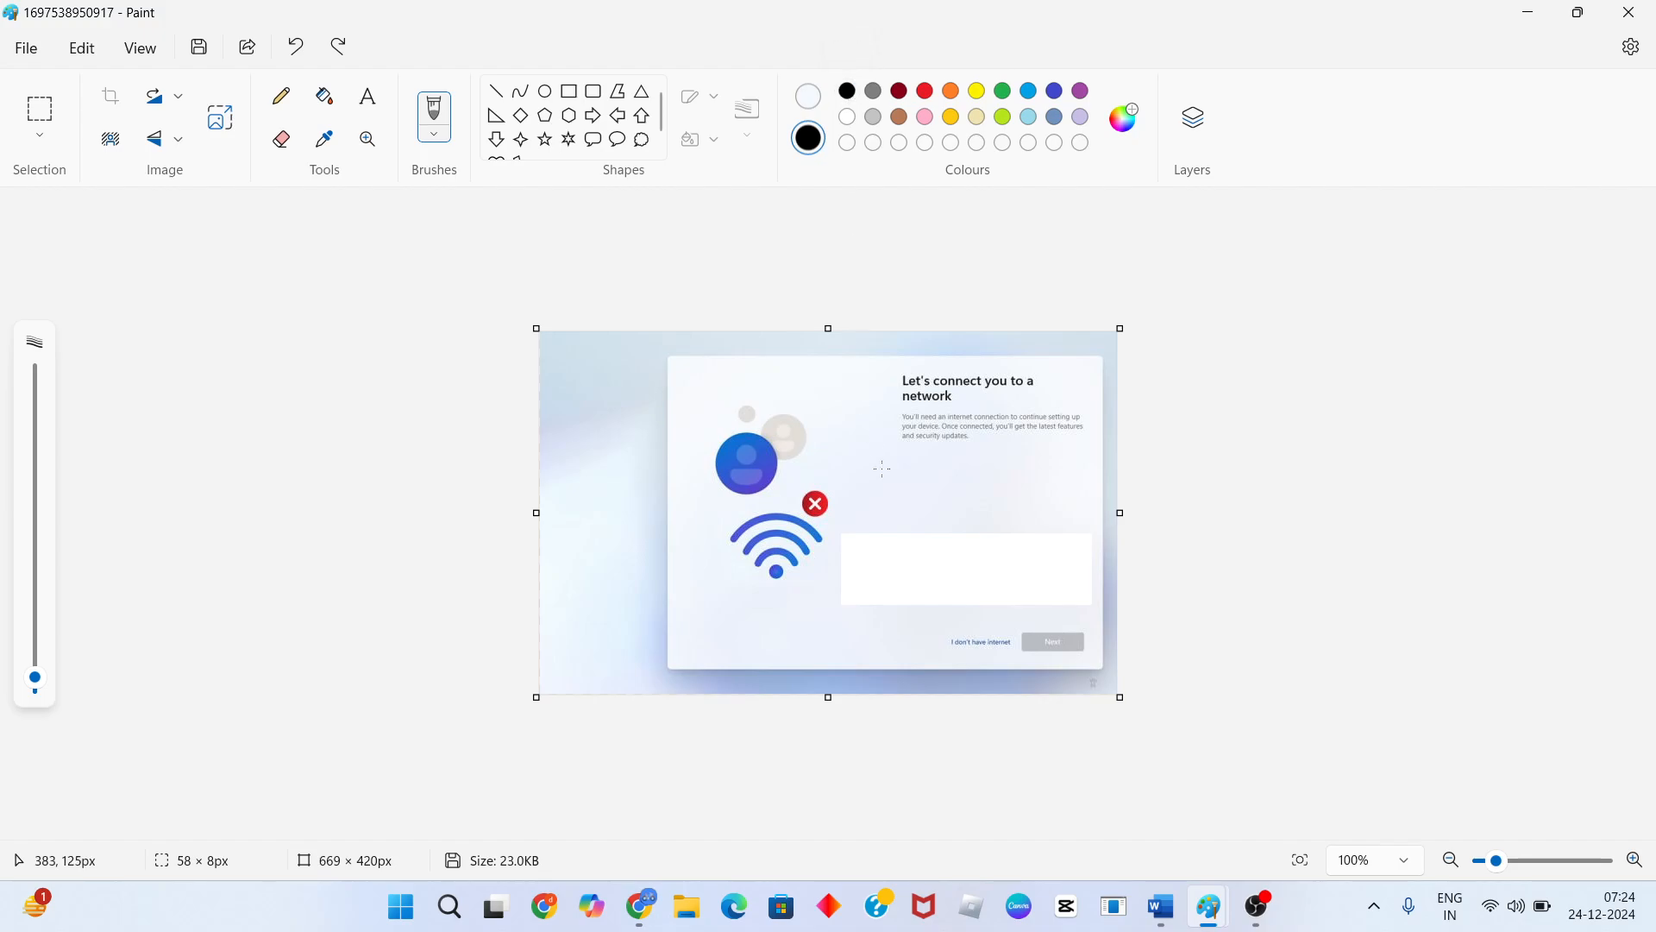
mouse_move(917, 631)
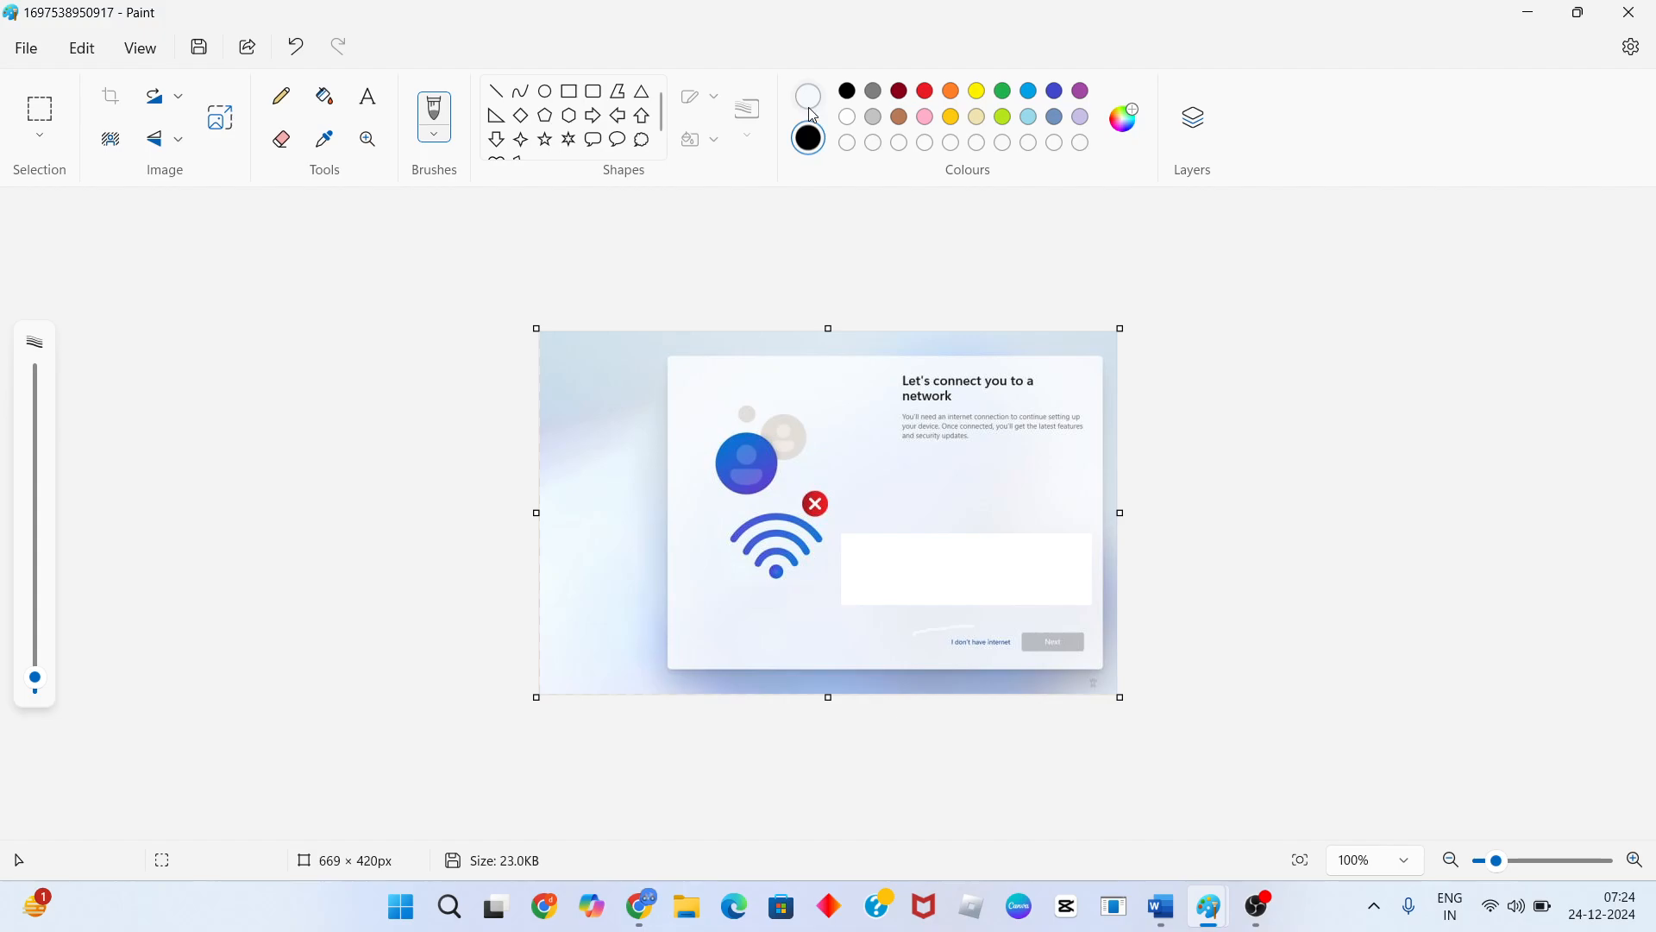
click(809, 95)
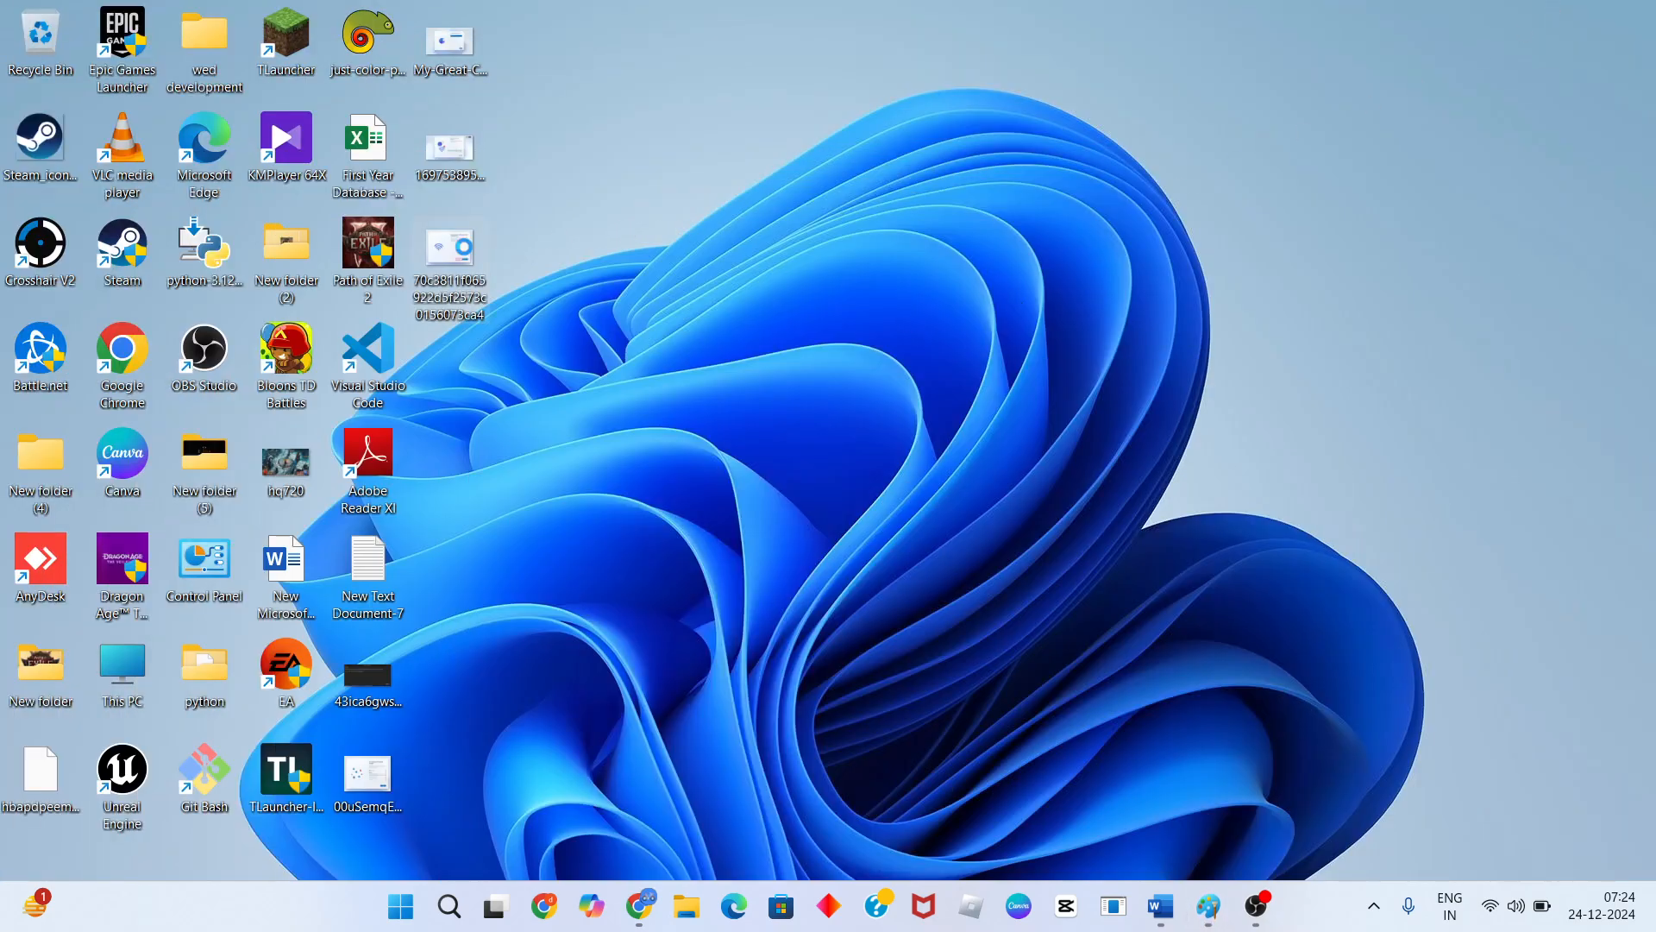
Open the Connect now screenshot in Photos, then bring Word's notes to the front
double_click(448, 249)
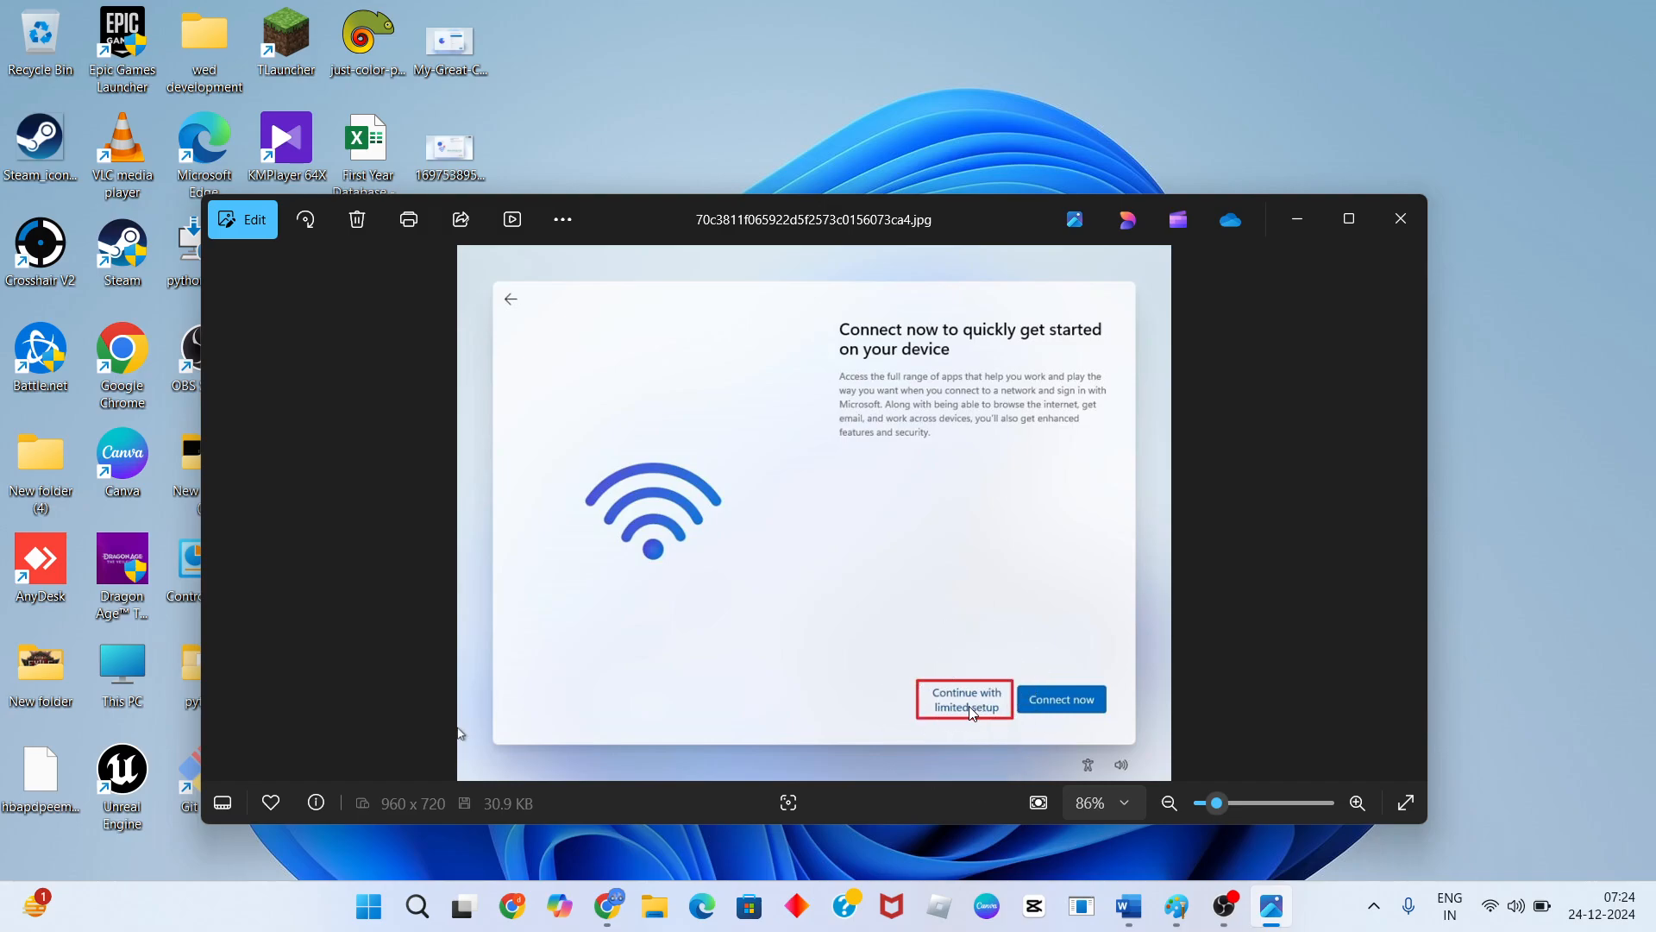
mouse_move(1225, 800)
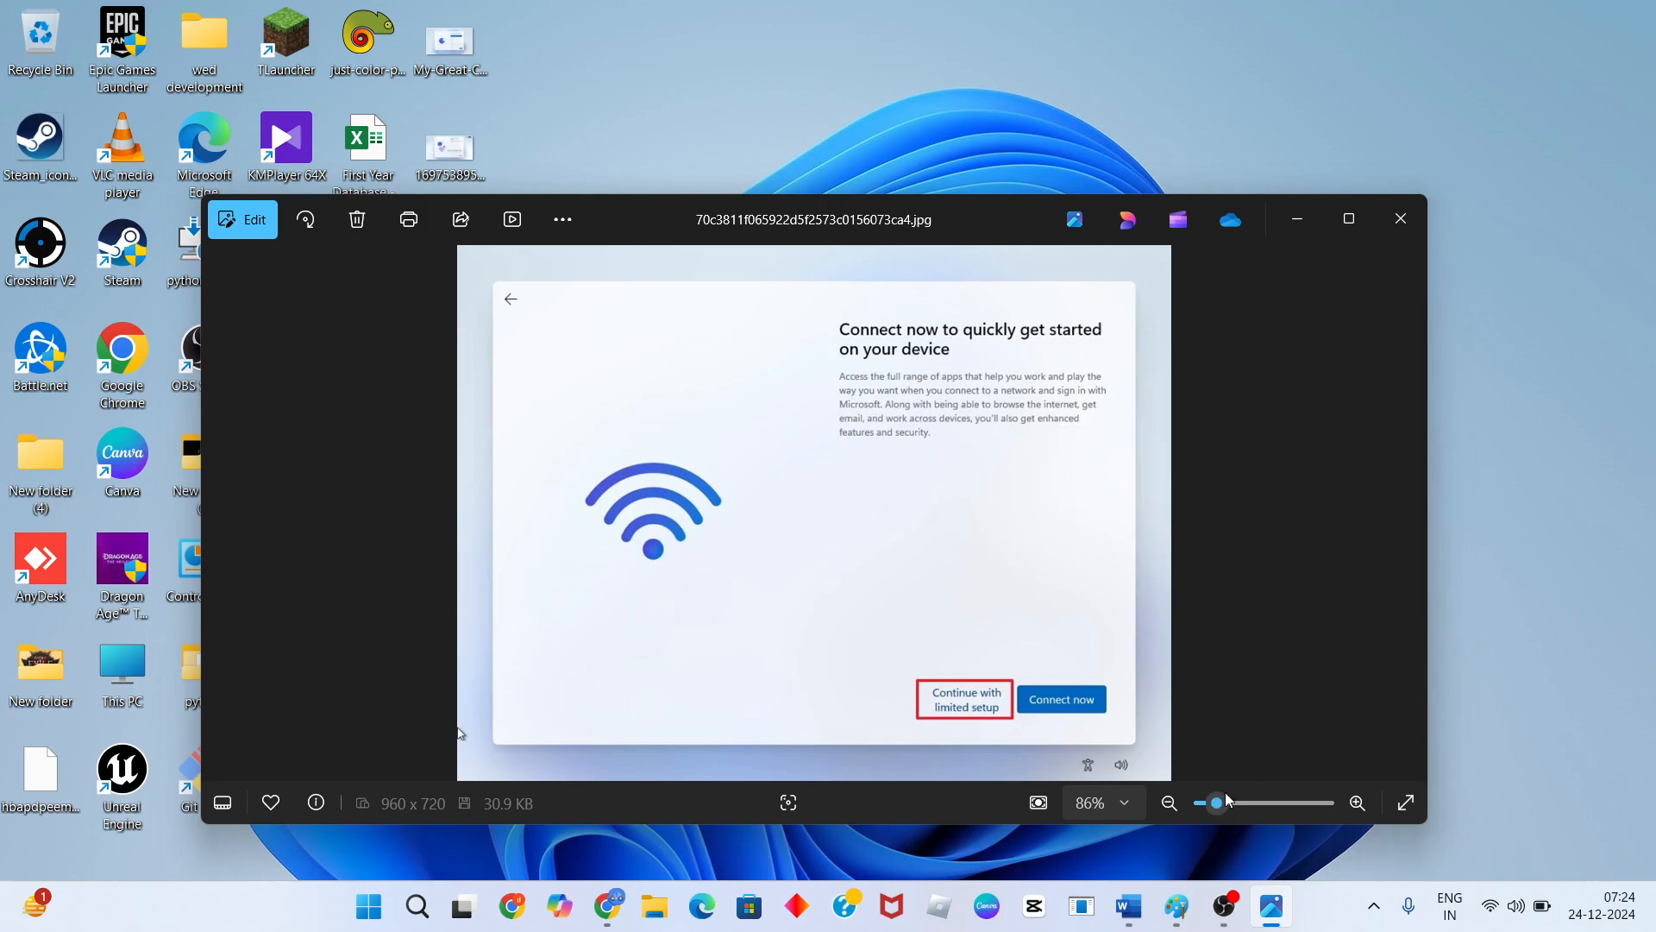
click(1127, 907)
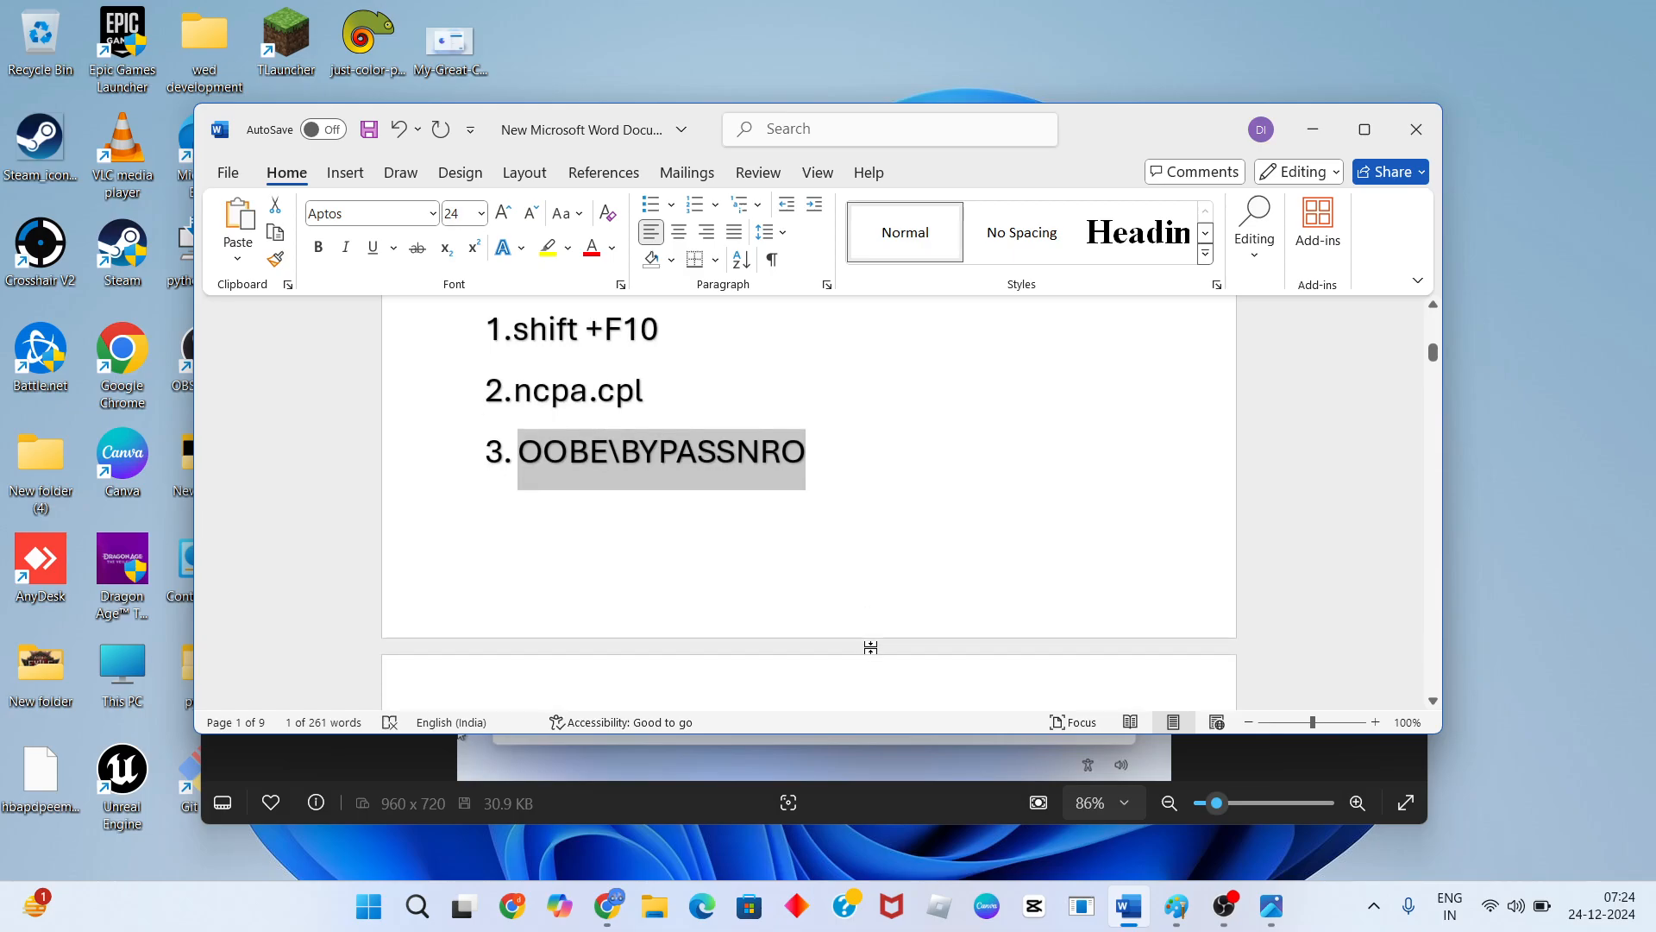
On page 2, type 'after fill name and extra' after '4.'
scroll(down, 3)
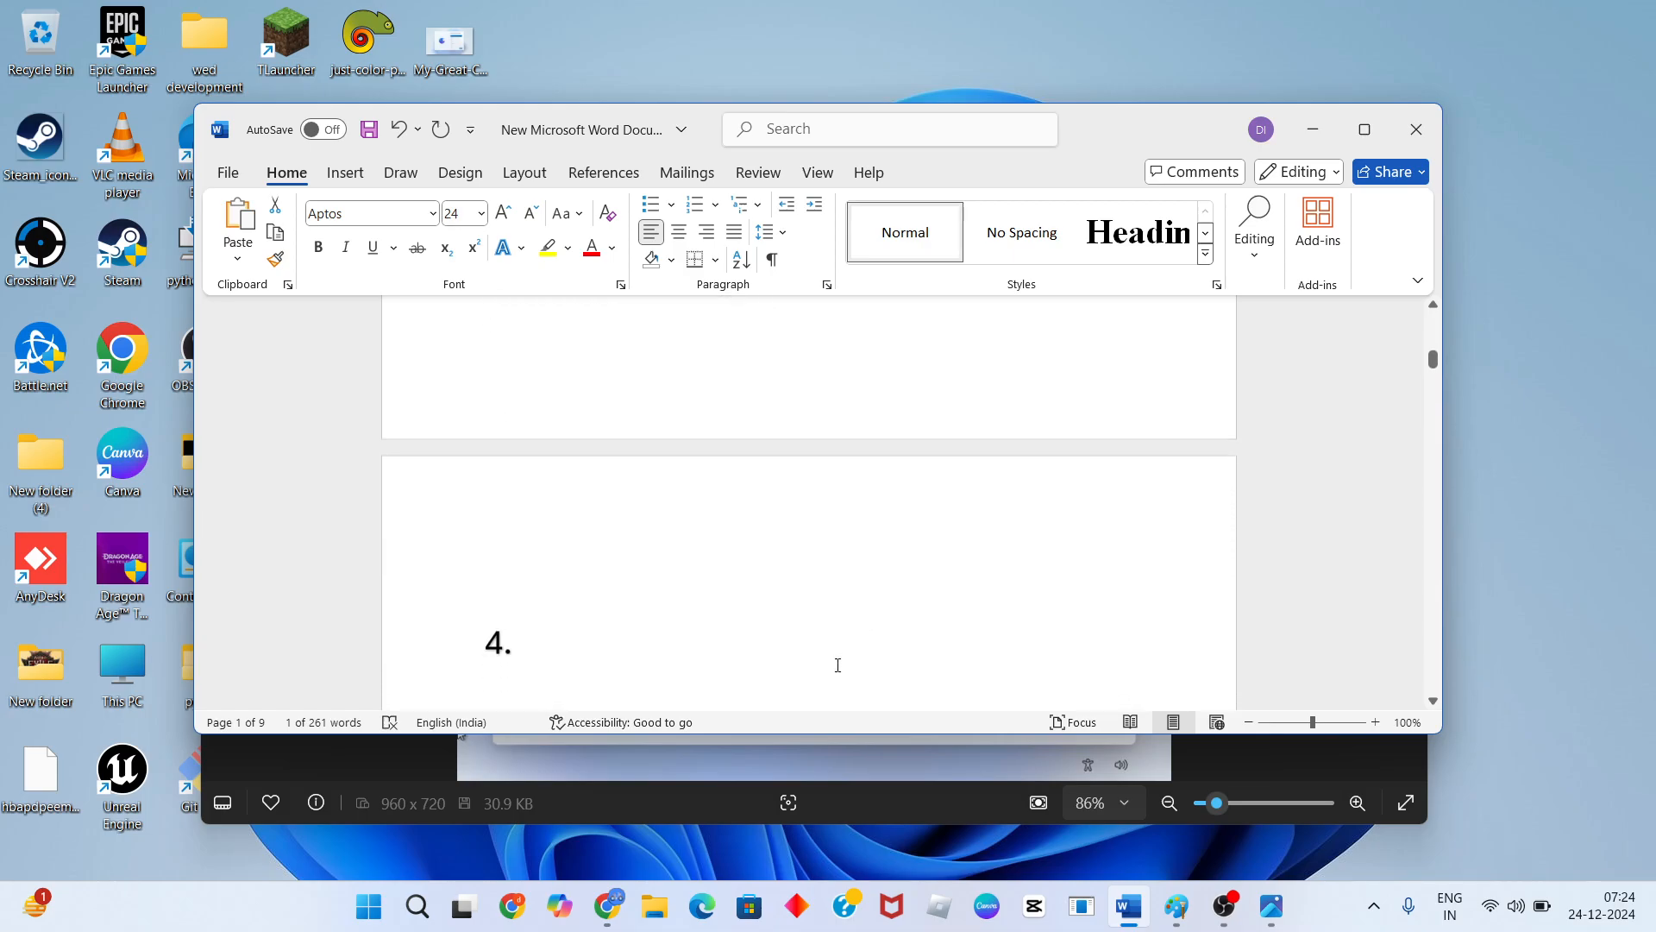
text(a)
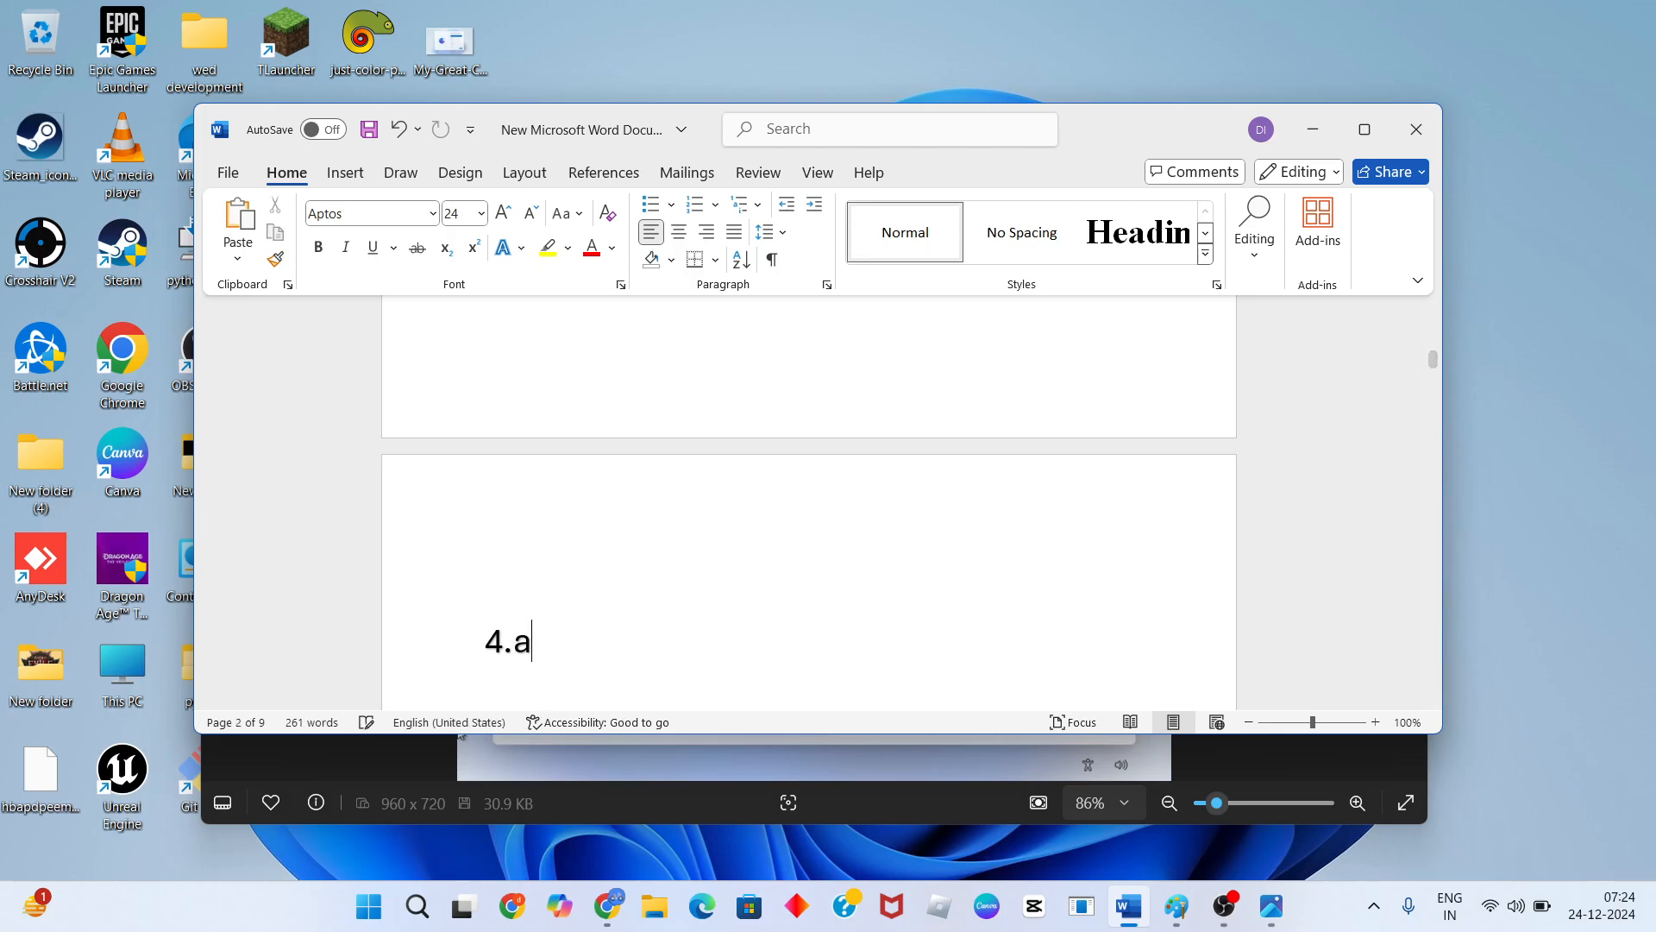
text(fte)
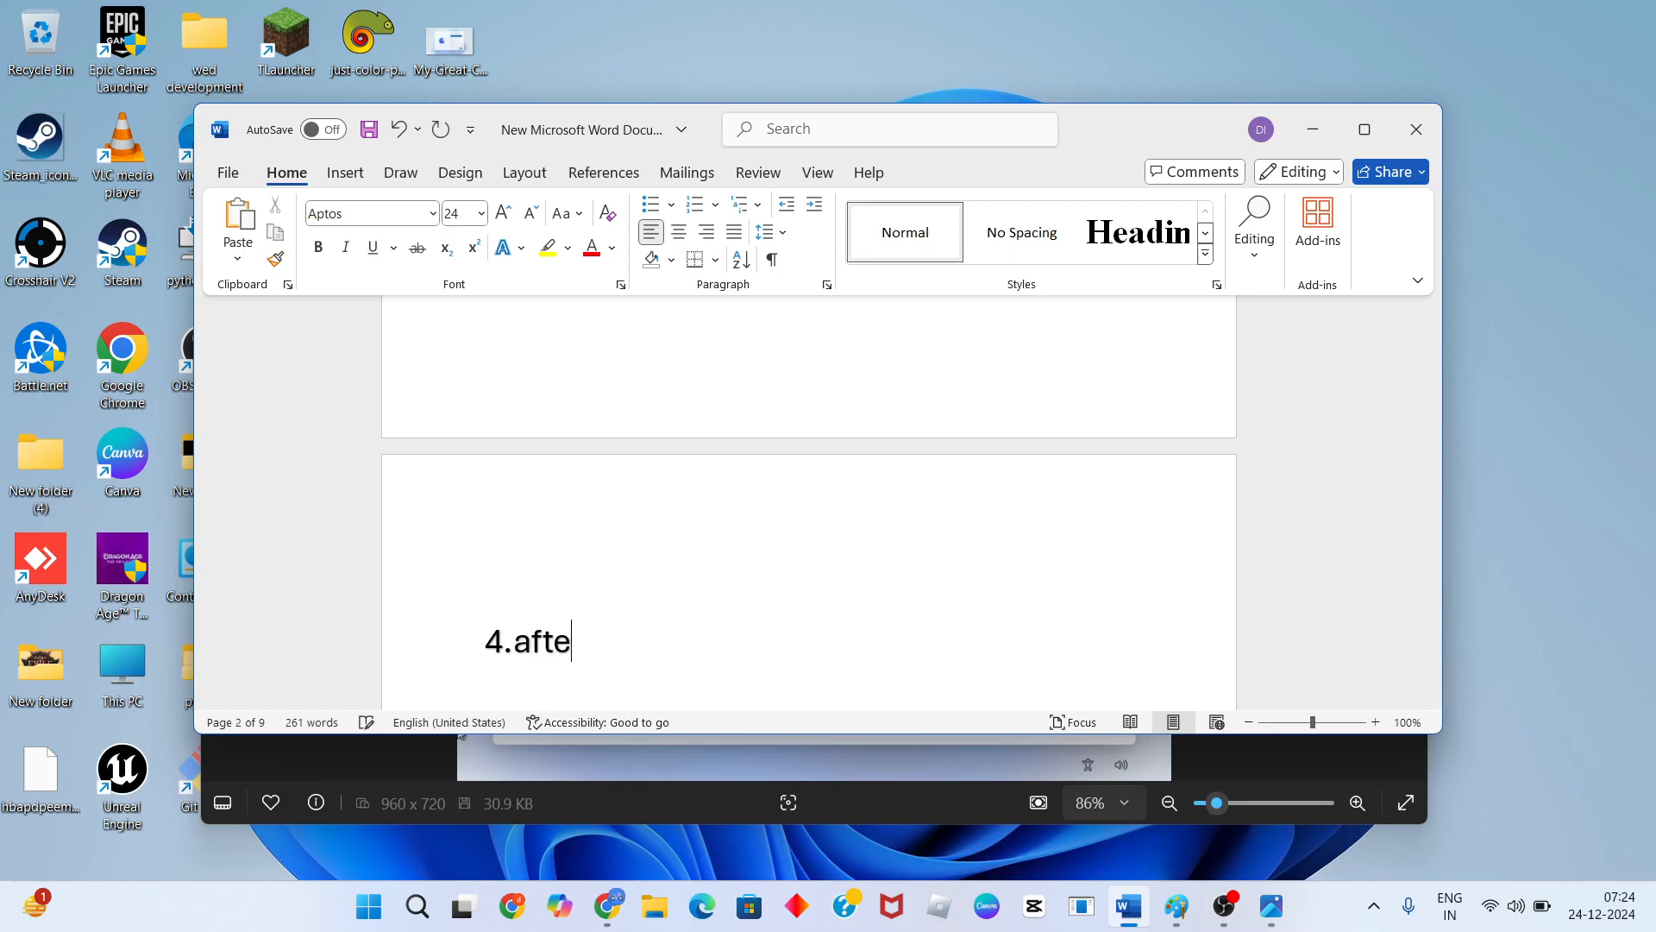
text(r f)
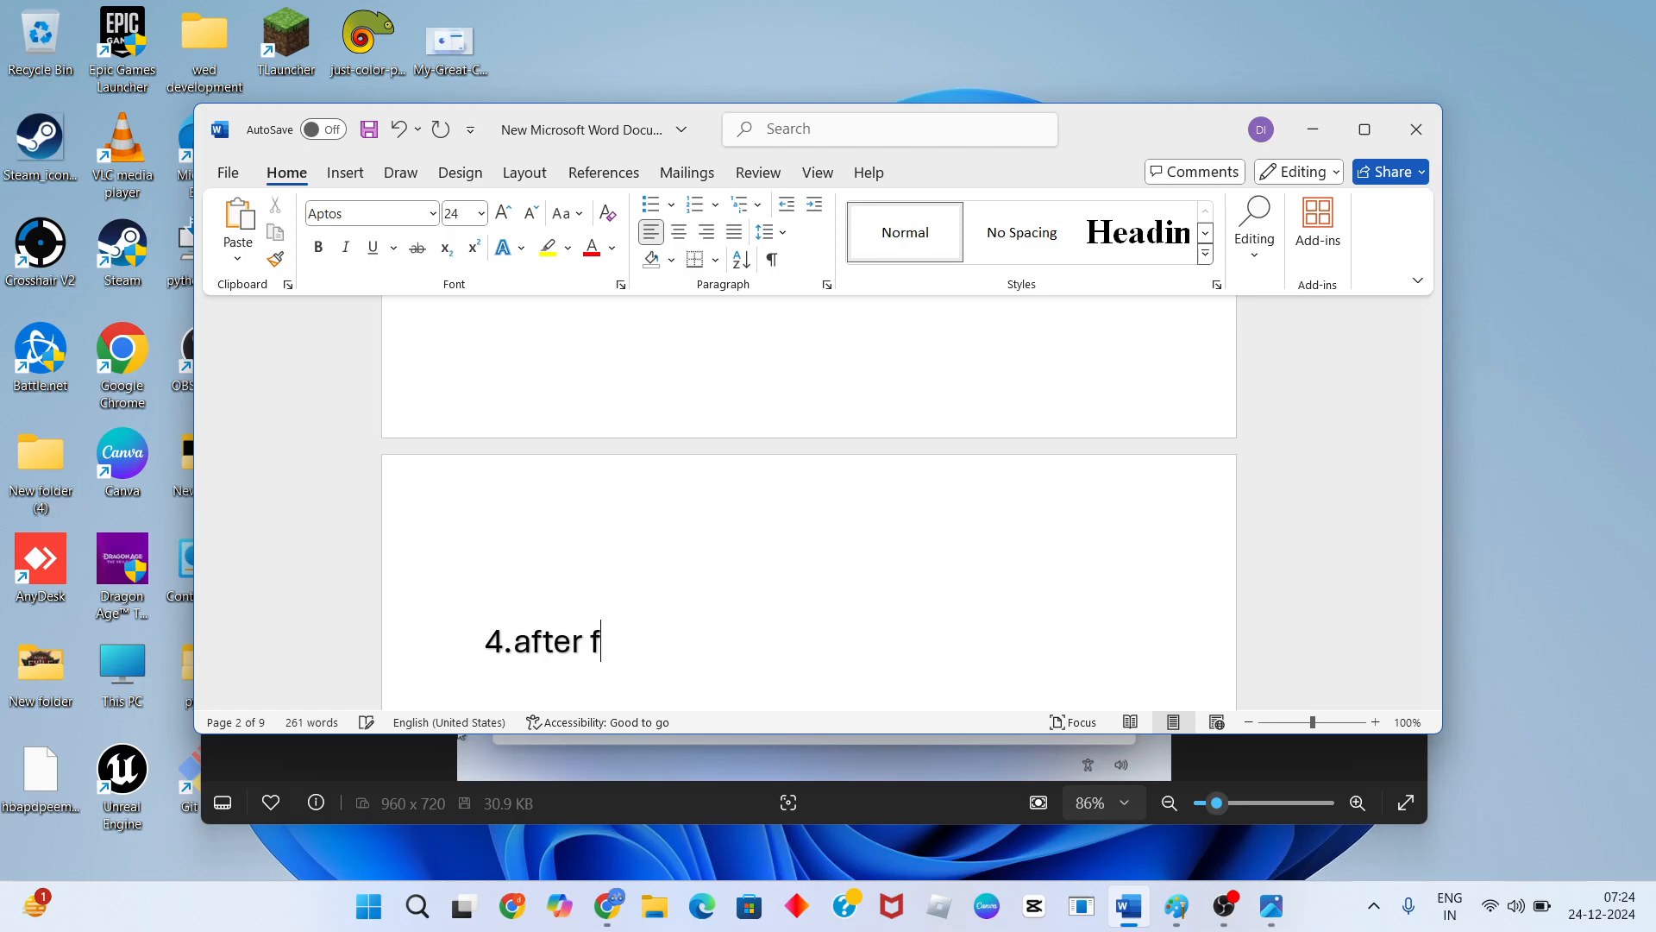
text(ill)
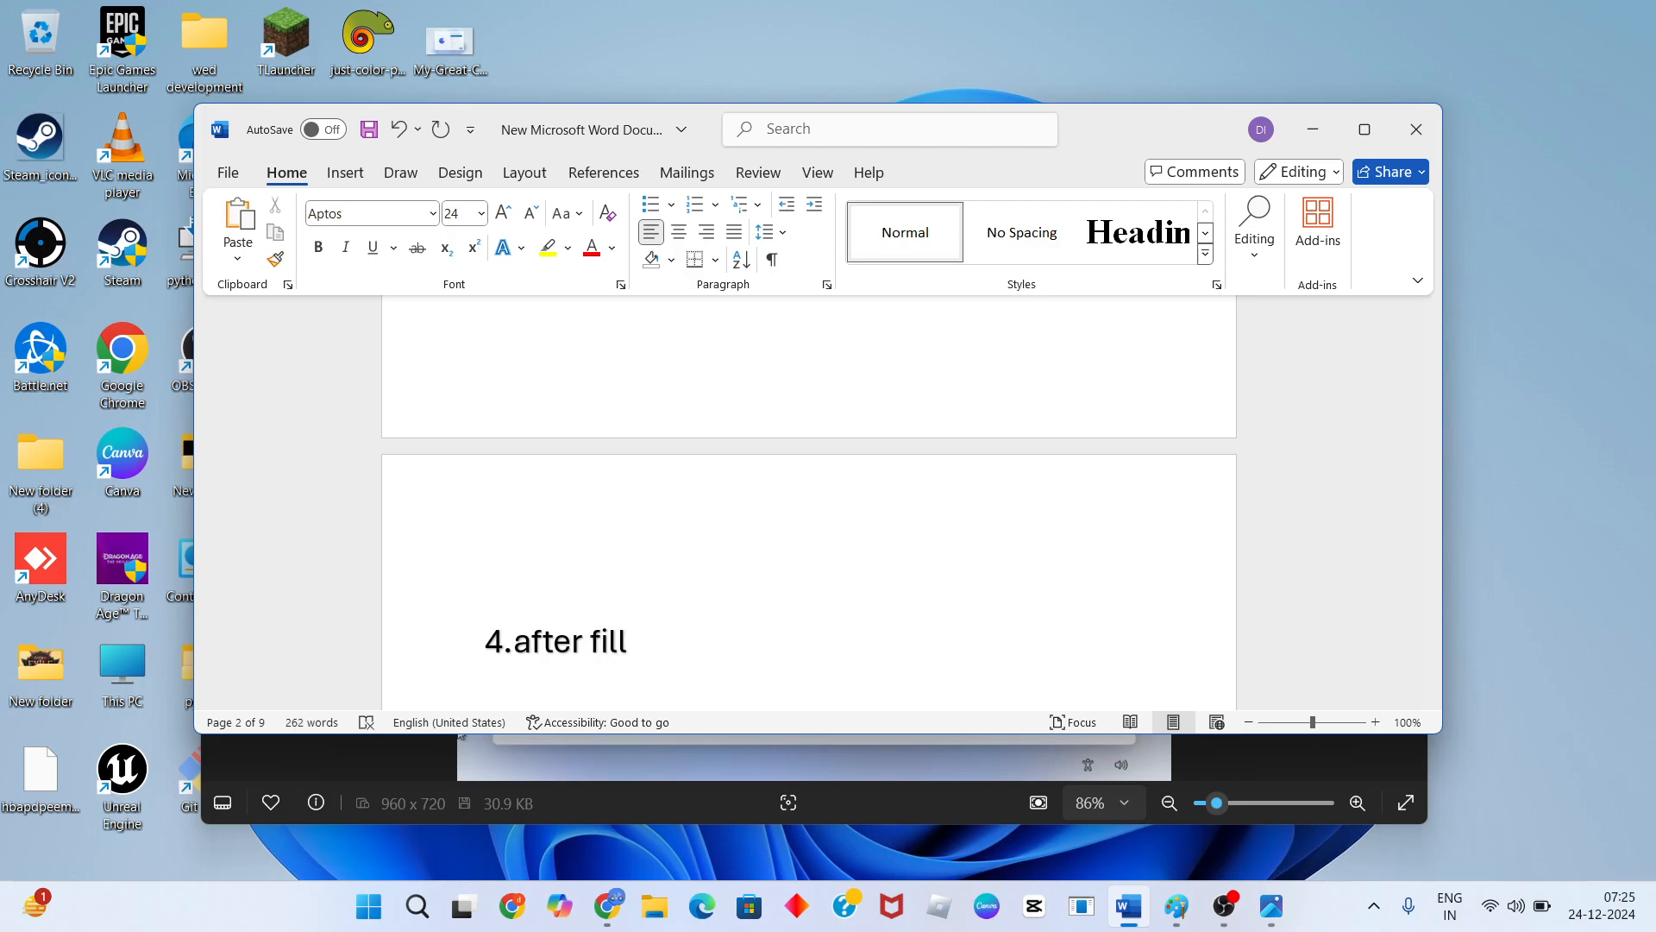
text(name)
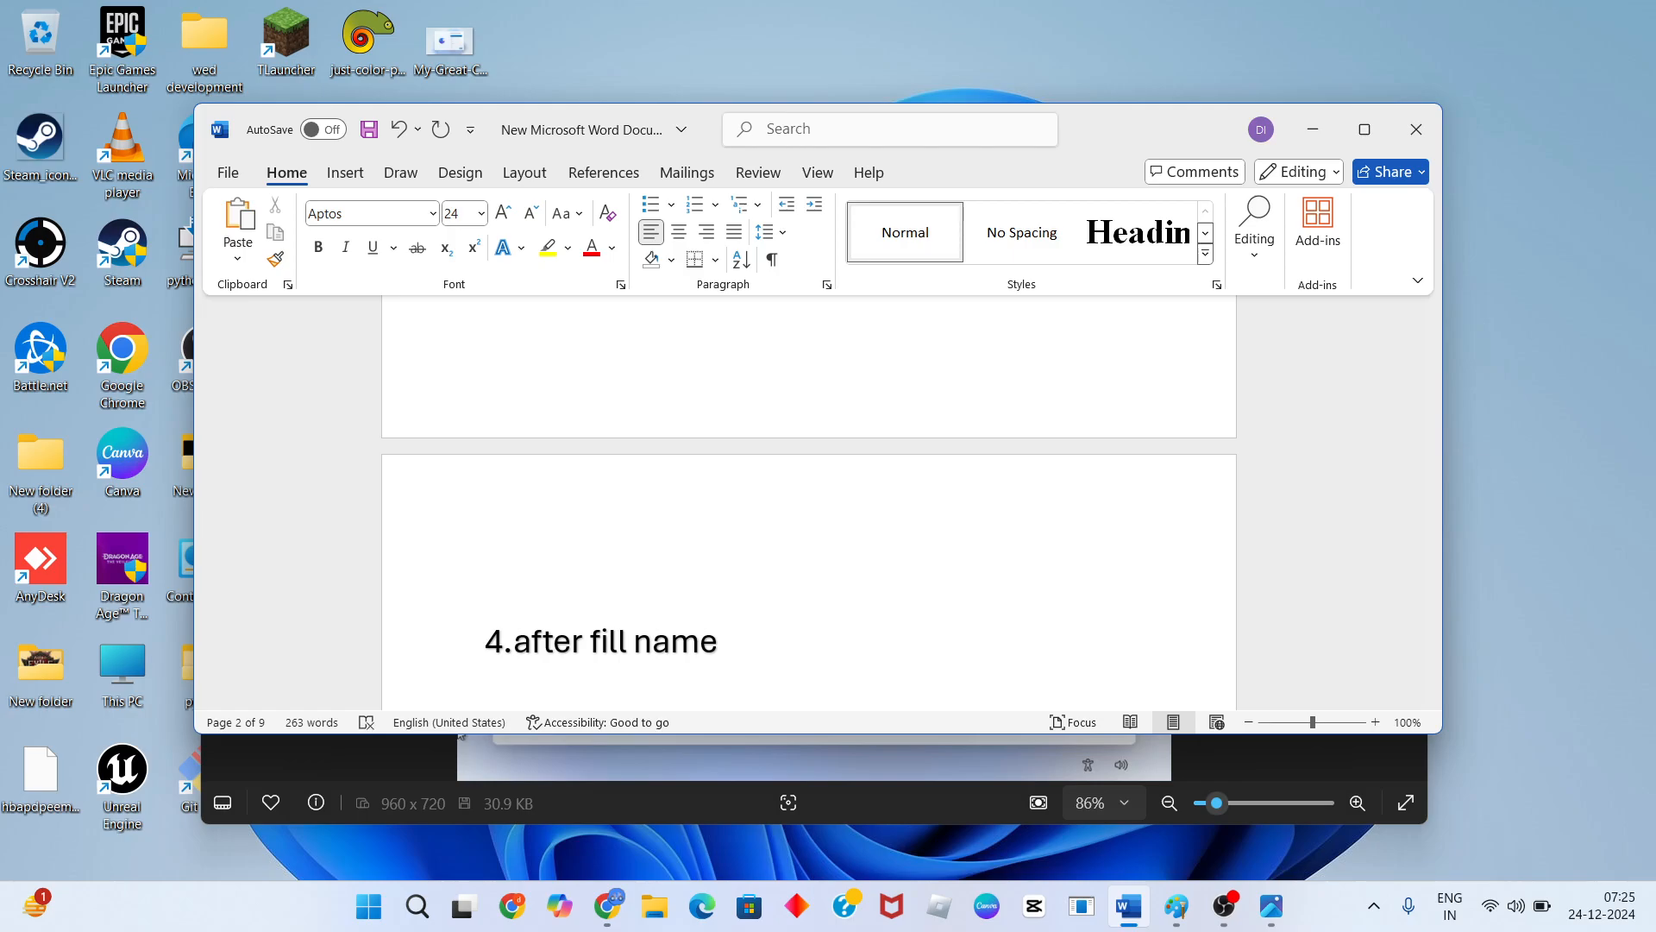
text(and e)
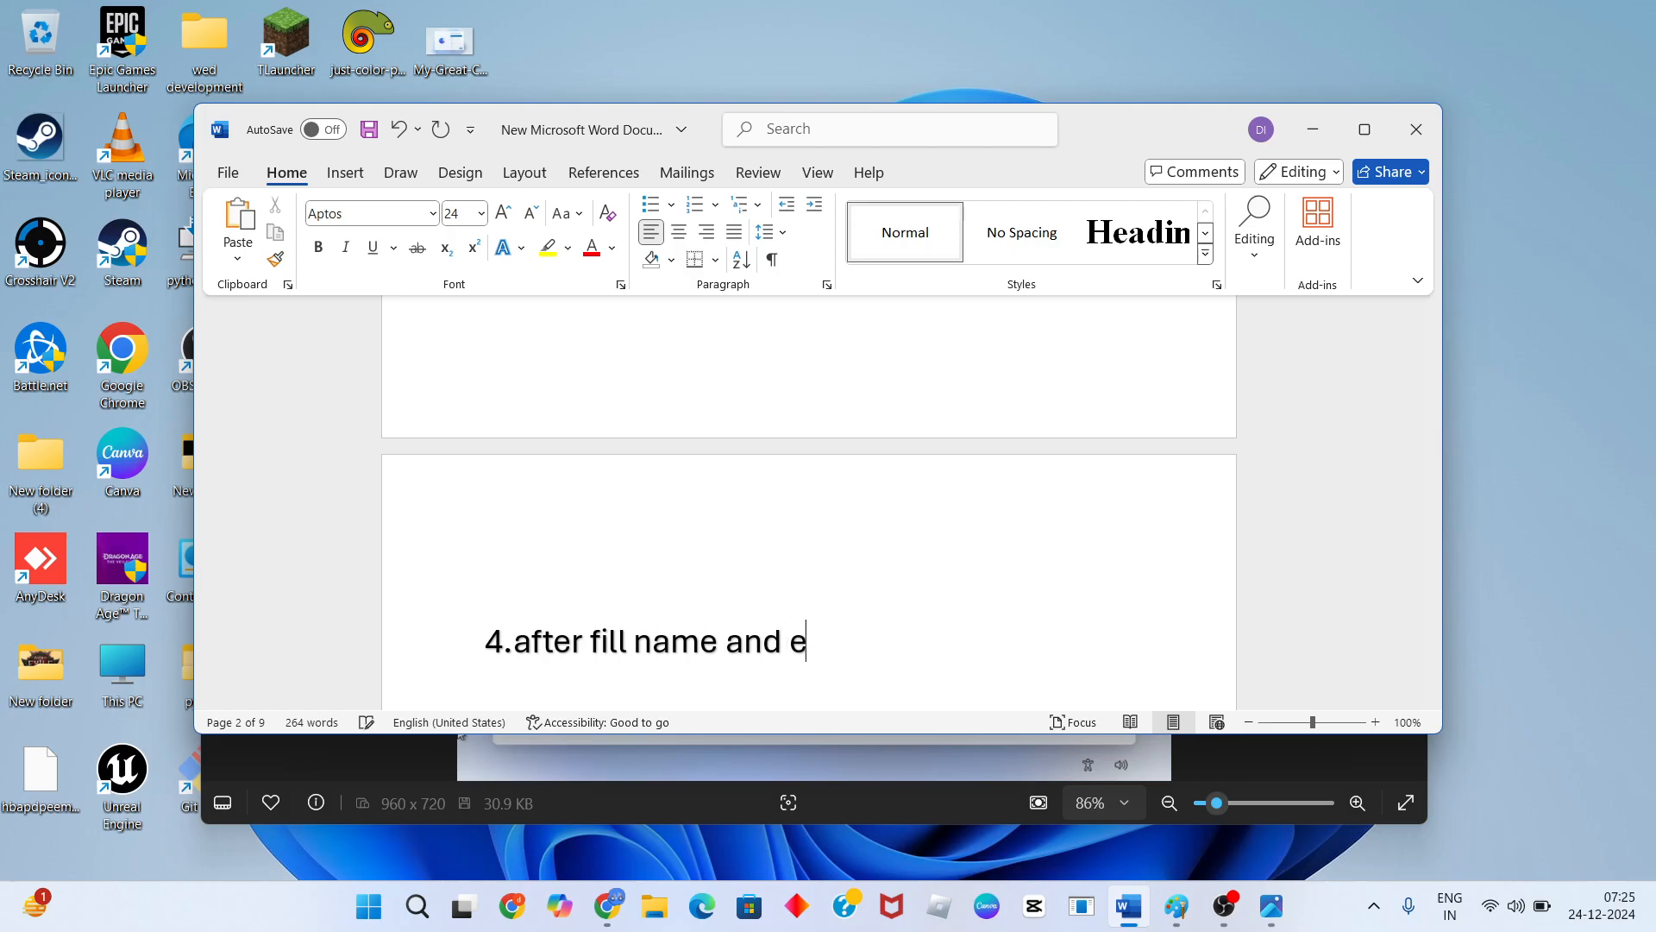
text(xt)
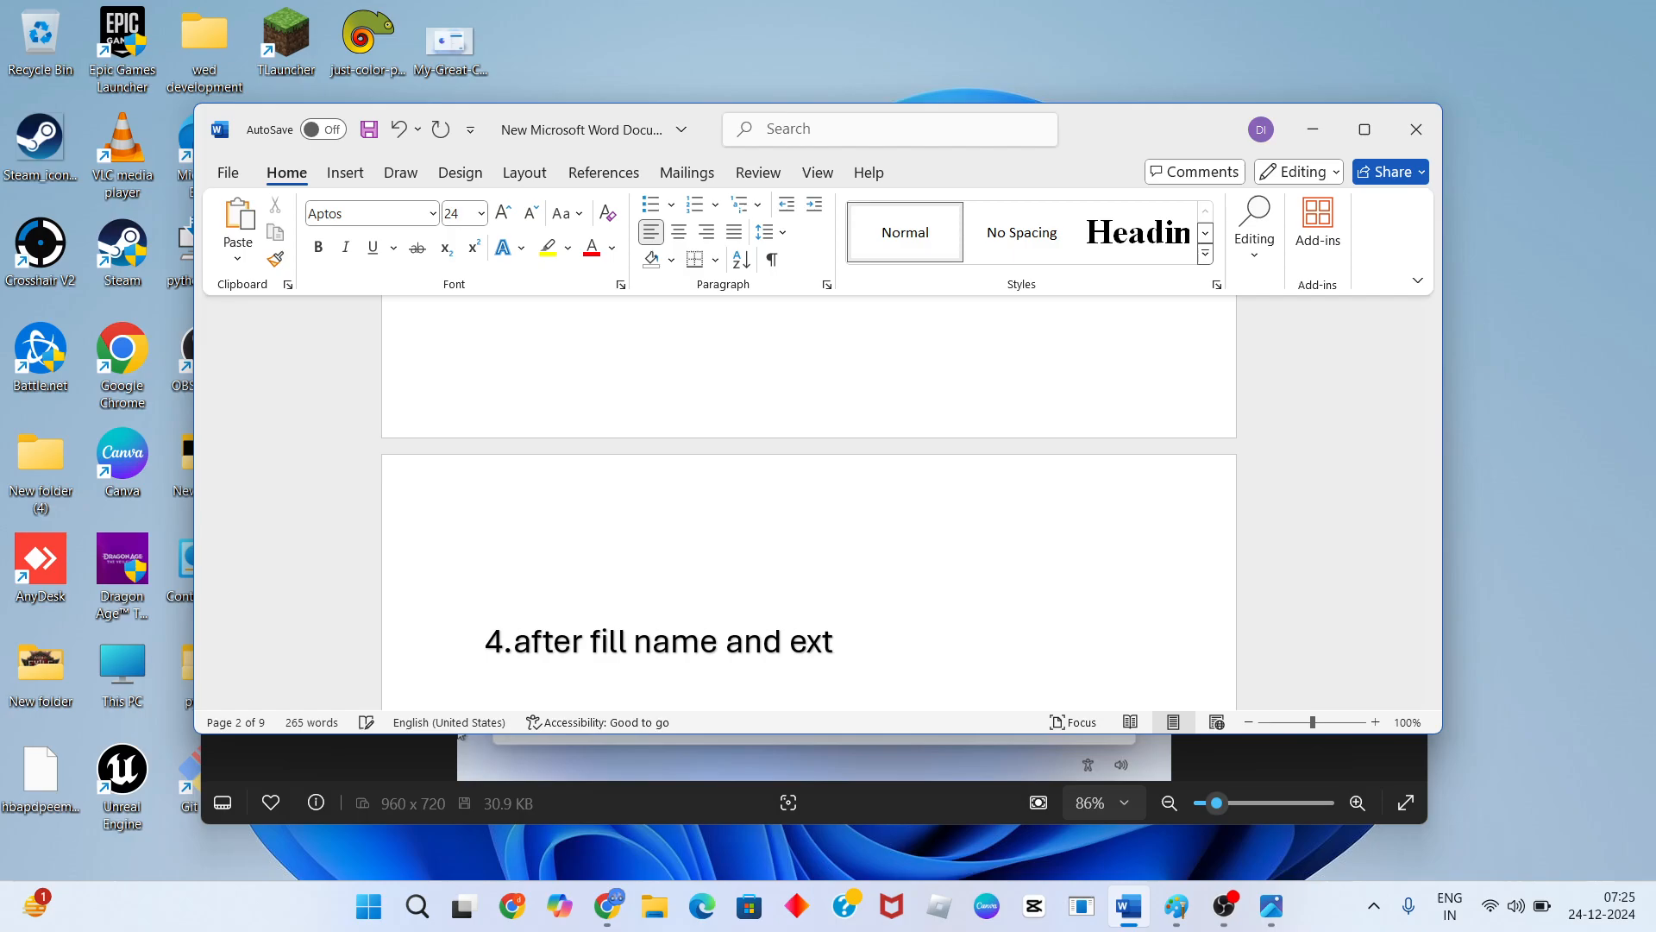
text(a)
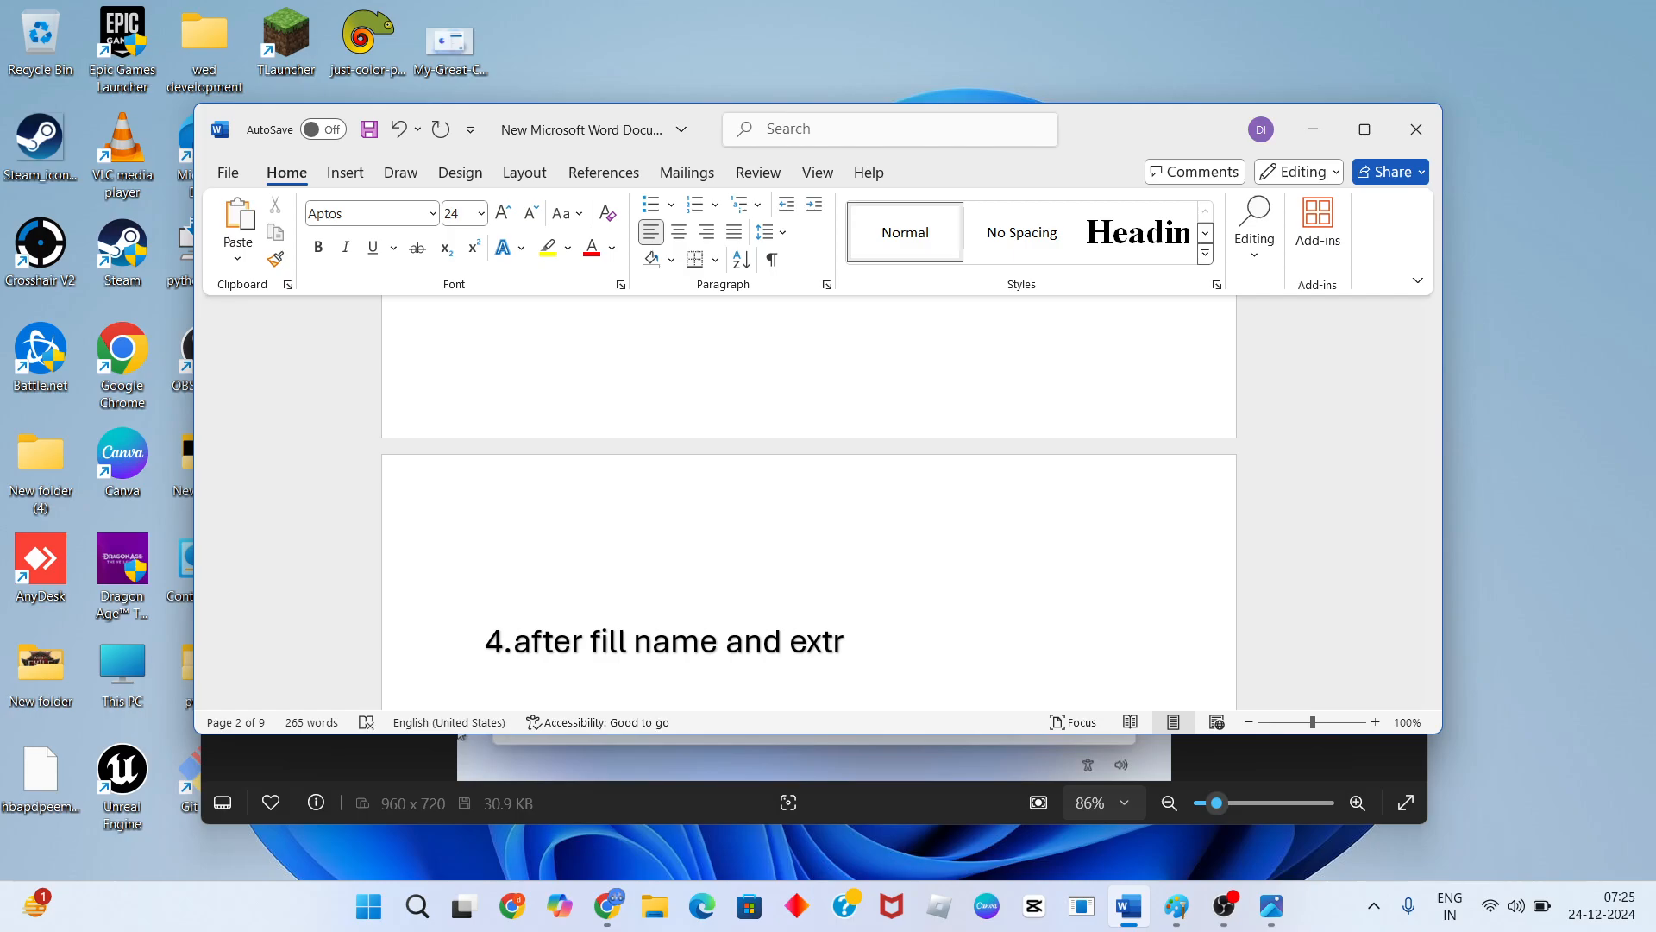
text(a)
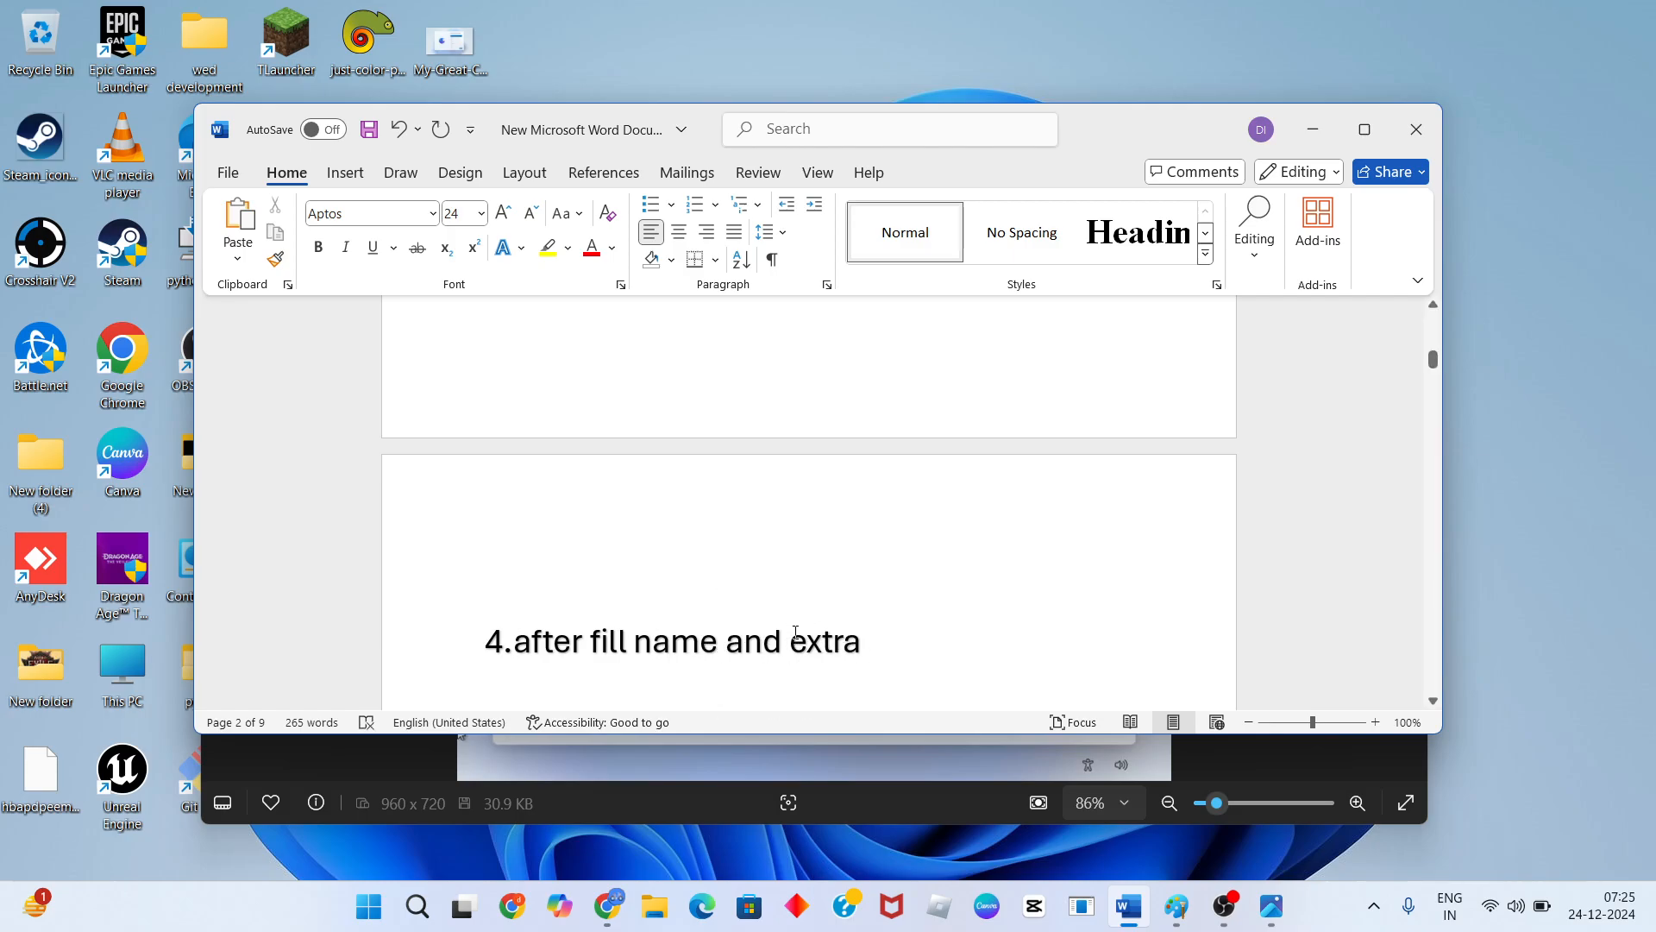
click(861, 640)
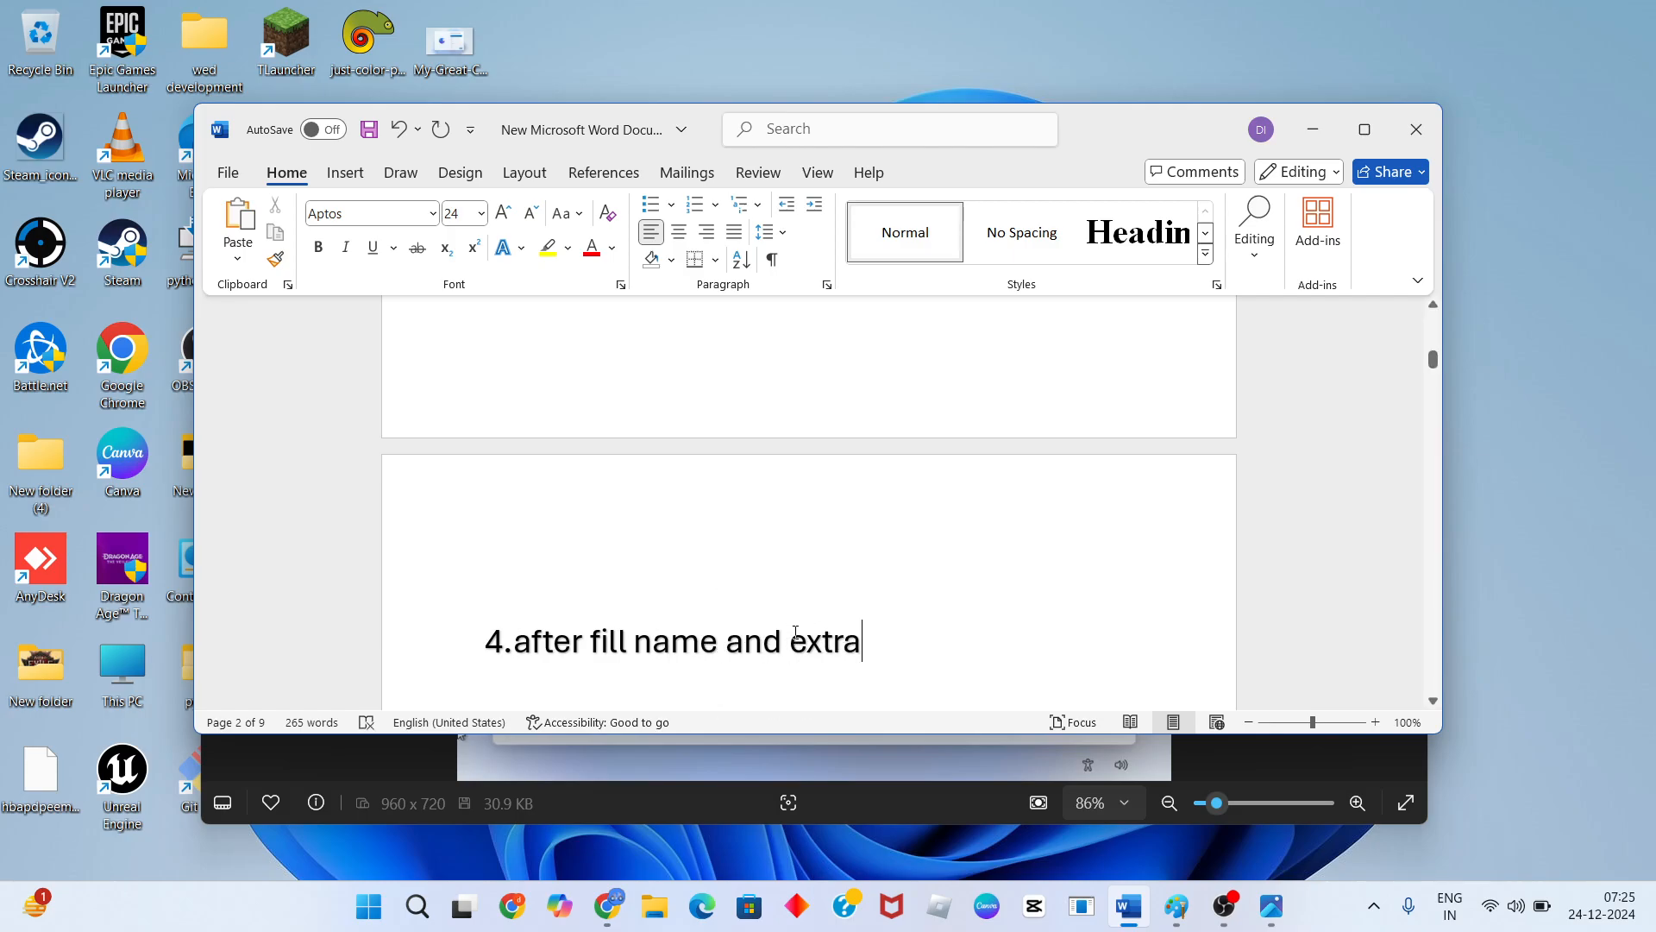